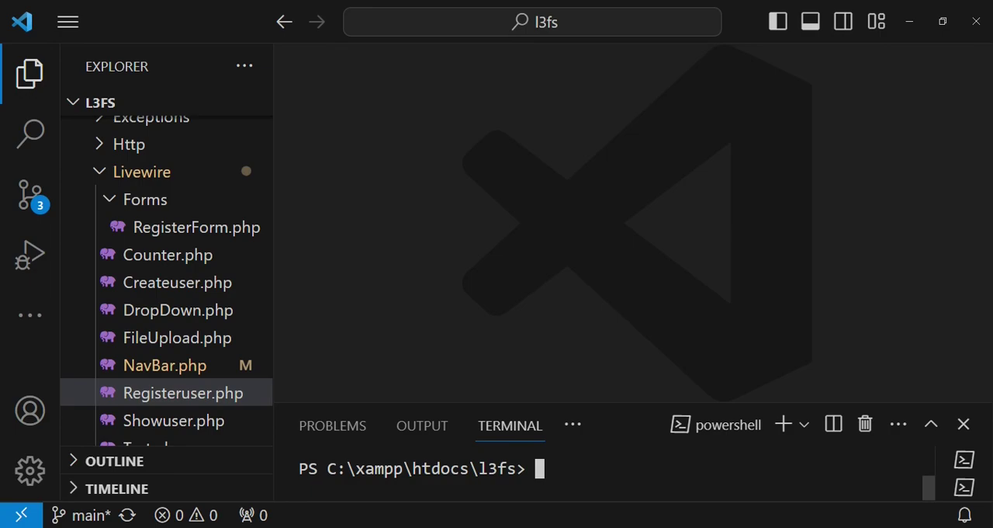
Run php artisan make:livewire AllUsers in the integrated terminal.
type("p")
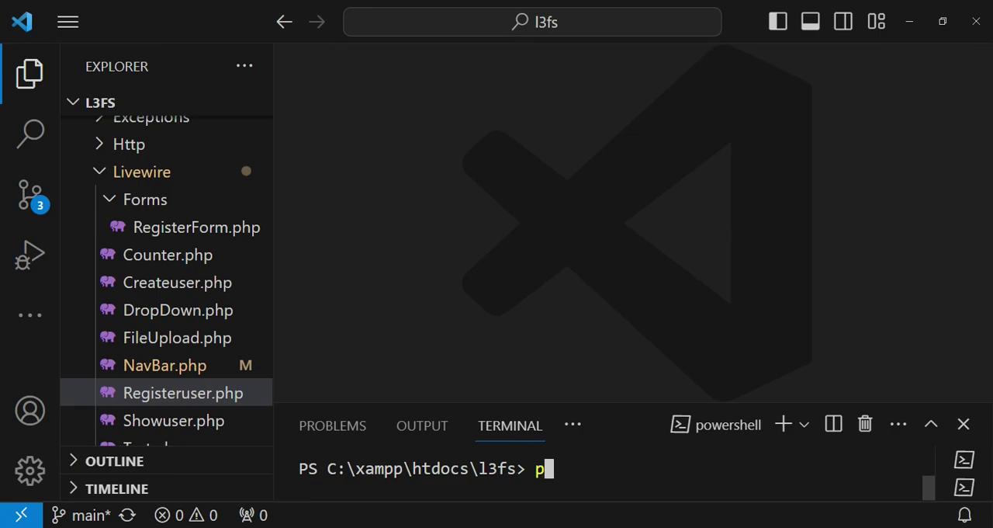
type("hp arti")
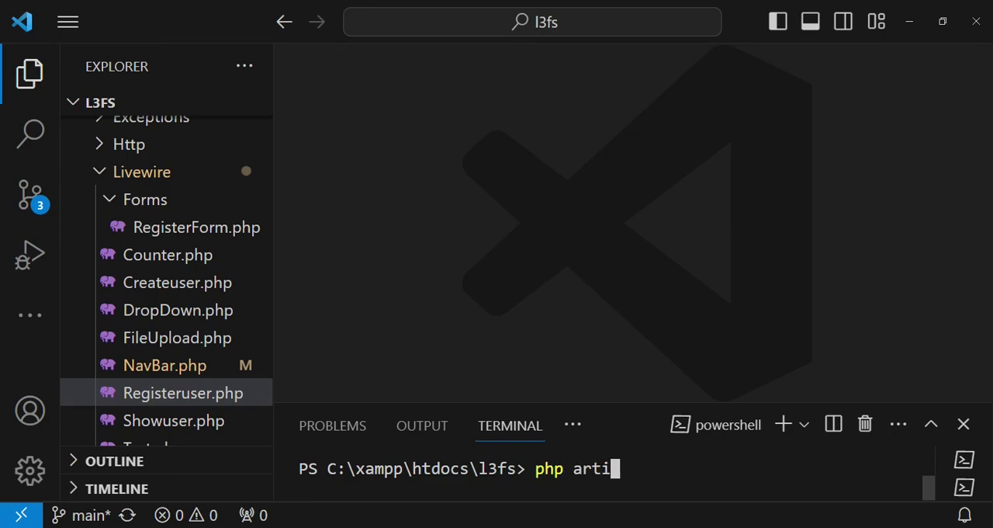
type("san make")
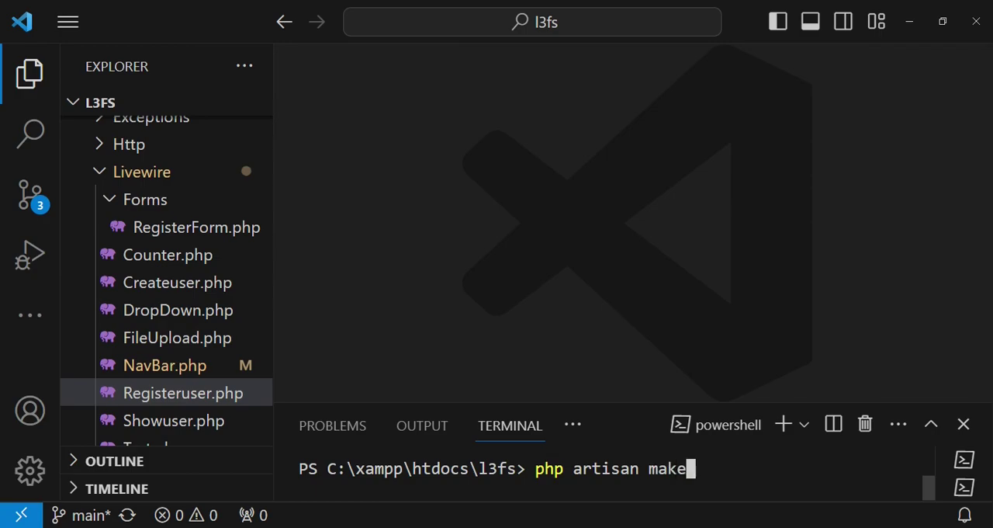
type(":l")
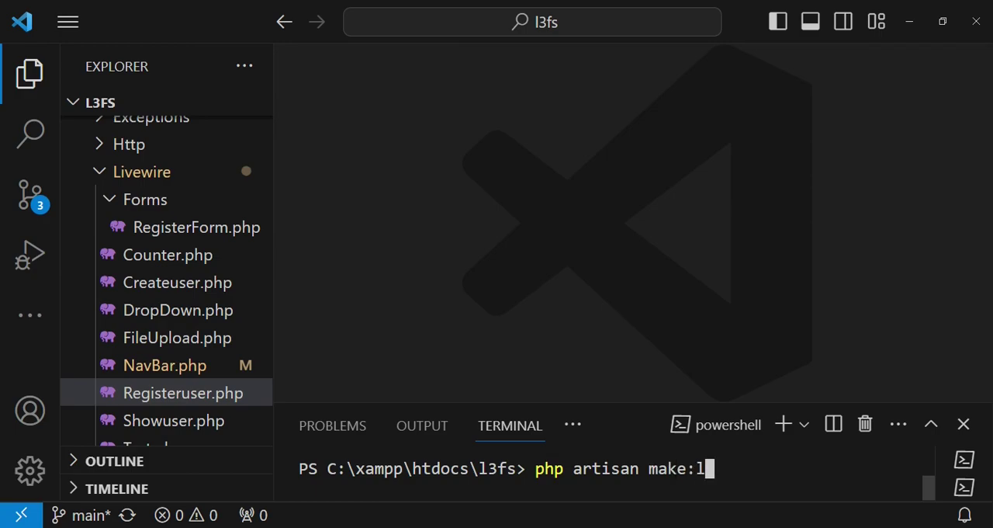
type("ivew")
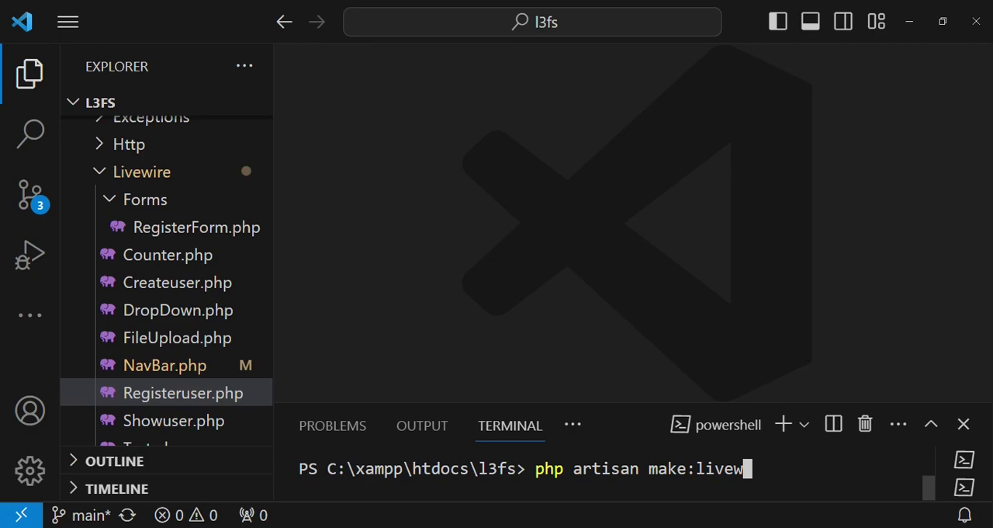
type("ire")
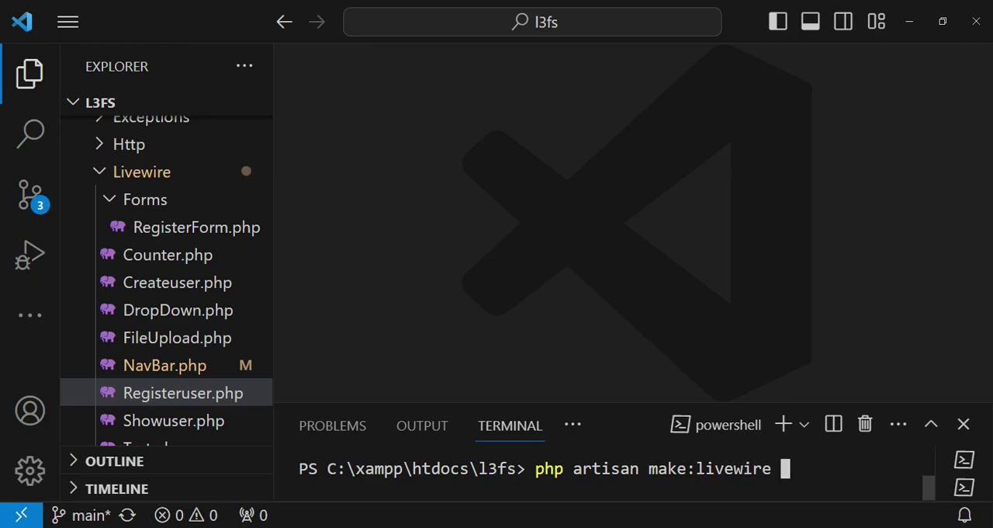
type("AllUsers")
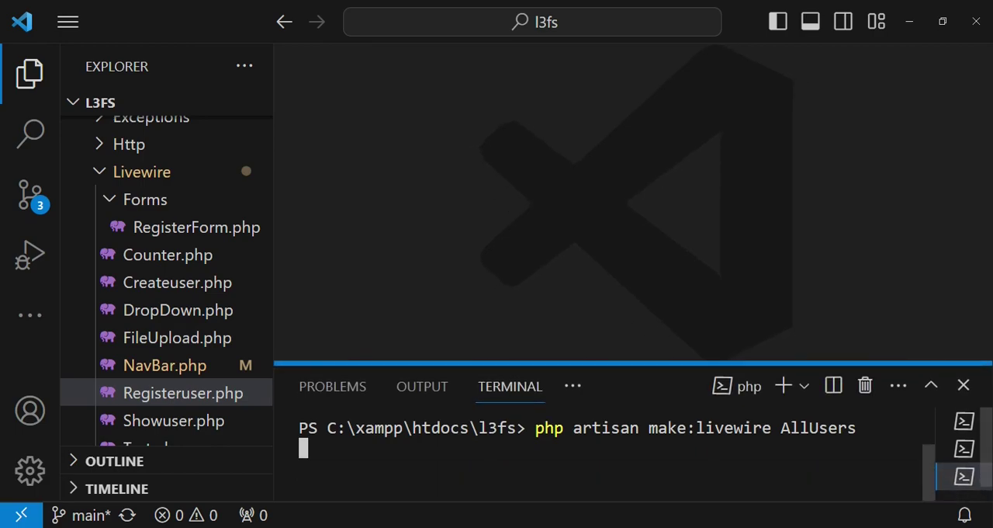
key("Return")
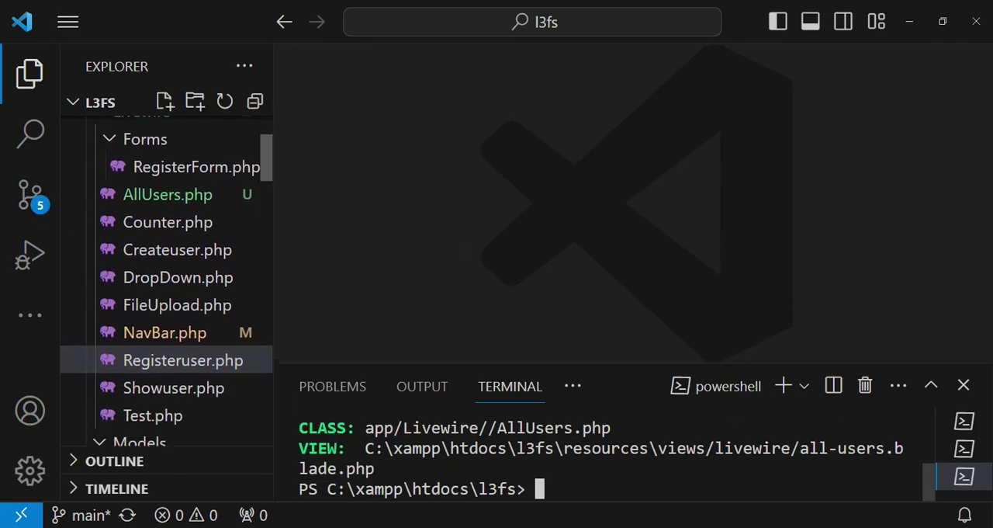
Locate and select the new AllUsers.php file in the app/Livewire folder.
scroll("down", 3)
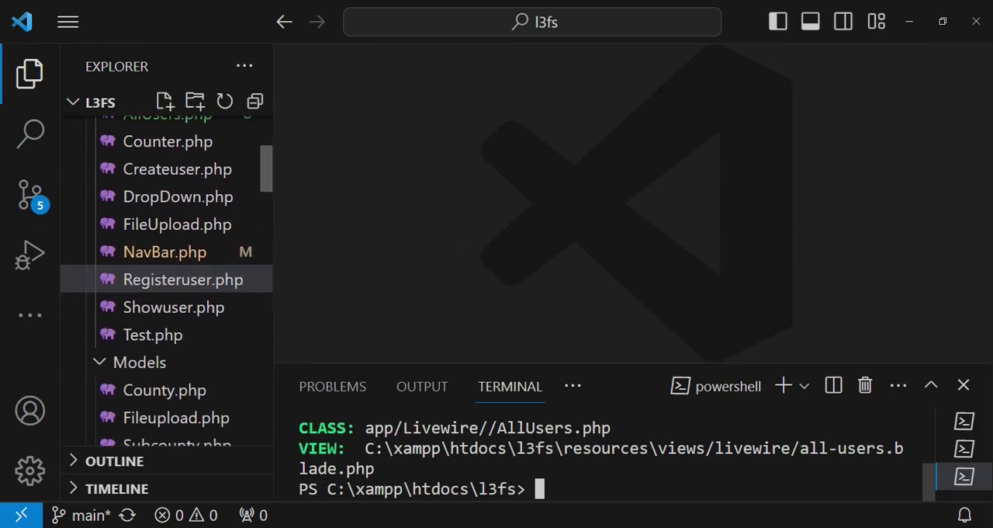
scroll("down", 3)
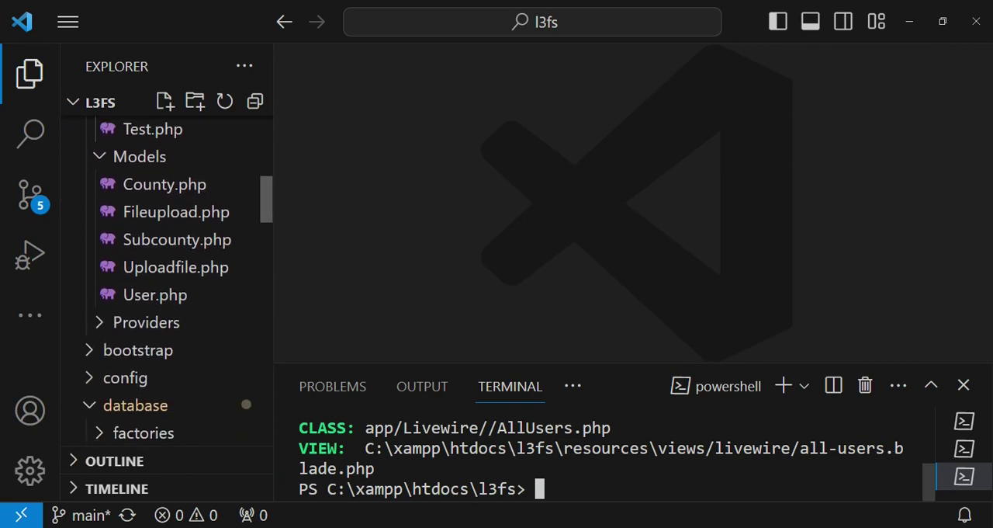
scroll("up", 3)
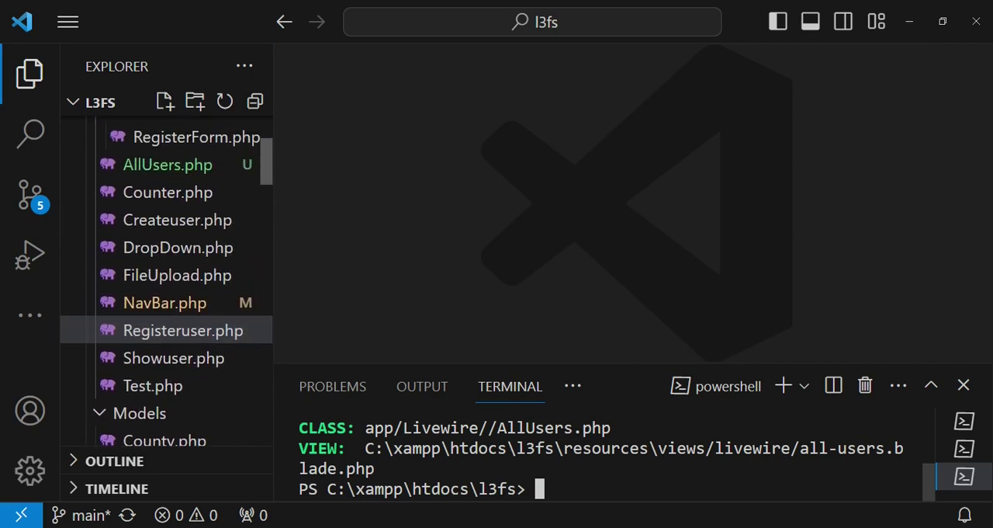
left_click(167, 165)
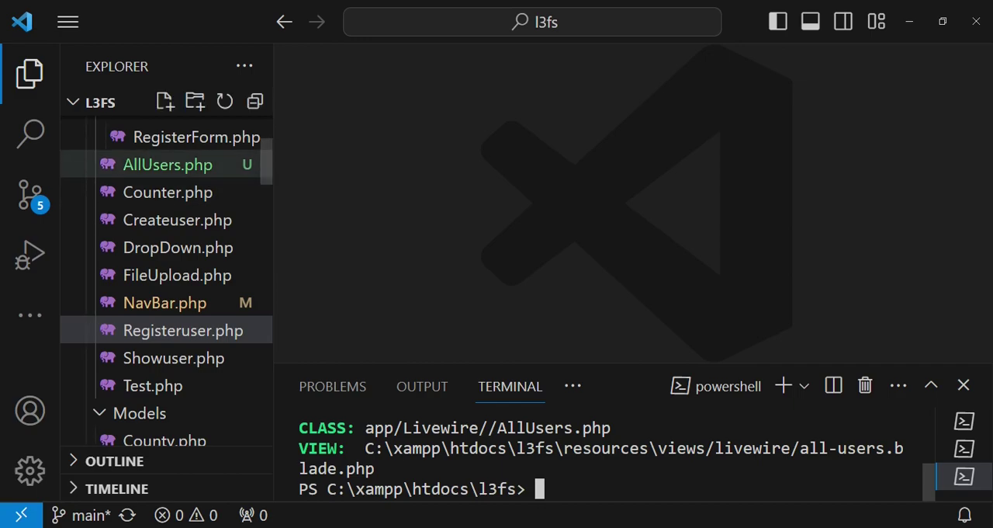
Add use App\Models\User; below the Component import in AllUsers.php.
left_click(168, 164)
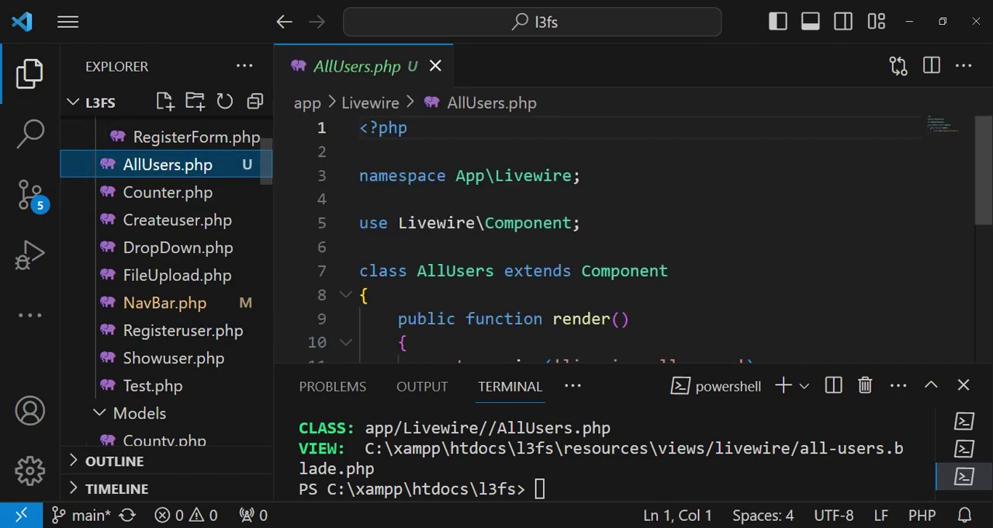
left_click(365, 247)
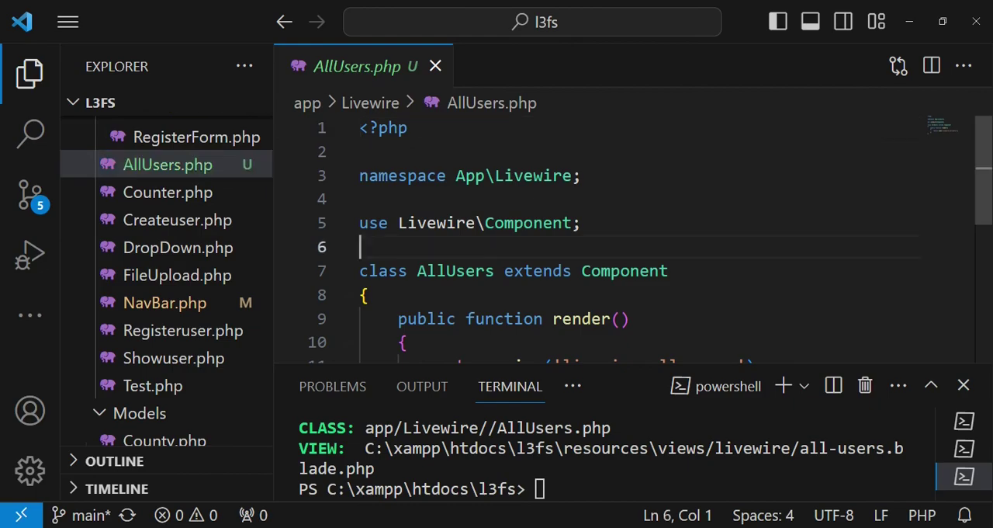
type("use")
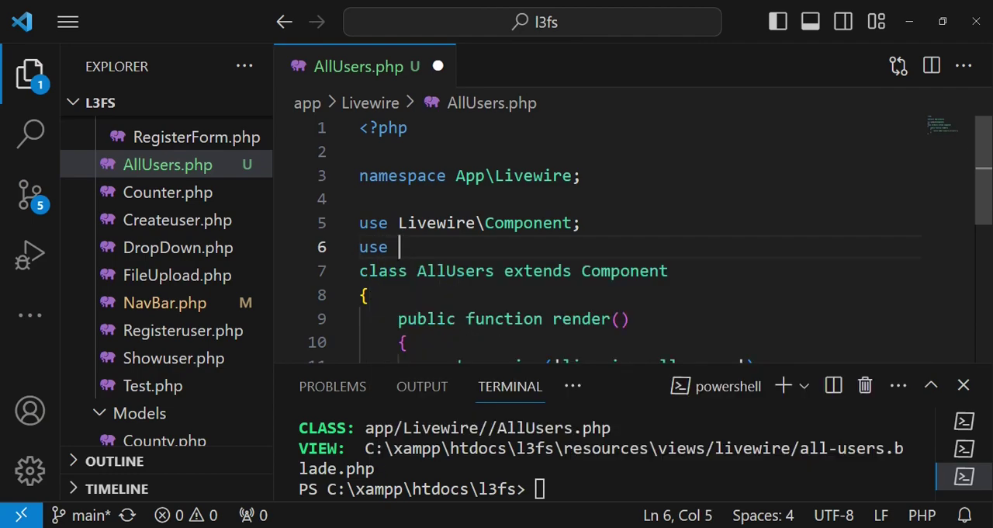
type("App")
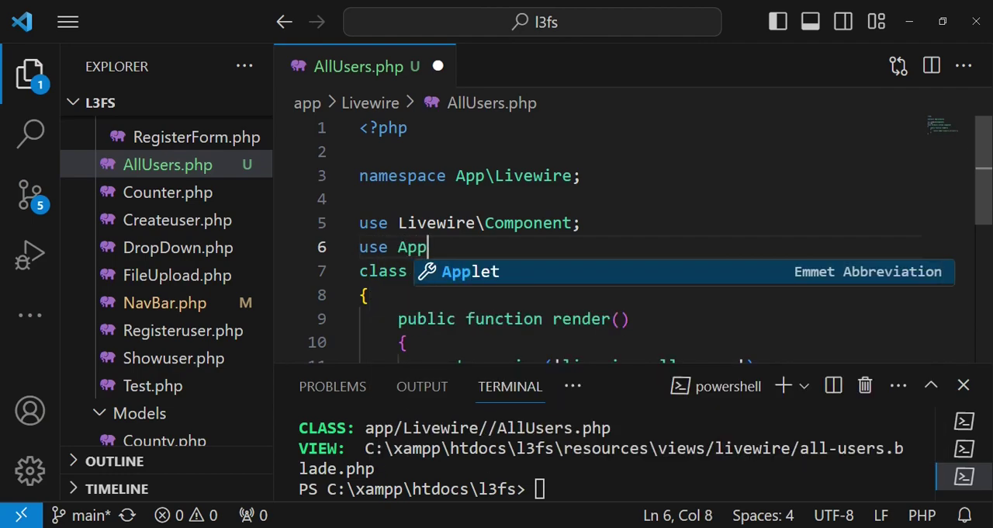
type("\\Mode")
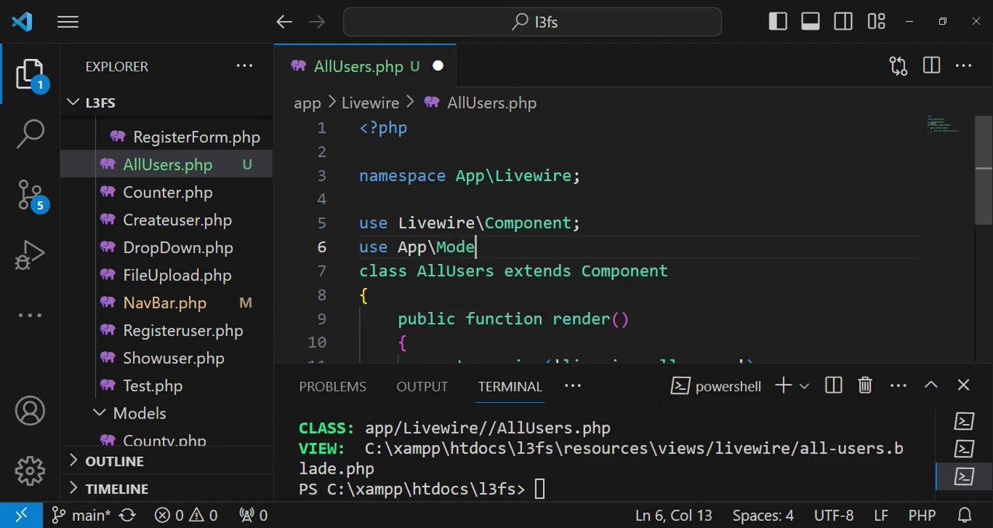
type("ls\\User;")
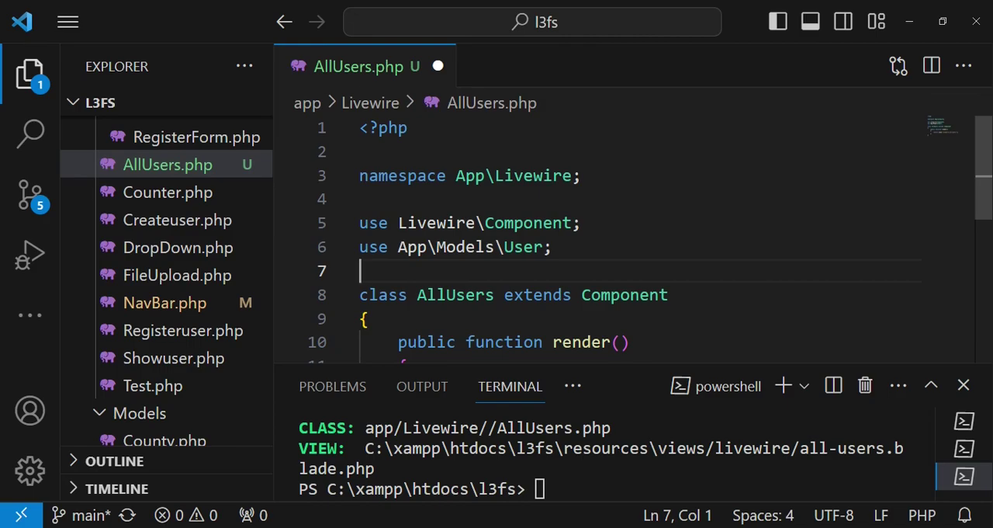
Add use Livewire\WithPagination; as a second import line.
type("use")
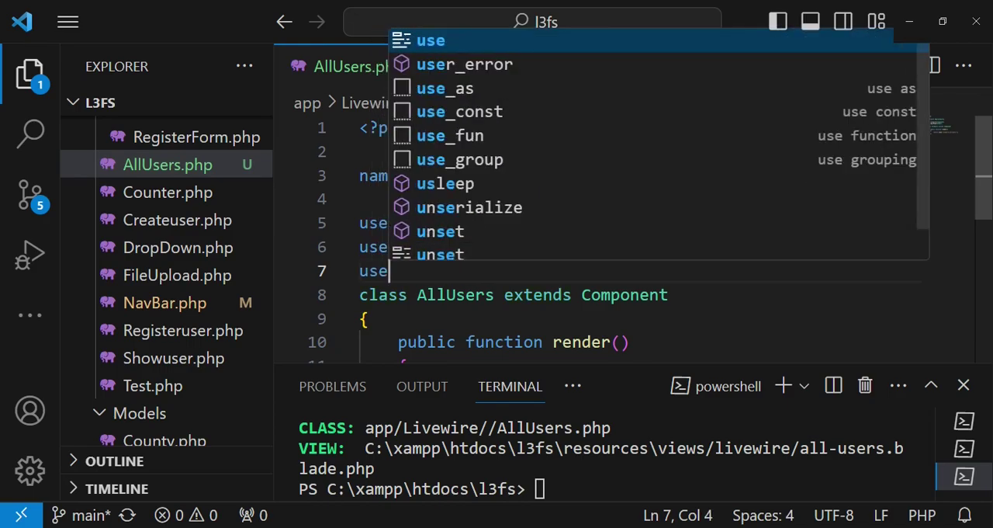
type("L")
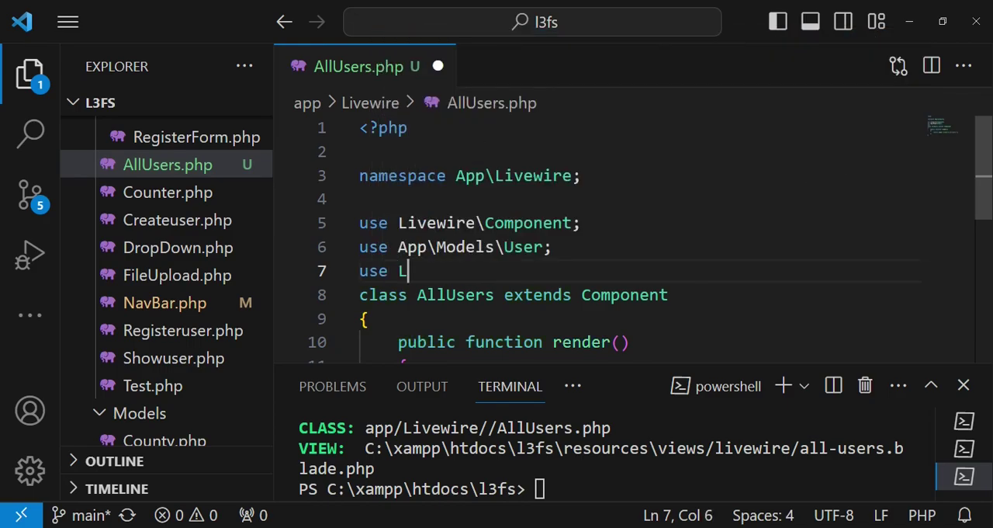
type("ivewire")
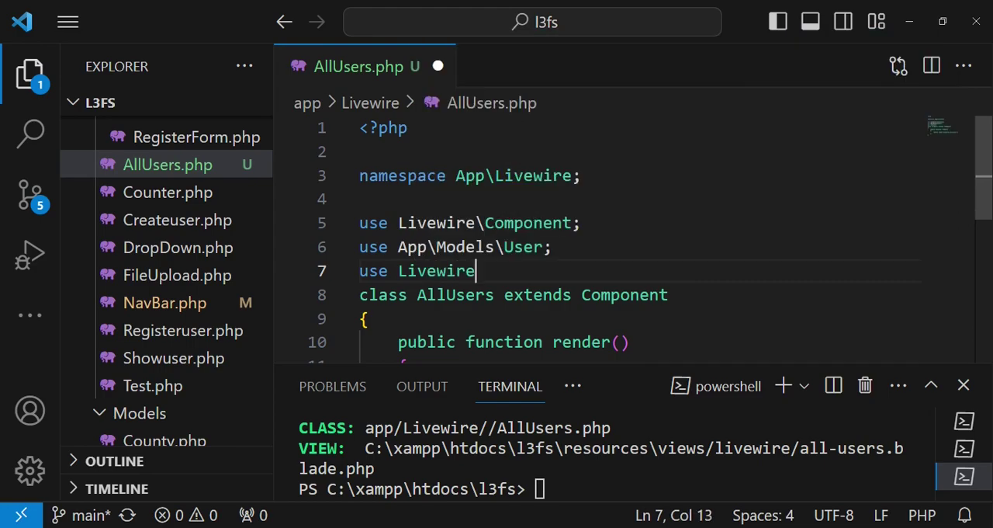
type("\\W")
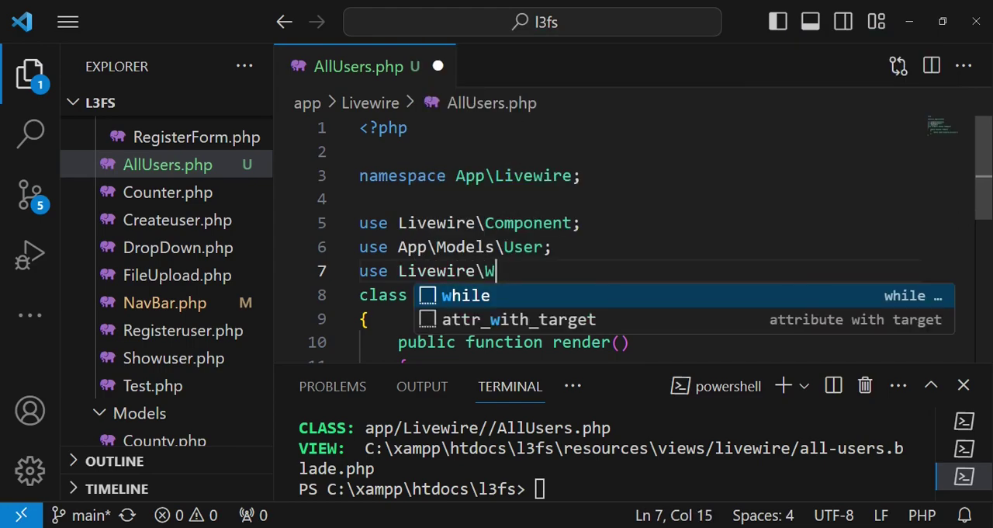
type("ithPagi")
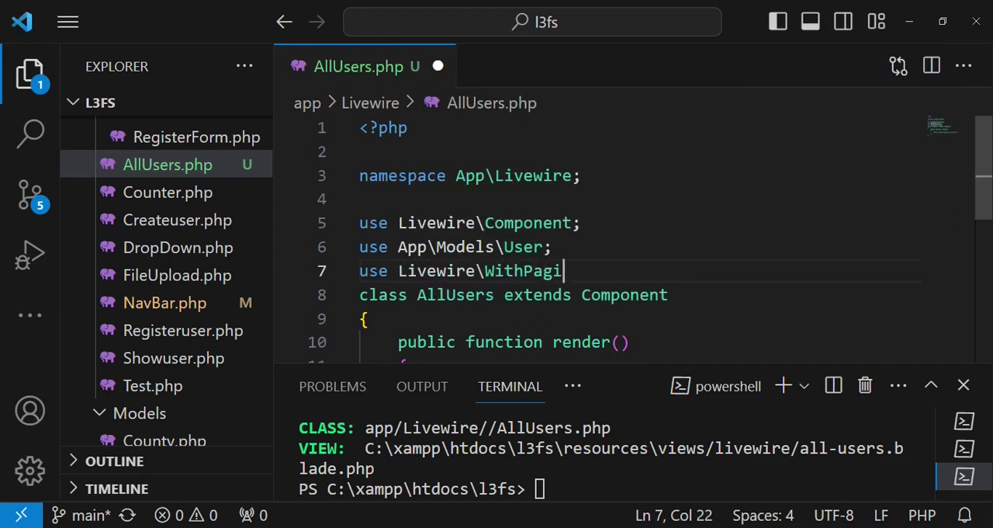
type("nation")
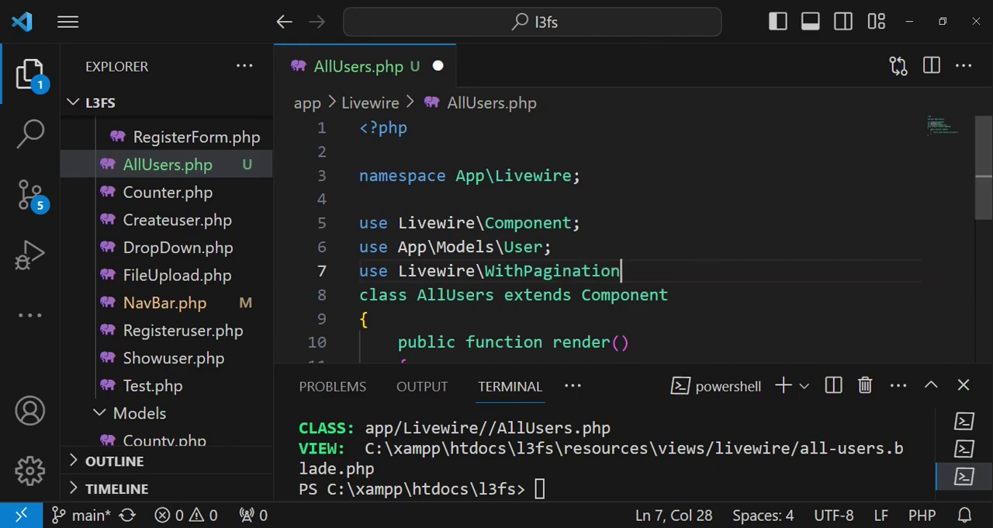
Add use WithPagination; inside the AllUsers class body and save the file.
type(";")
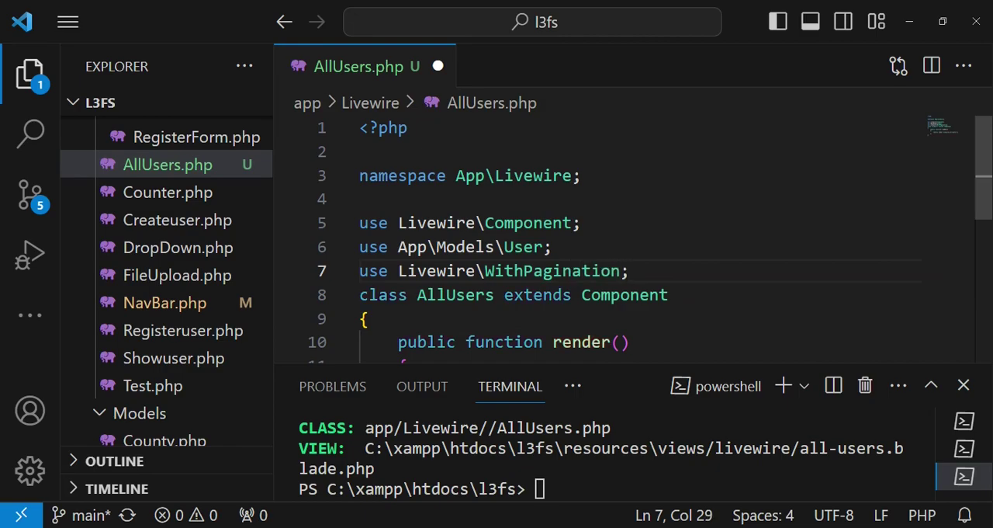
scroll("down", 3)
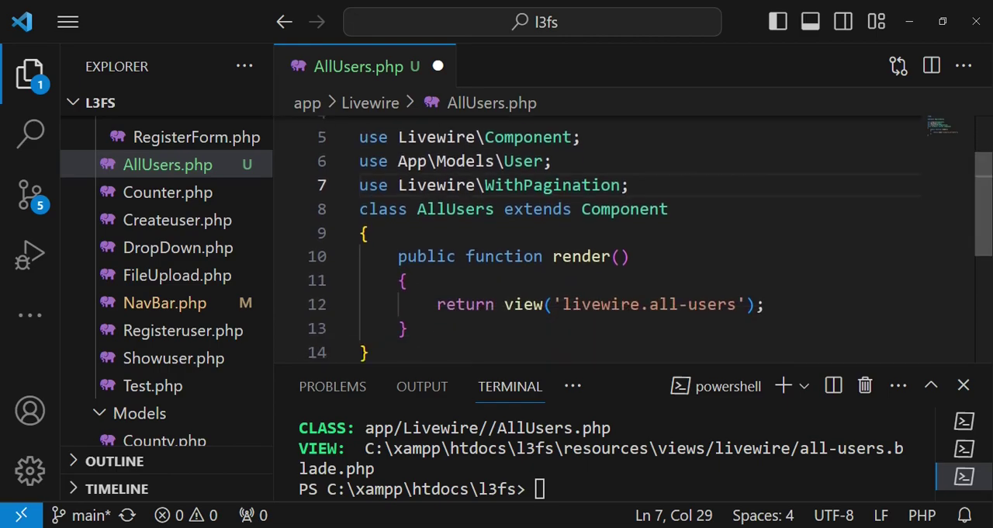
key("Enter")
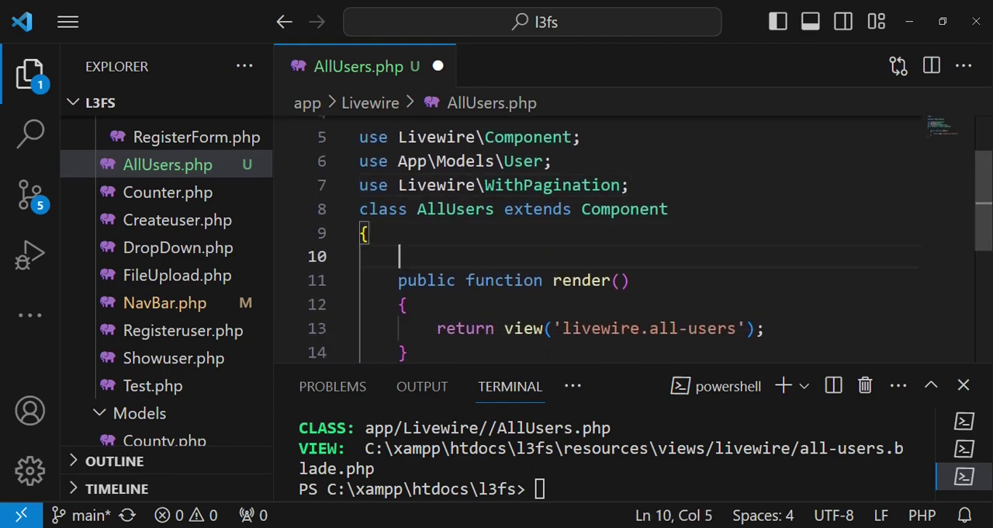
type("use")
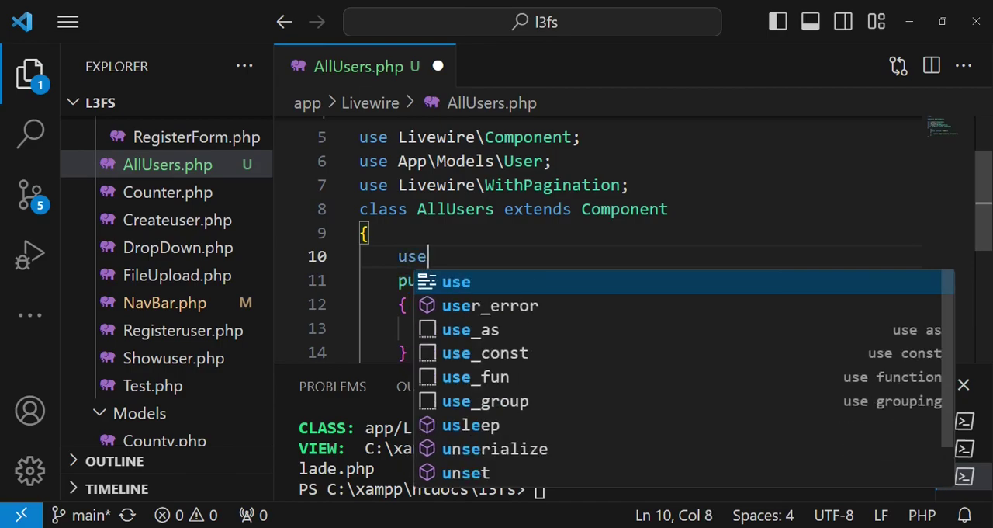
type("Withpagi")
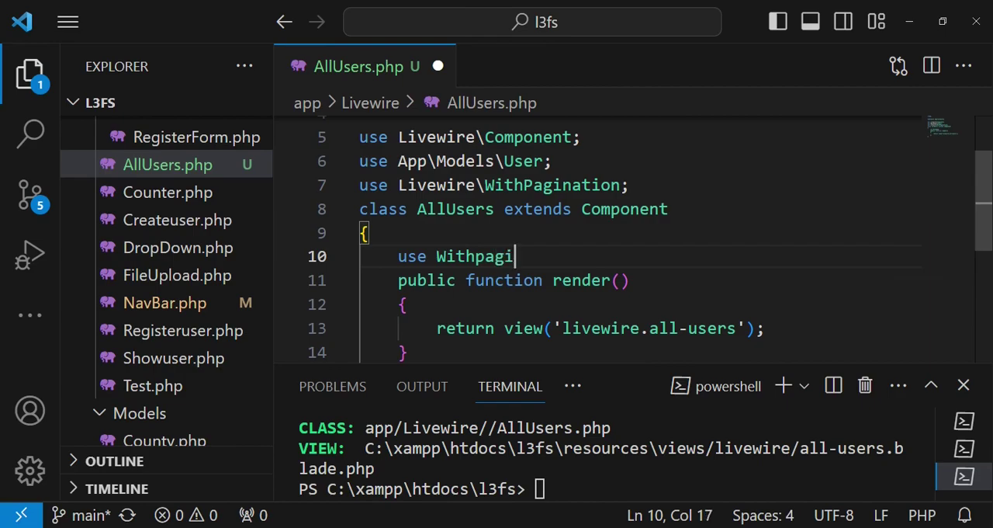
type("nation")
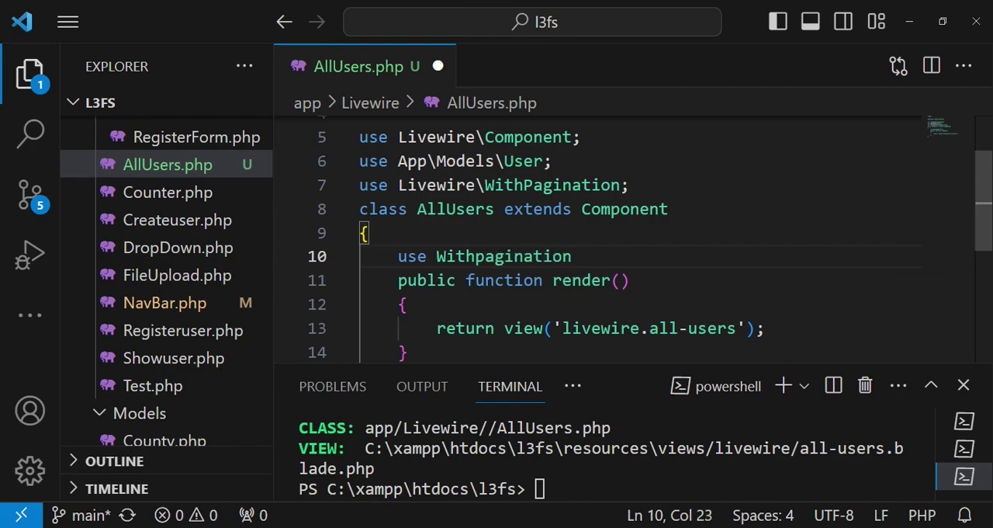
type(";")
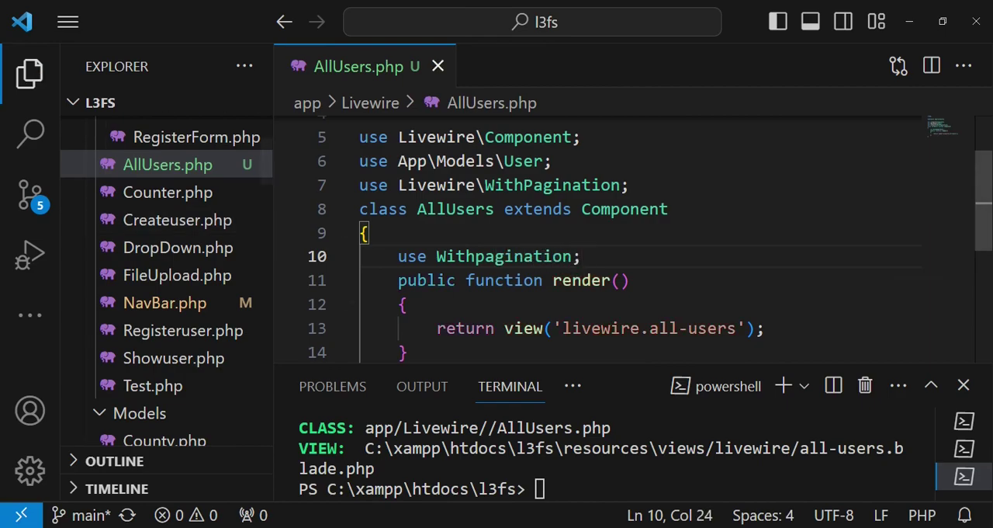
scroll("down", 3)
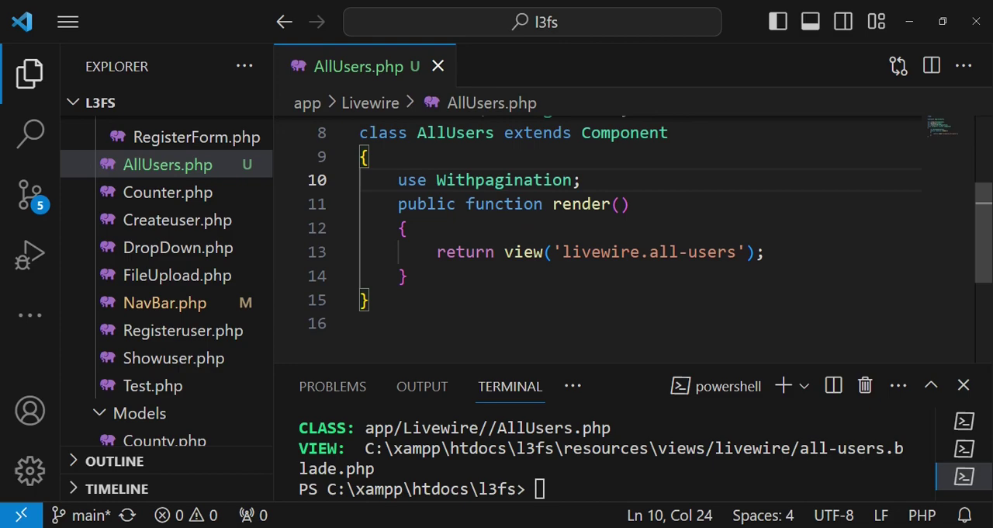
Pass ['users' => User::paginate(5)] as view data in render() and save.
left_click(748, 251)
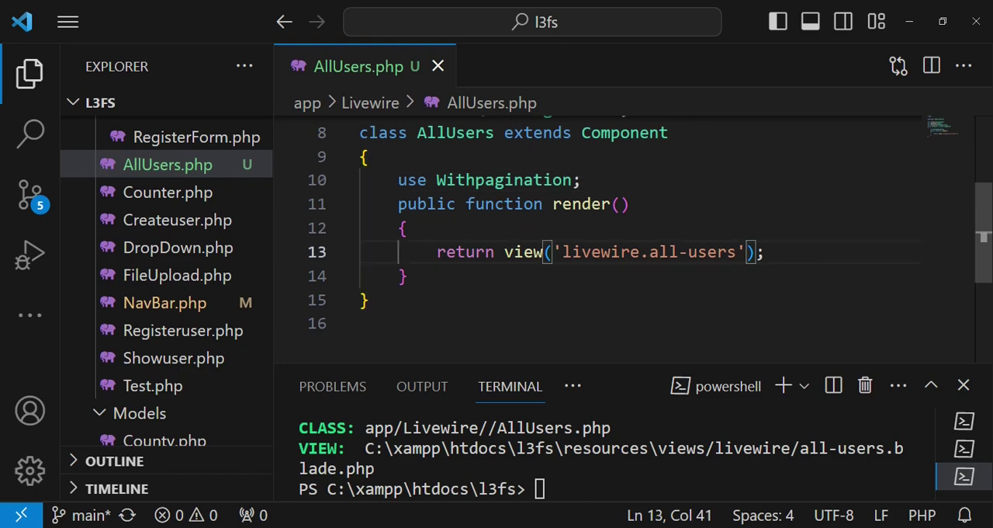
type(",[]")
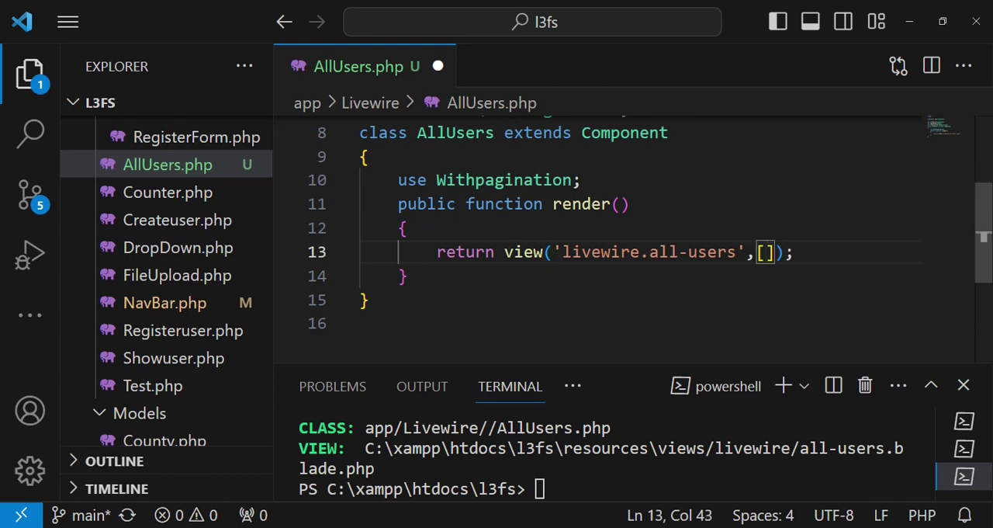
key("Enter")
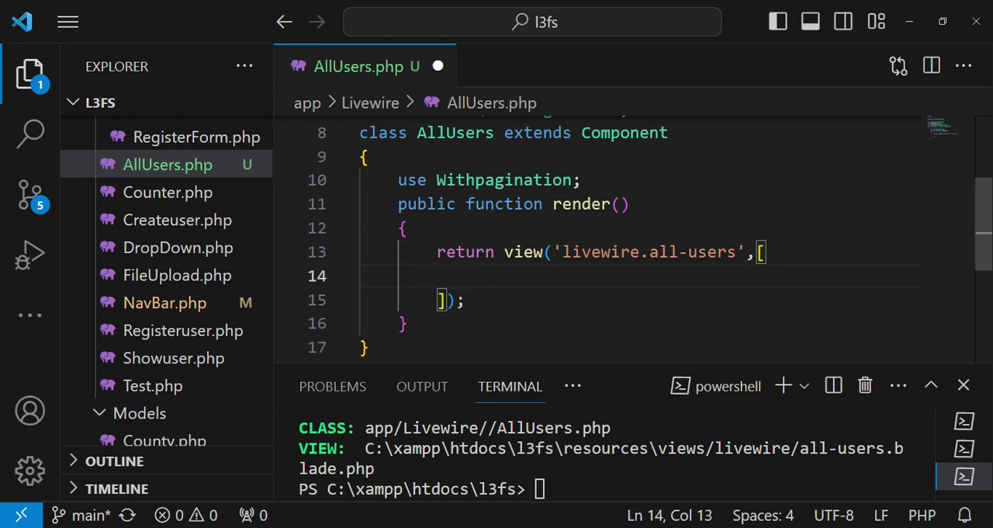
type("'us'")
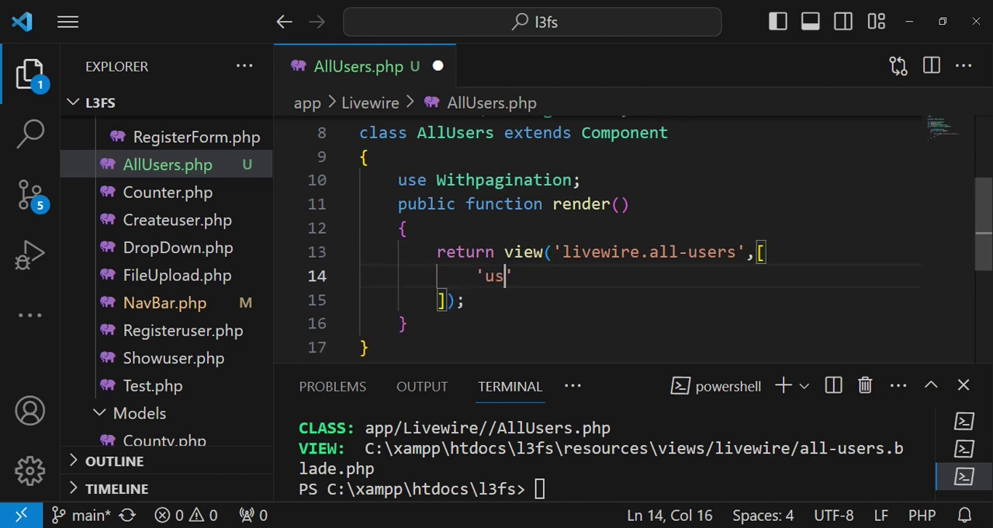
type("ers'=")
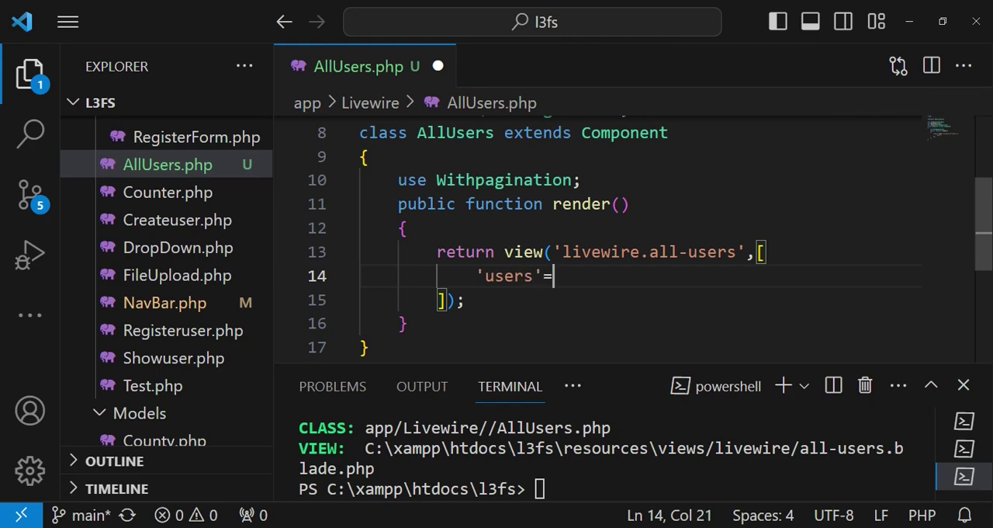
type(">")
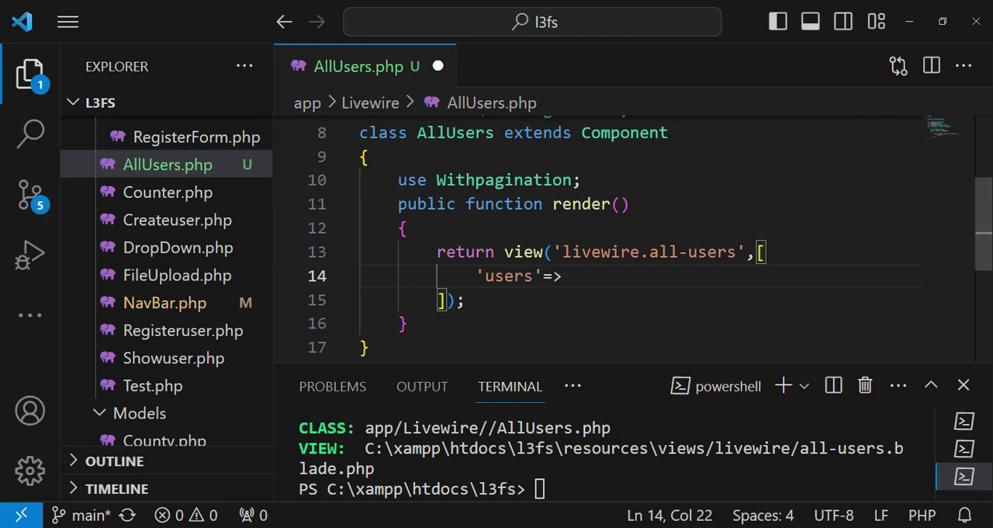
type("User")
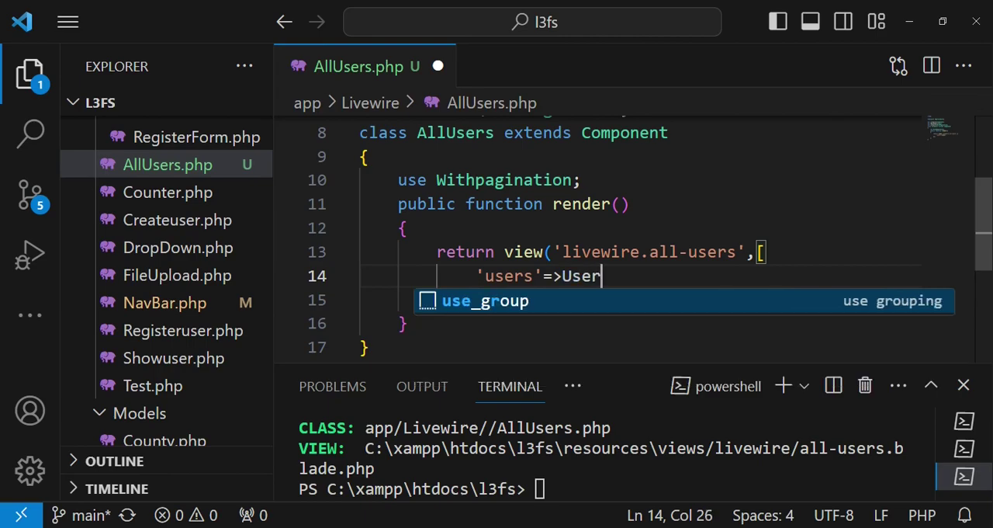
type("::p")
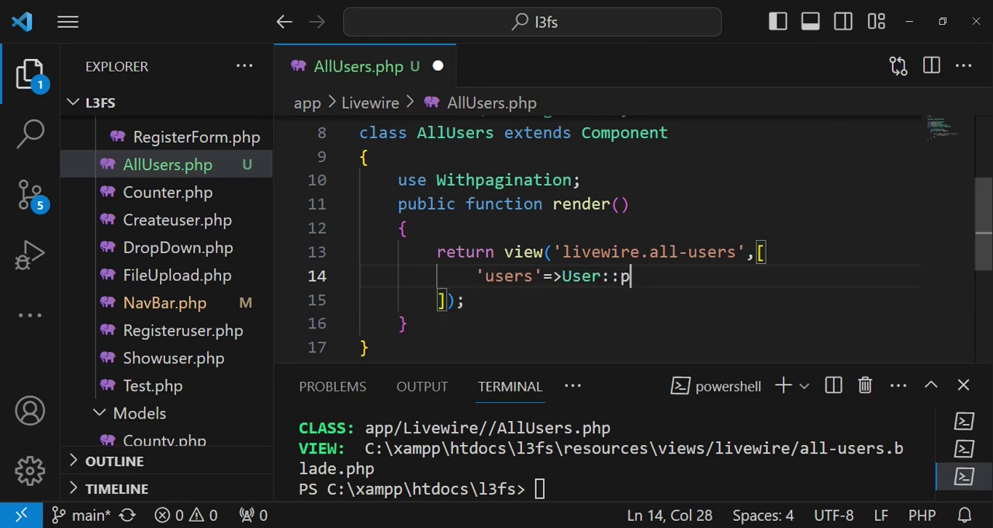
type("aginate")
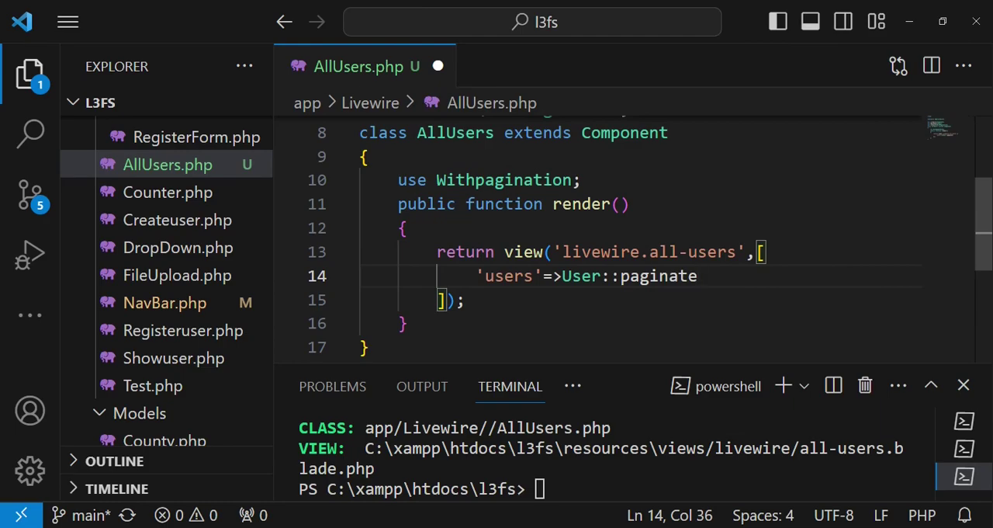
double_click(658, 276)
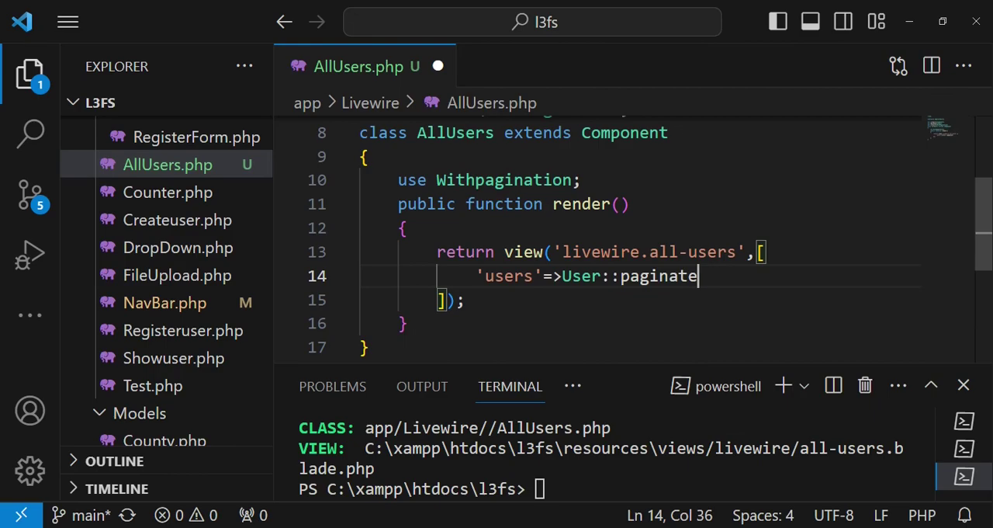
type("()")
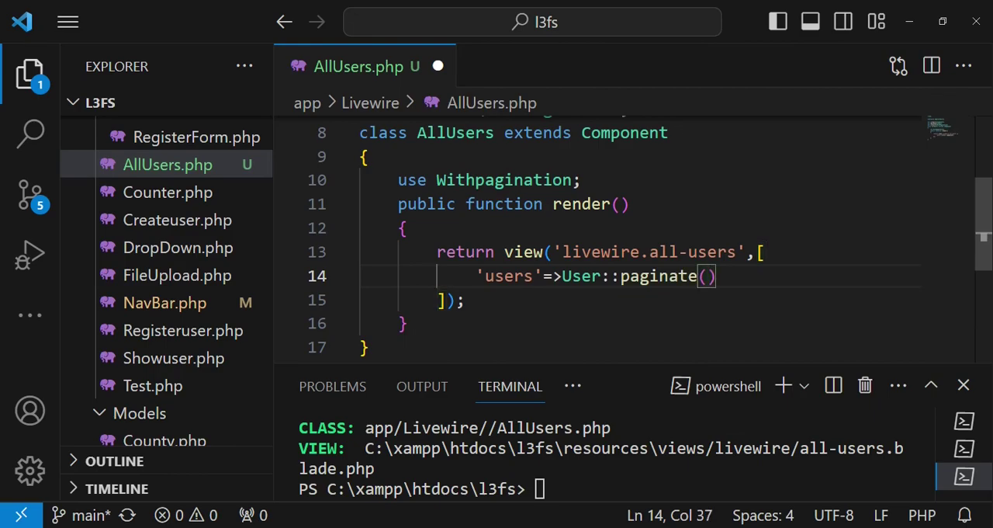
type("5")
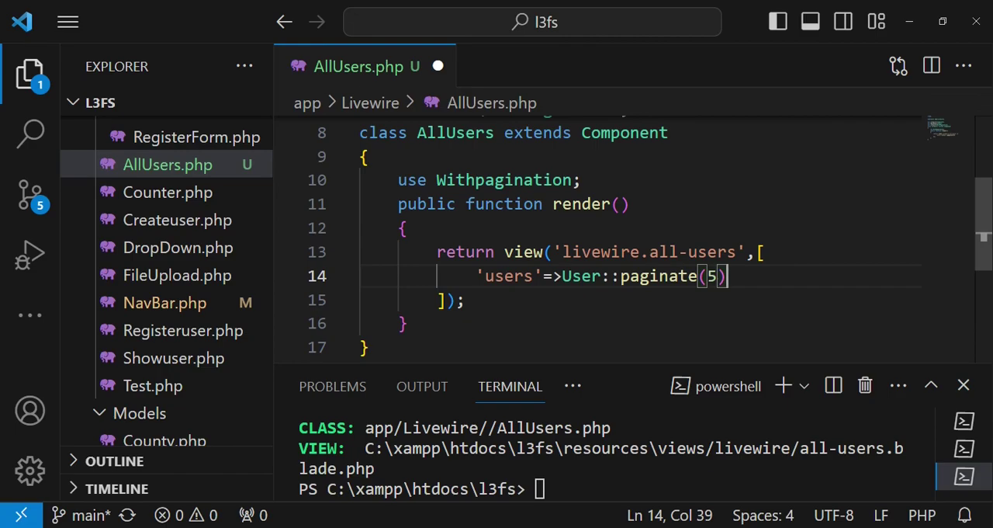
type(",")
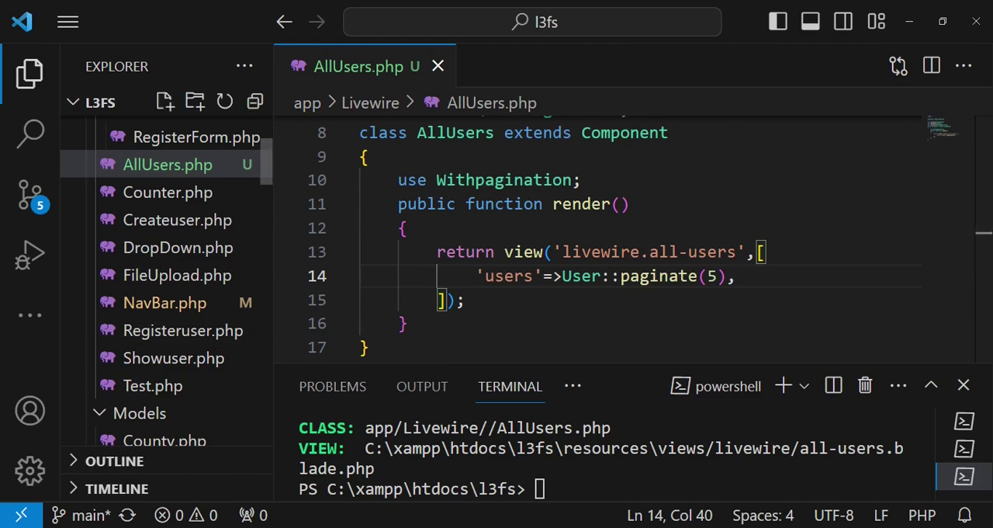
Collapse Forms and select all-users.blade.php under resources/views/livewire.
left_click(142, 135)
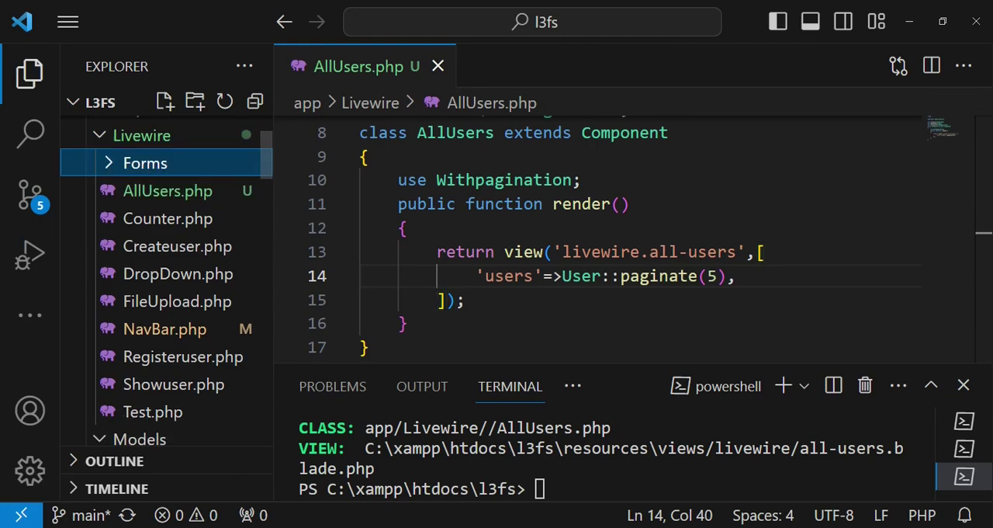
scroll("down", 3)
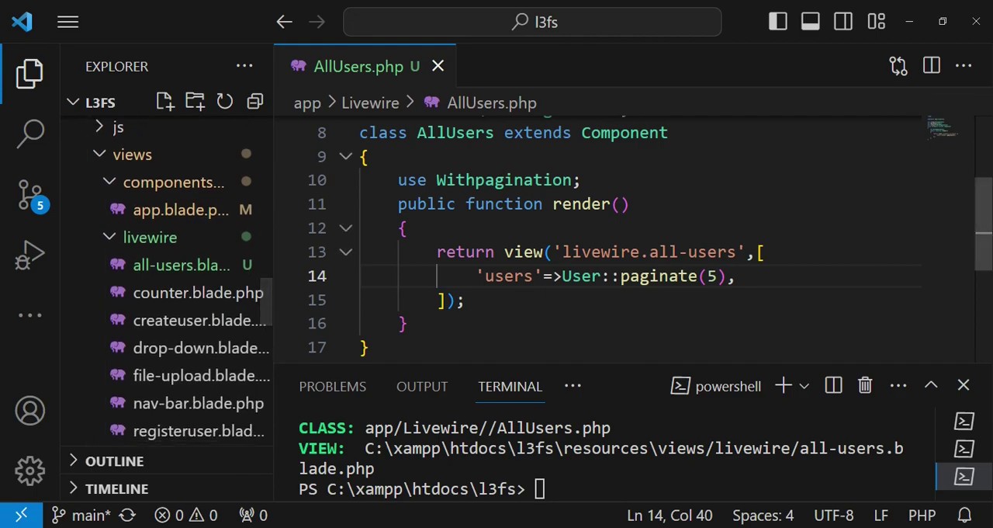
left_click(181, 264)
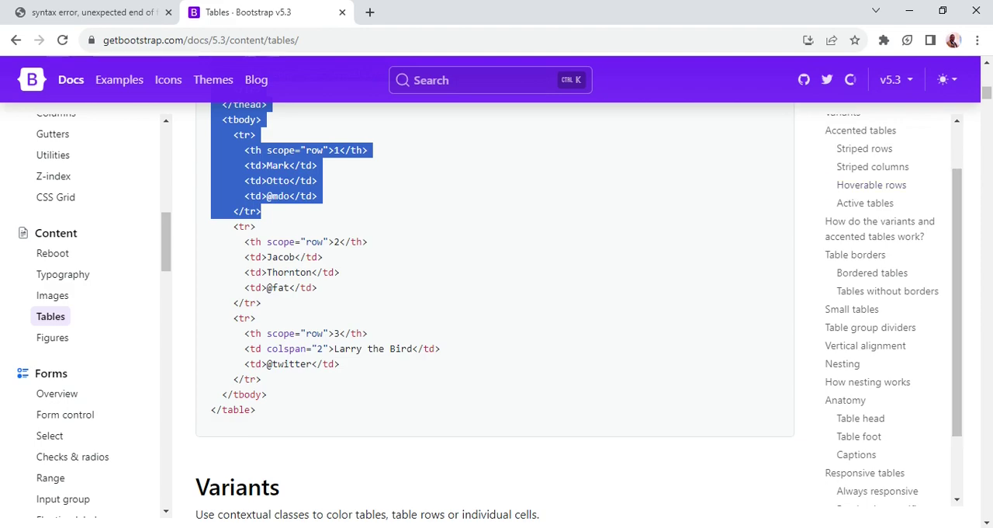
Scroll the Bootstrap Tables docs around the example table markup.
scroll("down", 3)
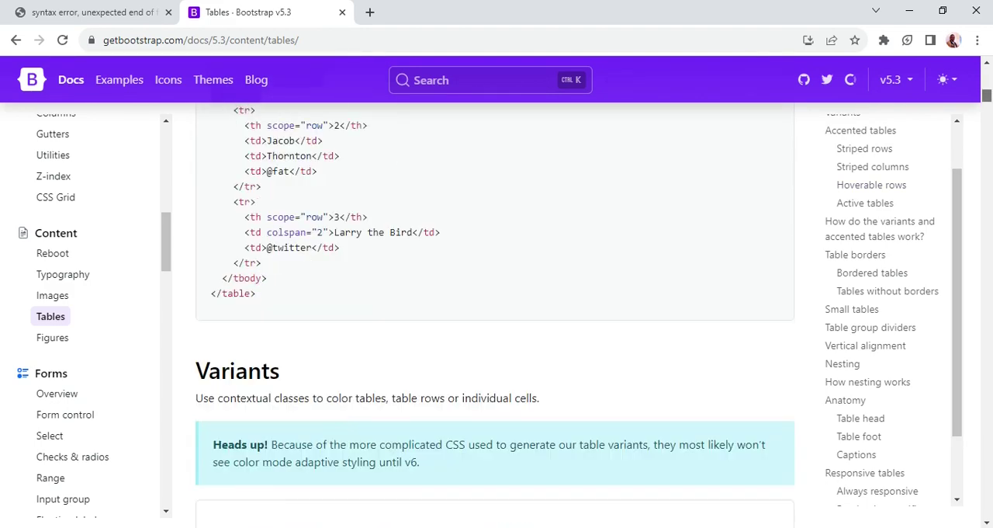
scroll("up", 3)
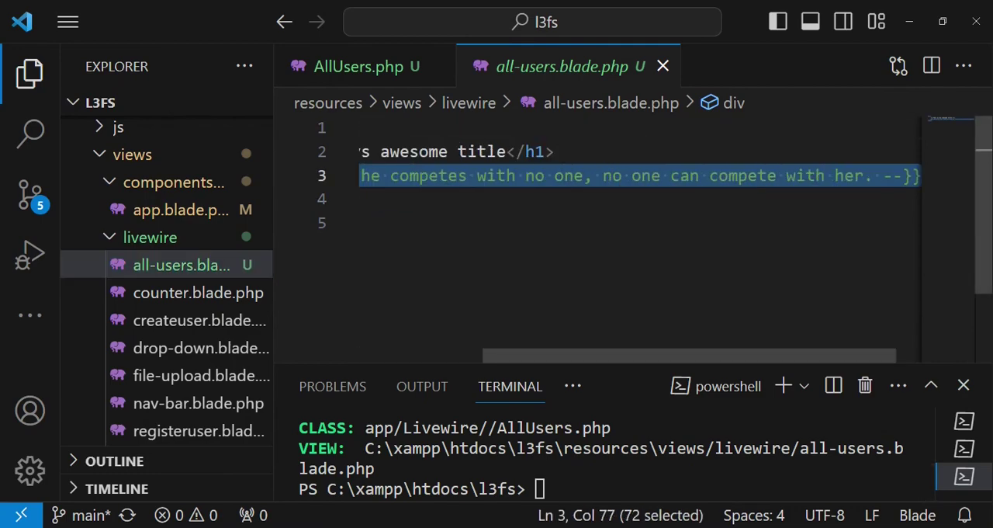
Replace the placeholder comment with the Bootstrap table markup closed by </tbody>.
key("Delete")
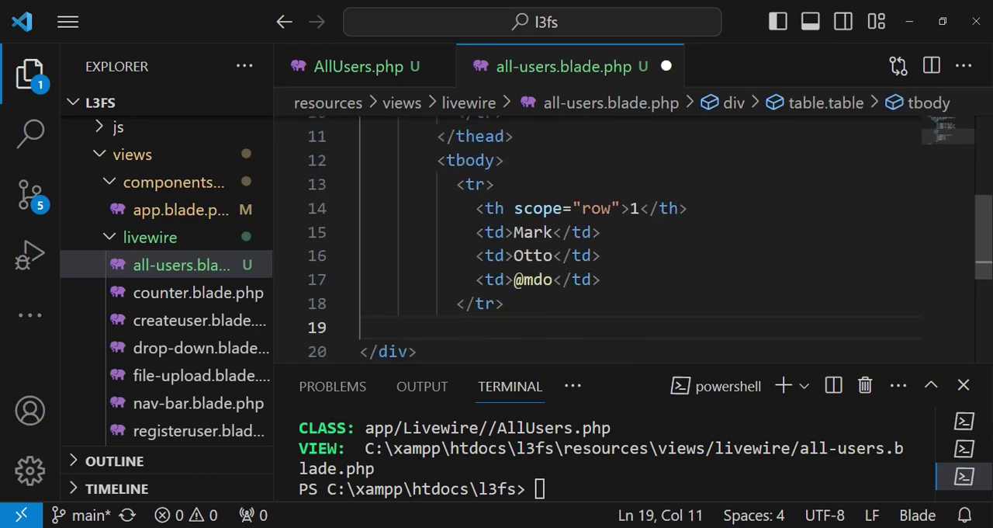
type("</tbody>")
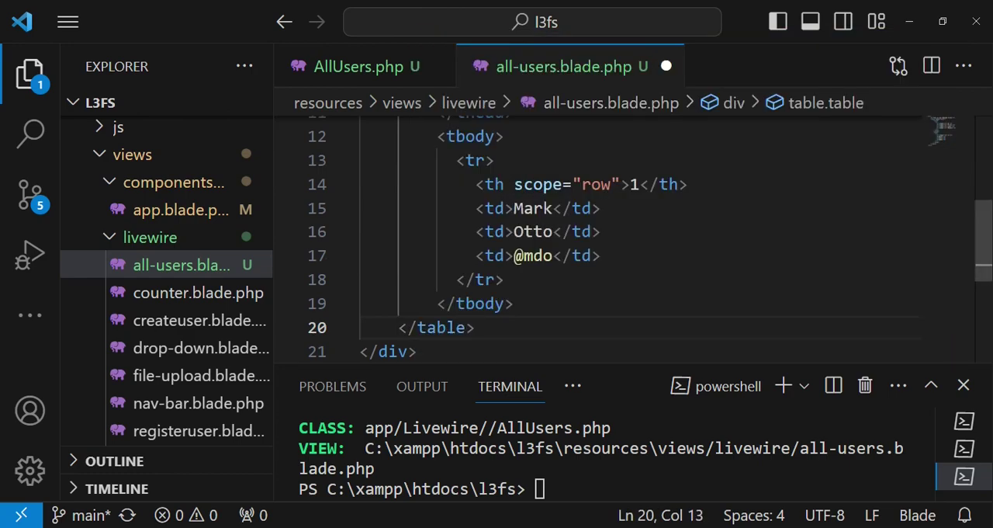
scroll("up", 3)
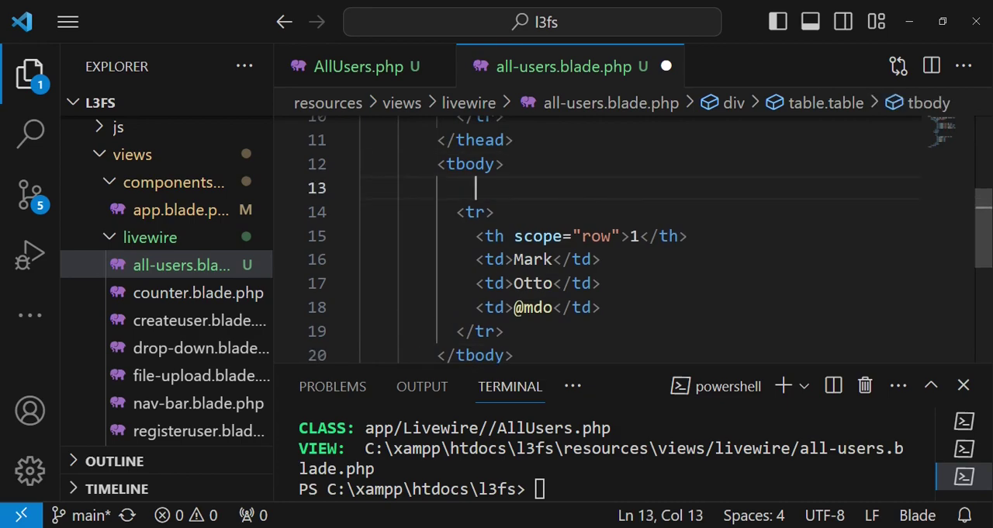
type("@foreach(")
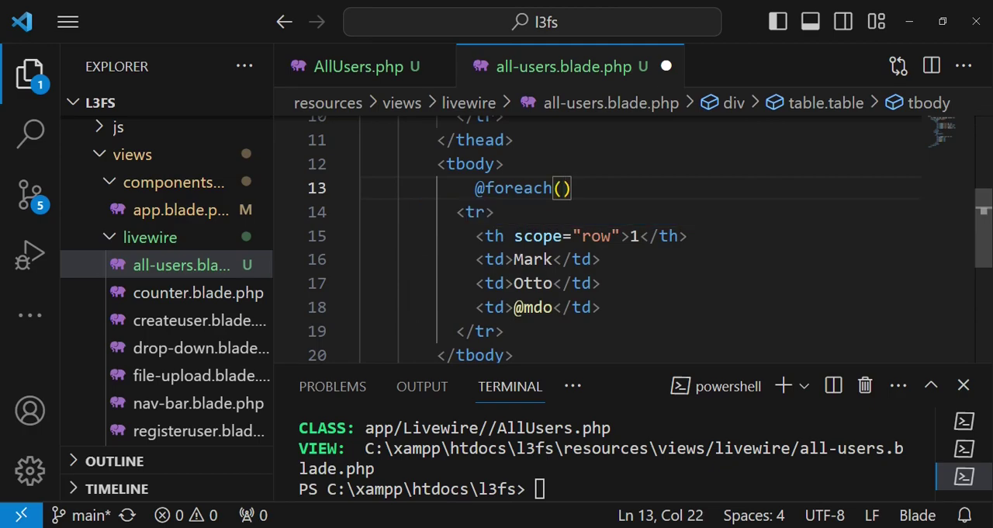
type("$")
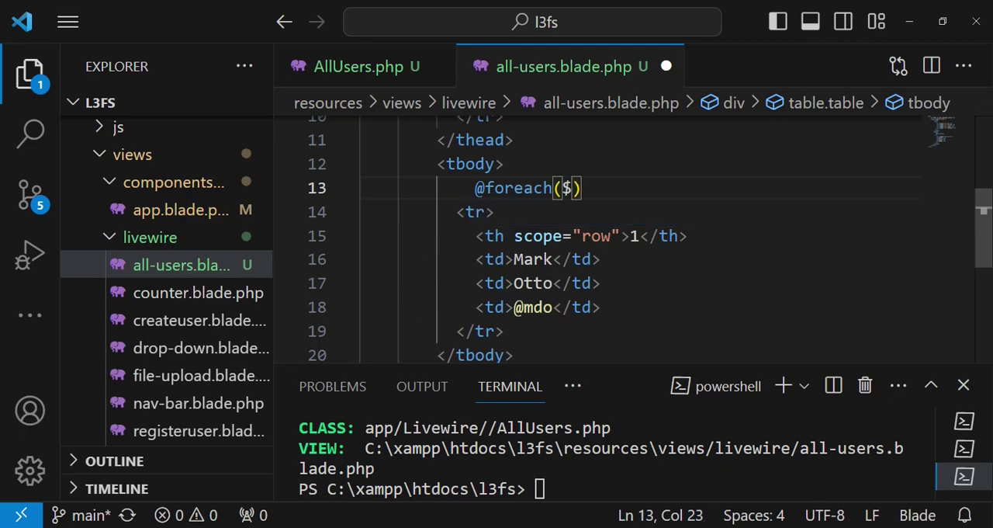
type("users as")
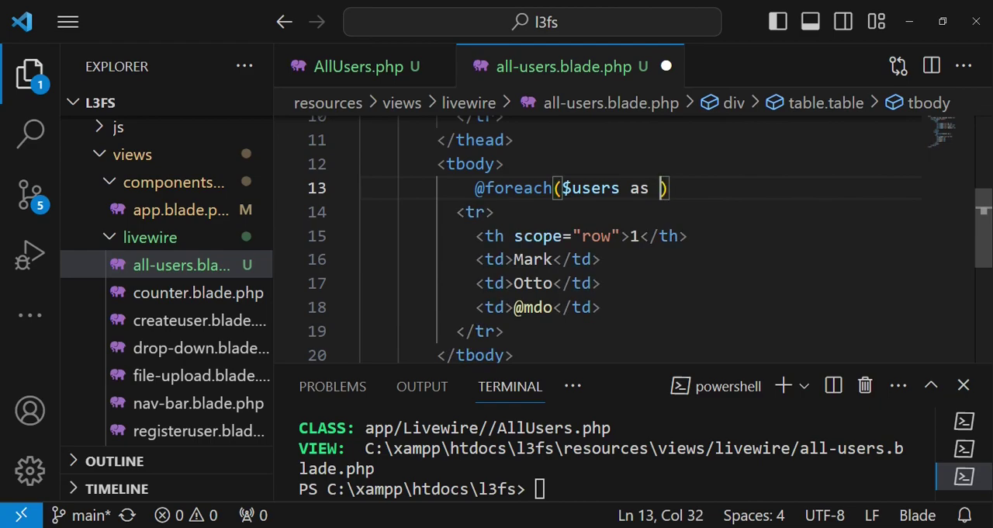
type("$user")
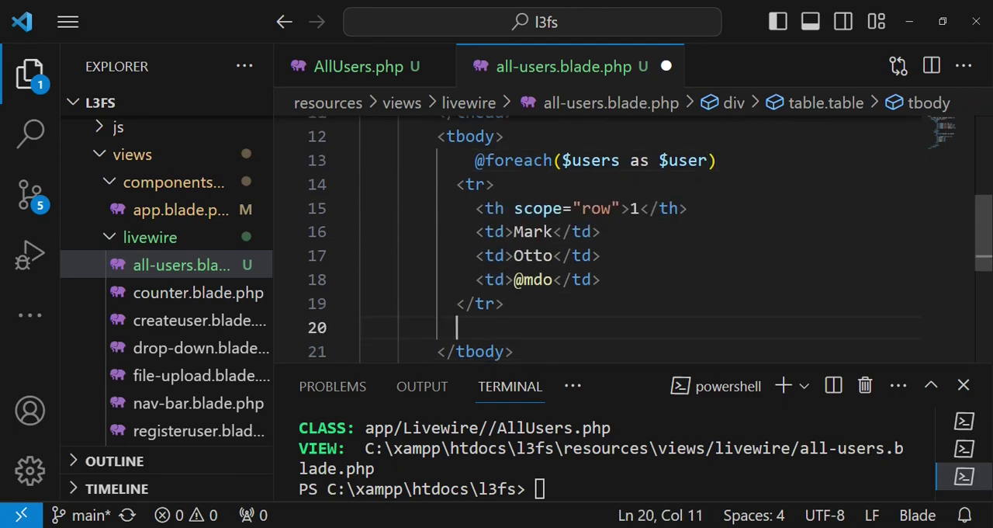
type("@endf")
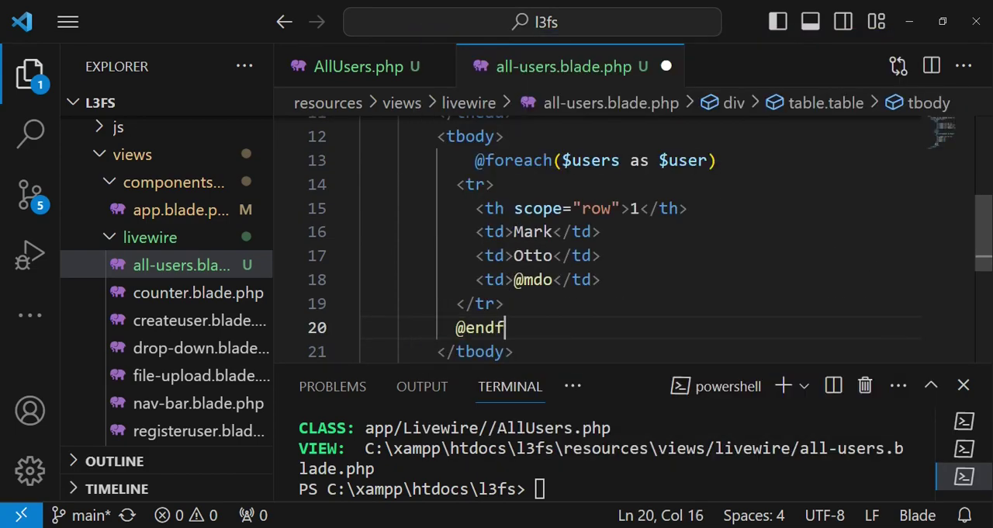
type("oreach")
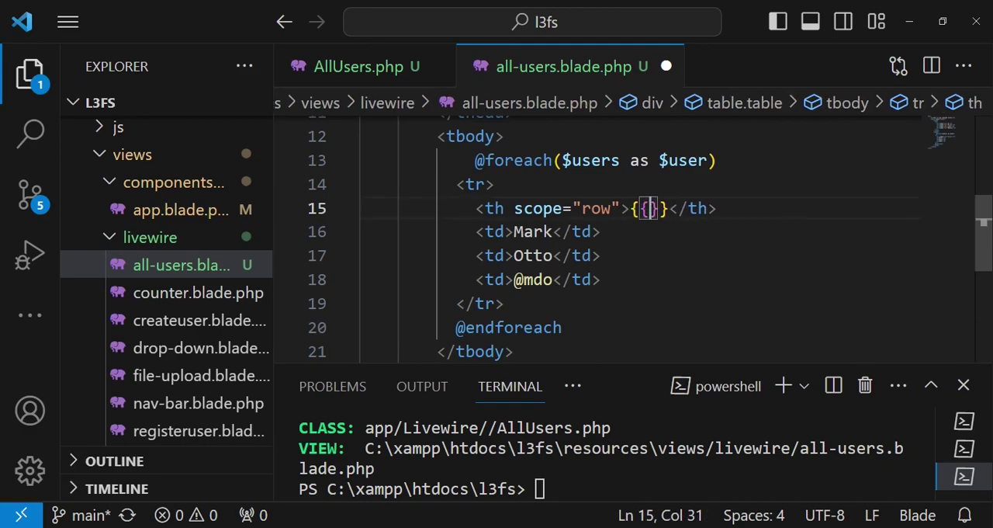
Show {{$loop->index+1}} as the row number cell.
type("$1")
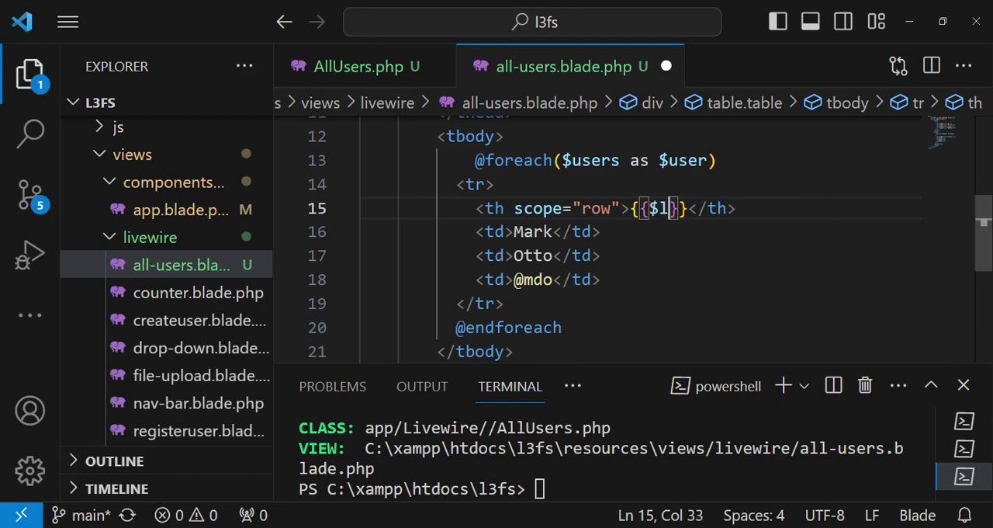
type("loop->")
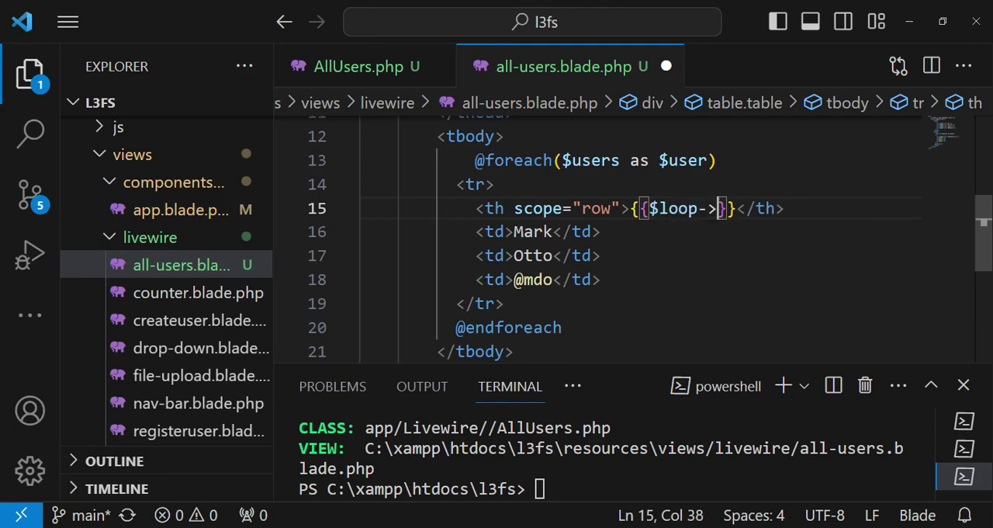
type("index")
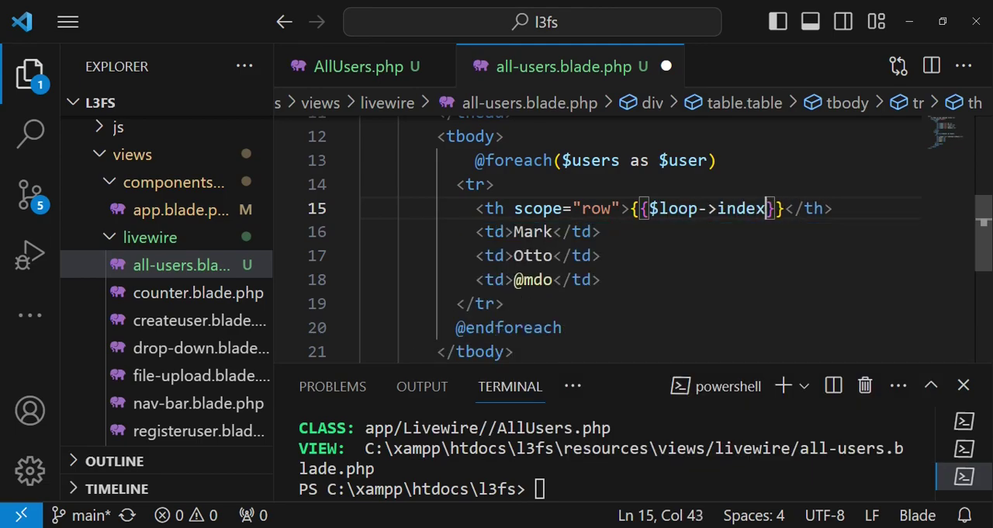
type("+1")
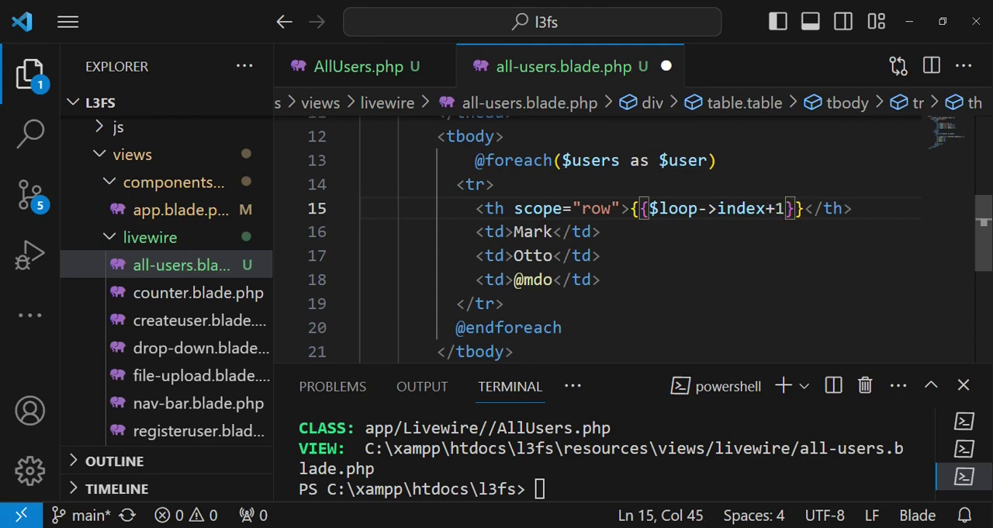
Replace Mark and Otto with {{$user->name}} and {{$user->email}}.
double_click(532, 231)
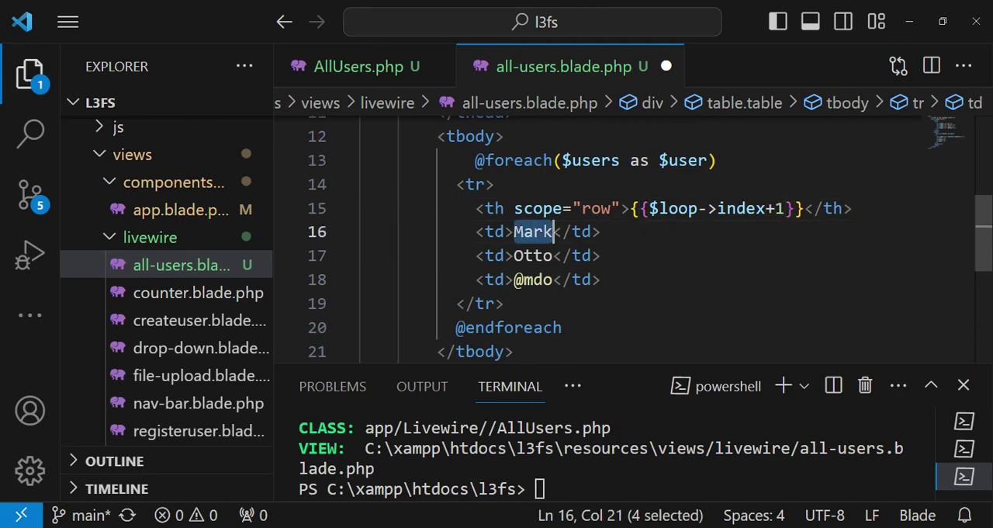
type("{{}")
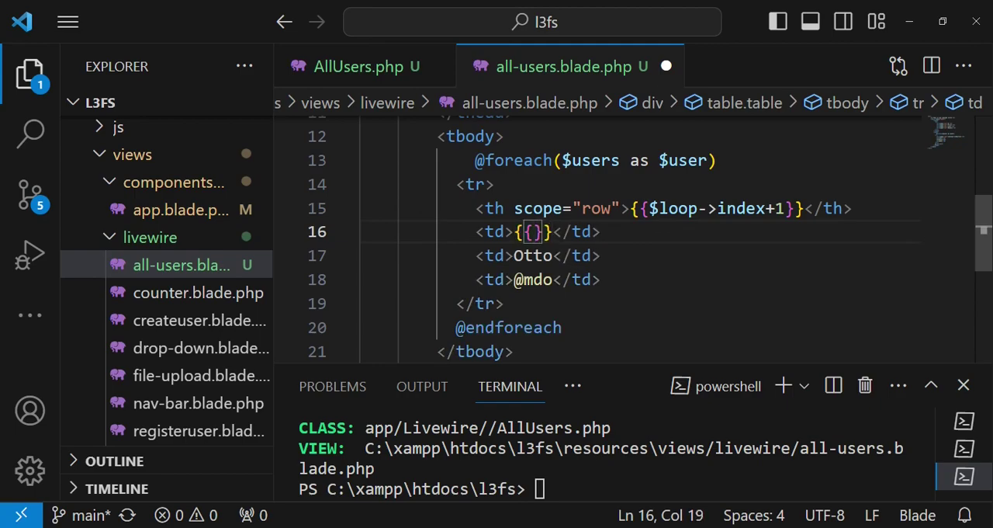
type("$")
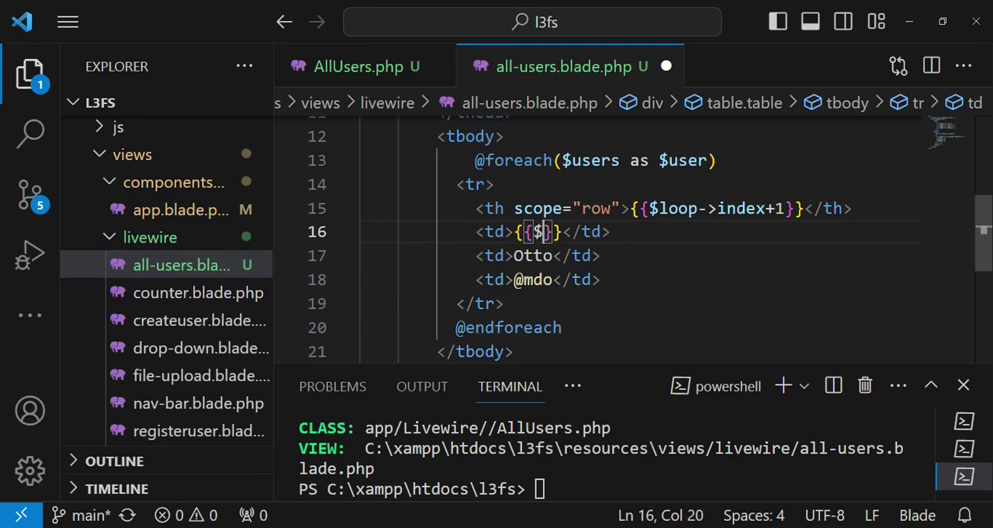
type("user->name")
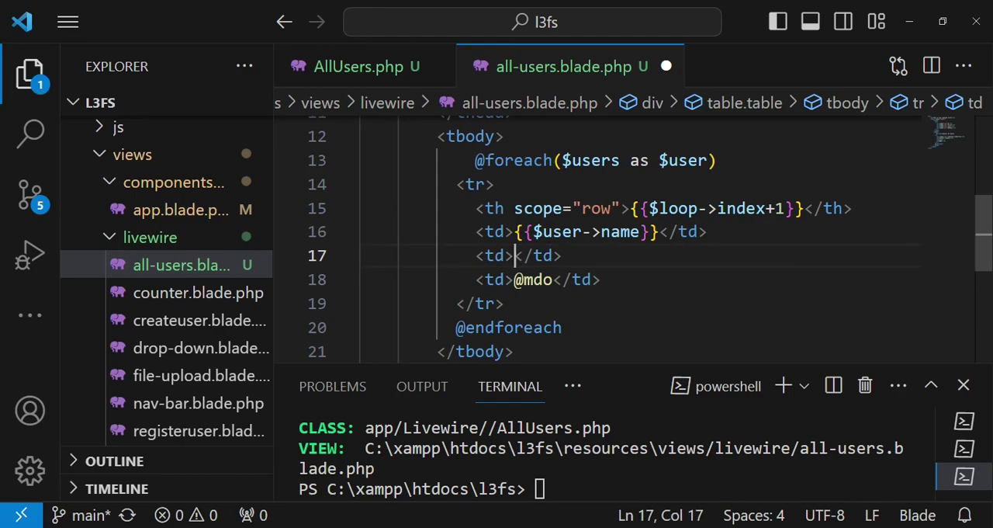
type("{{}}")
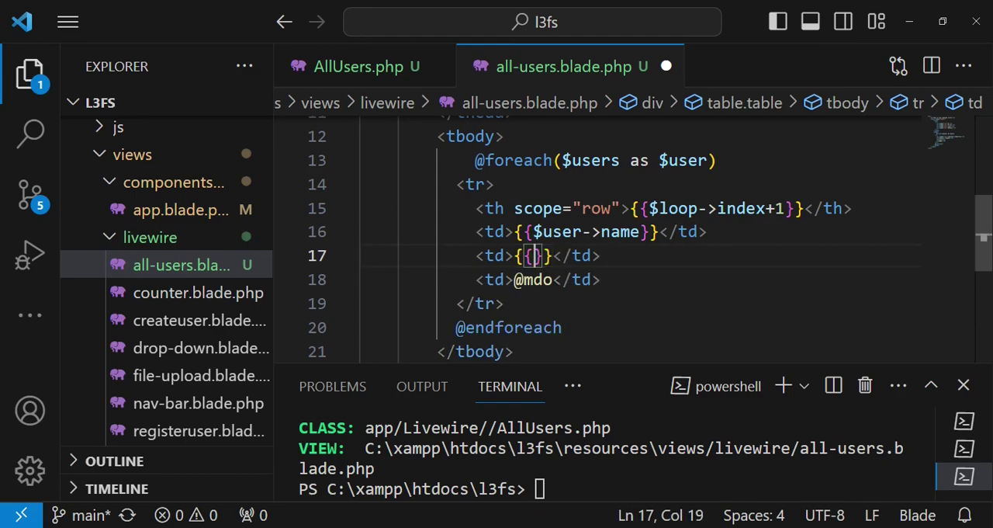
type("$user->email")
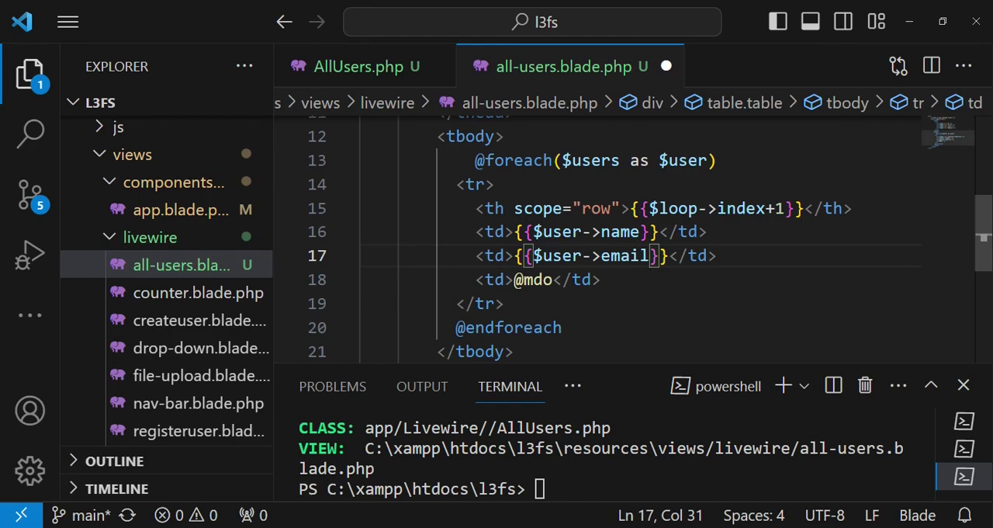
scroll("up", 3)
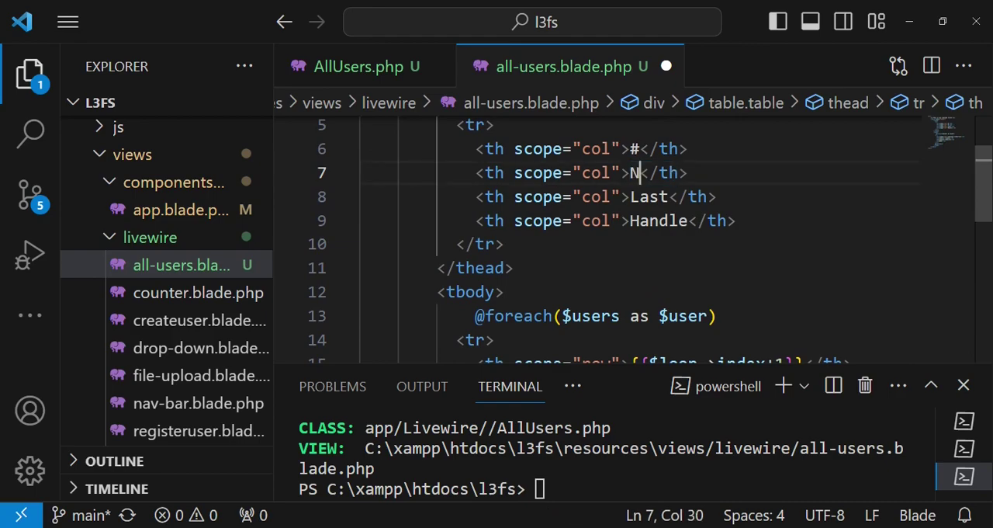
Rename the table header cells to Name, Email and Action.
type("ame")
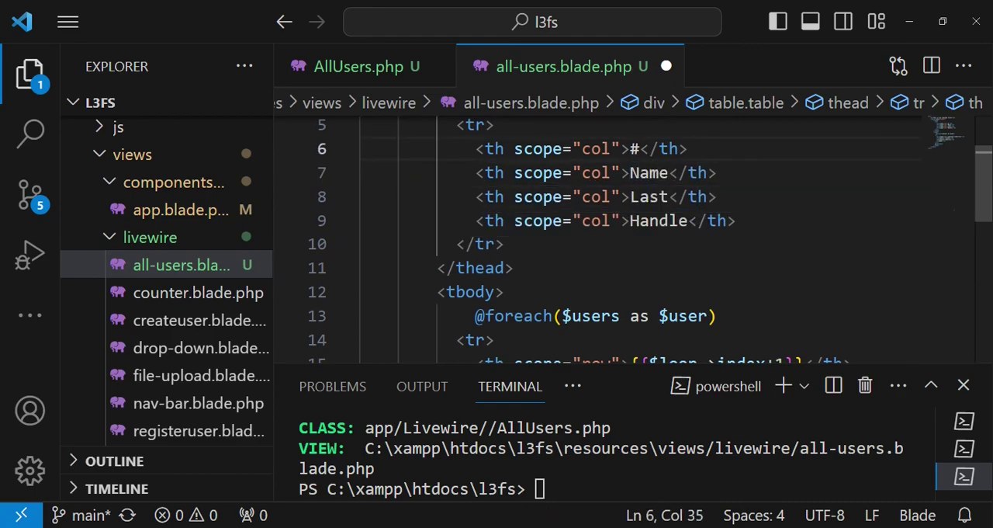
type("E")
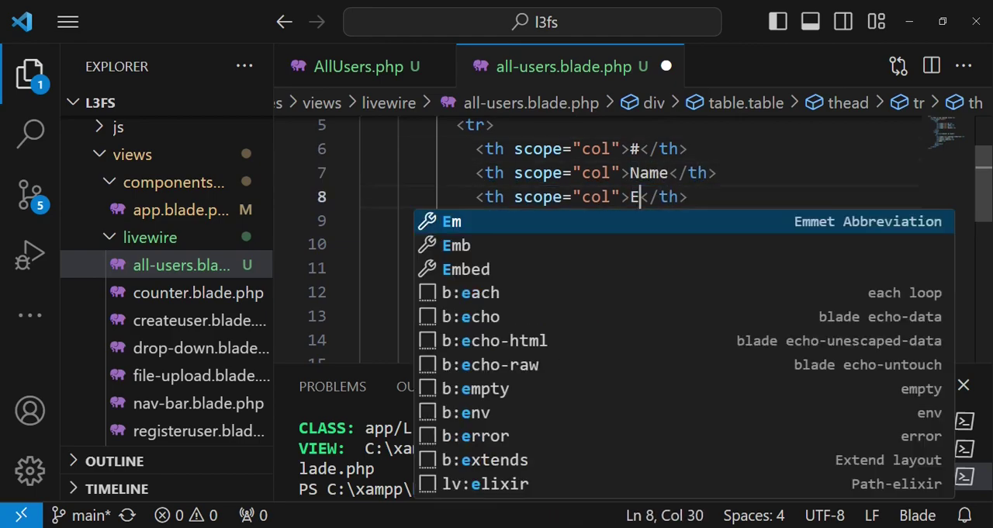
type("mail")
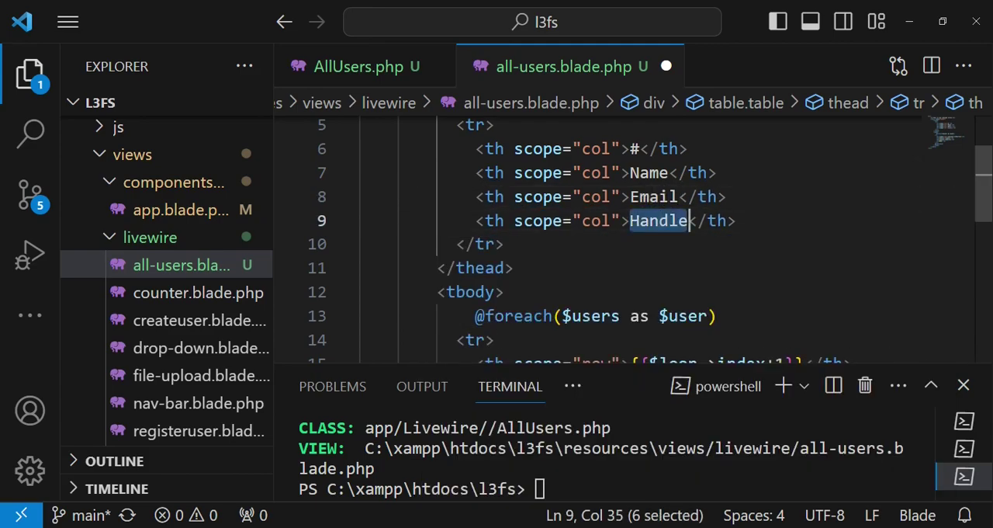
type("Action")
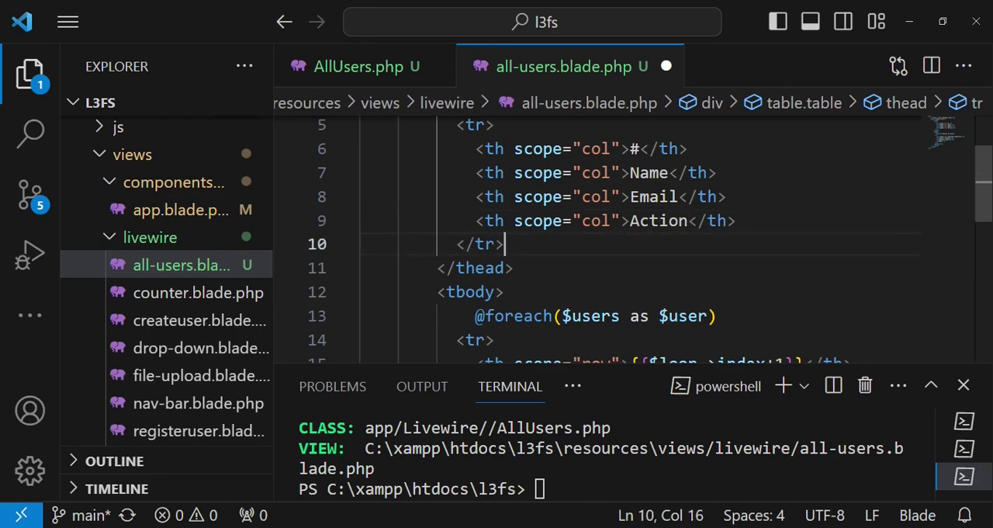
Add <span>{{$users->links()}}</span> below the closing </table> to render pagination links.
scroll("down", 3)
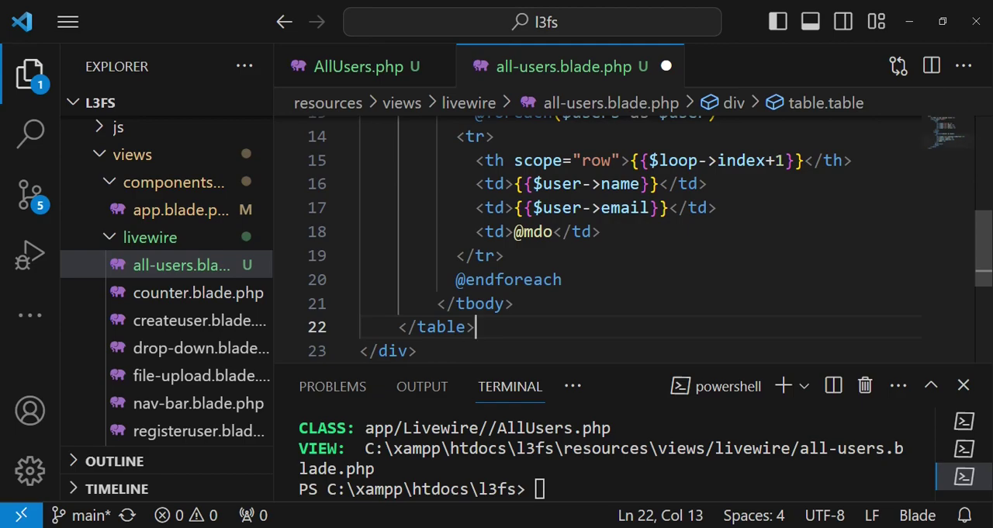
scroll("down", 3)
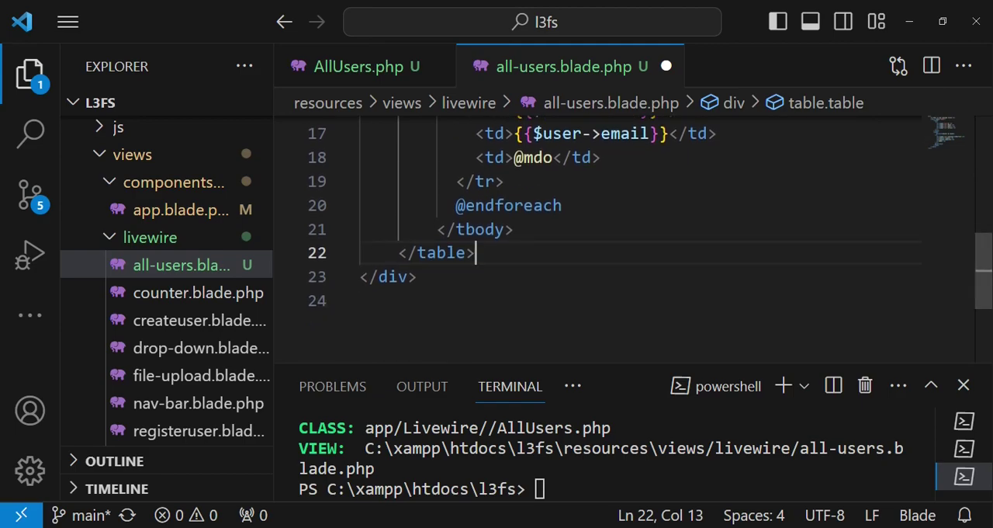
key("Enter")
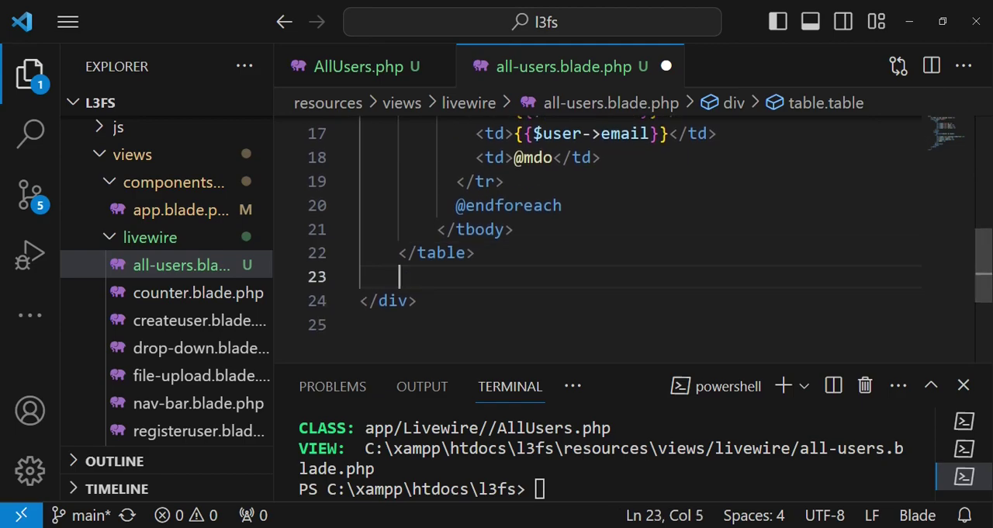
type("<span>")
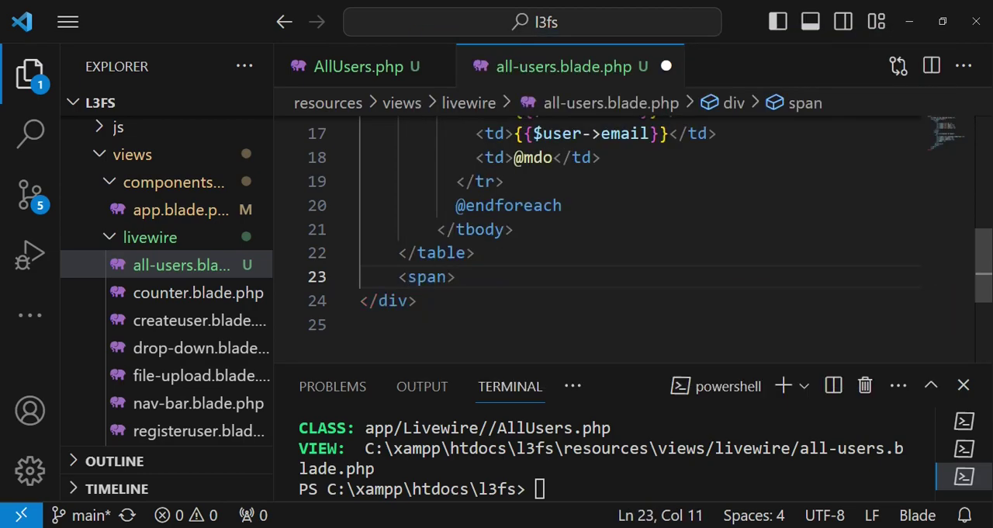
type("</span>")
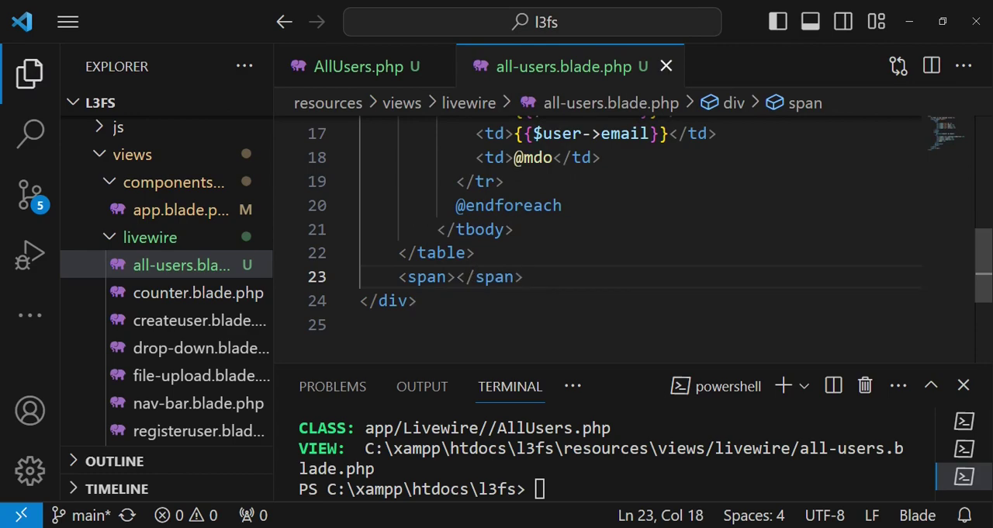
left_click(456, 276)
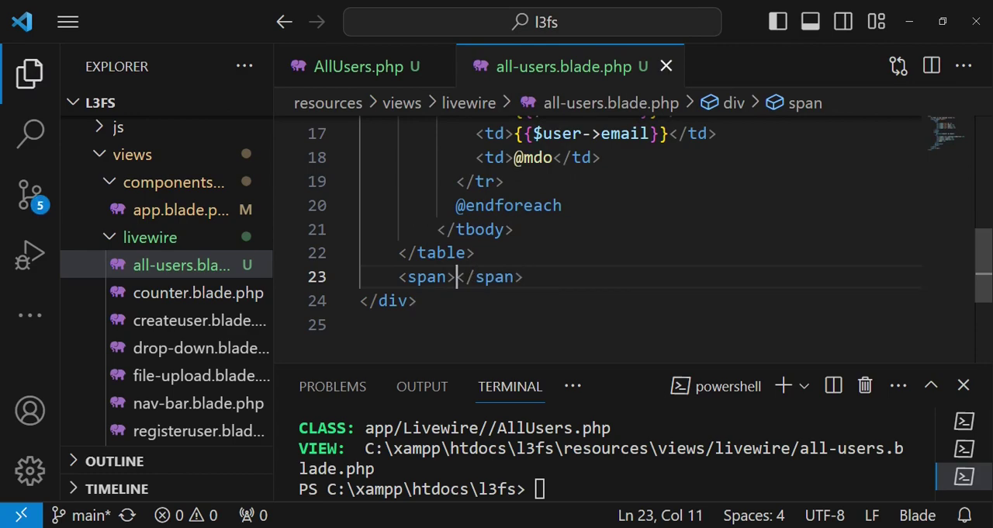
type("{{}}")
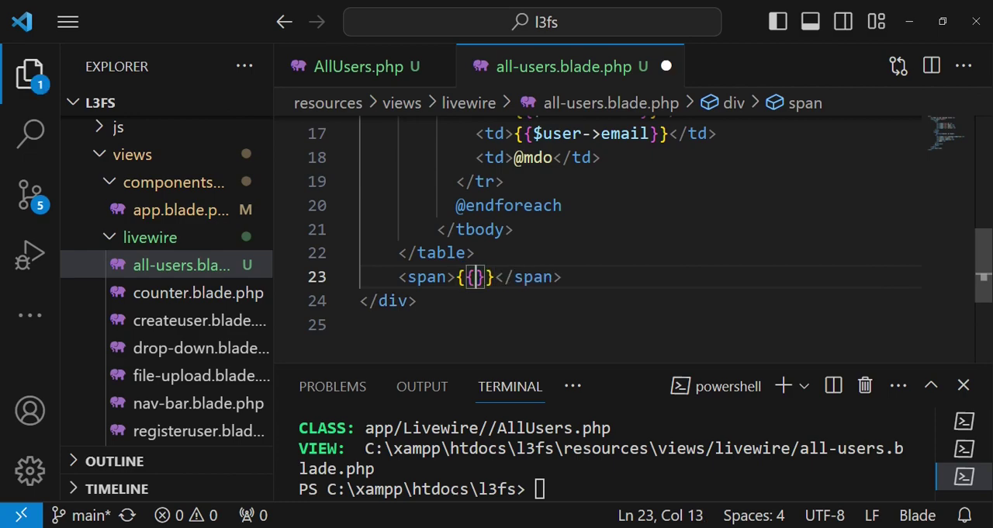
type("$user")
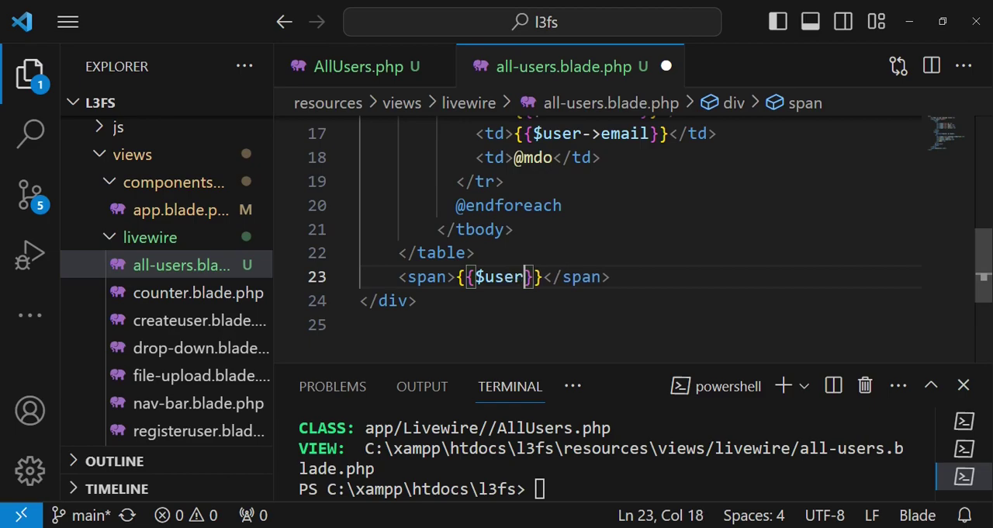
type("s->")
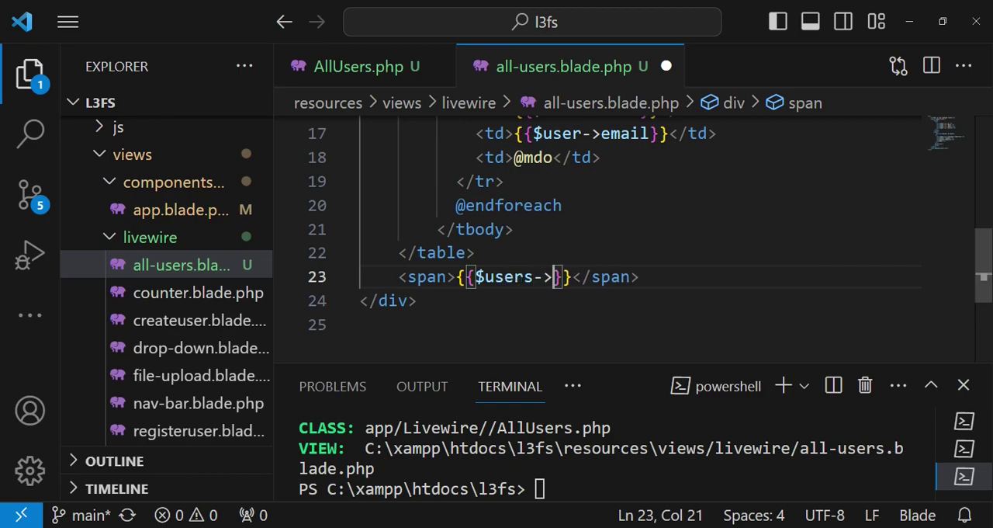
type("links(")
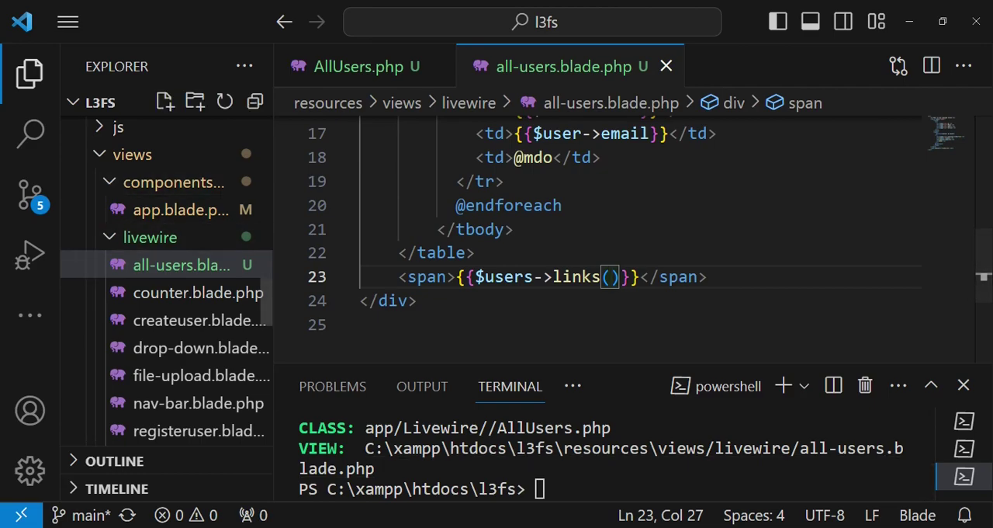
In routes/web.php add Route::get('/users', AllUsers::class) by copying the fileupload route.
scroll("down", 3)
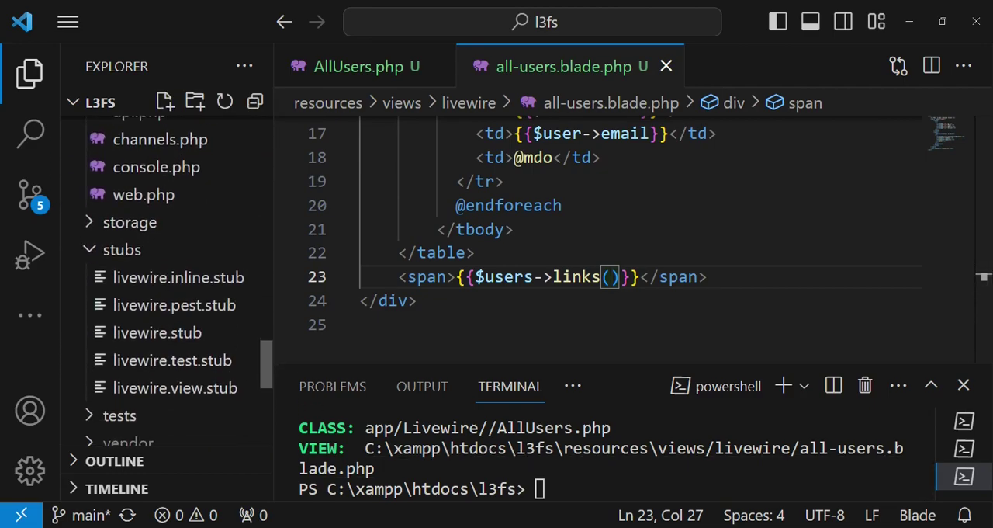
left_click(142, 295)
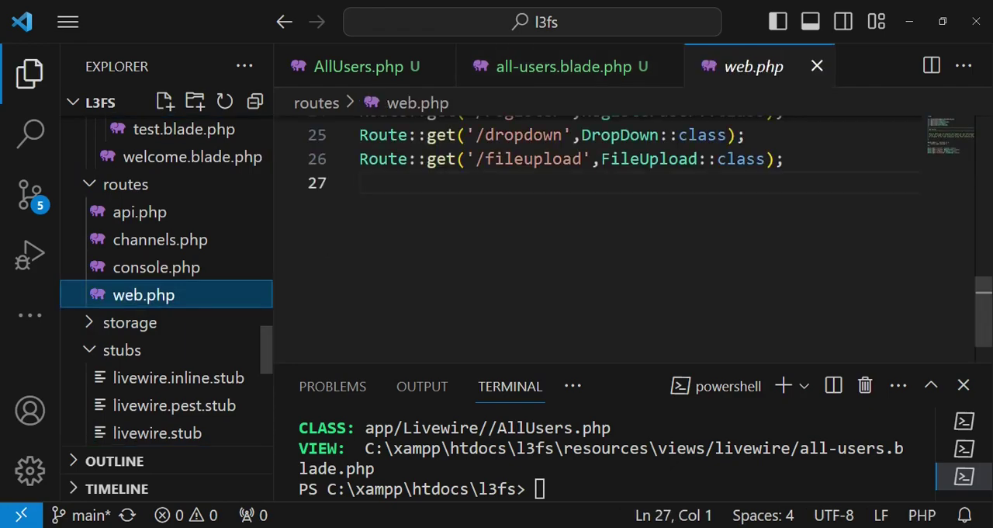
left_click(784, 158)
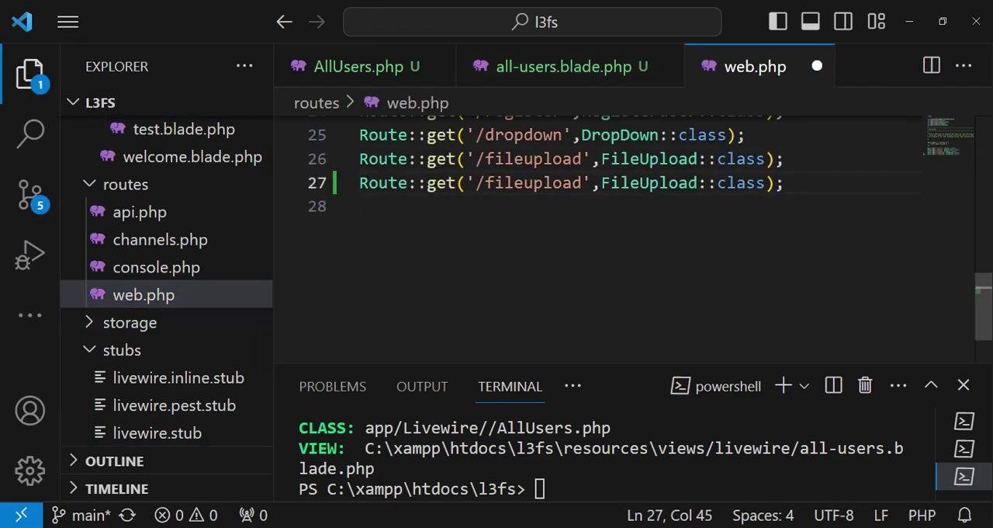
double_click(532, 183)
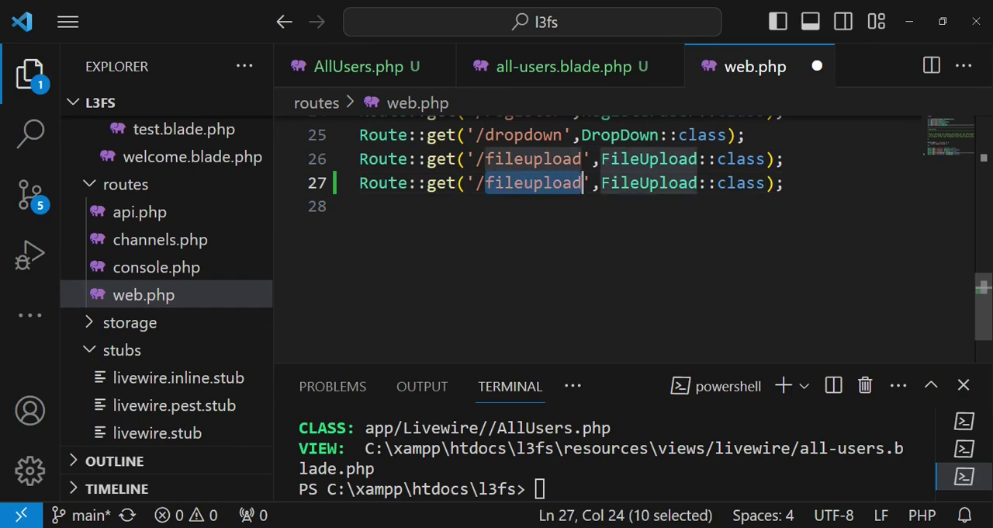
type("users")
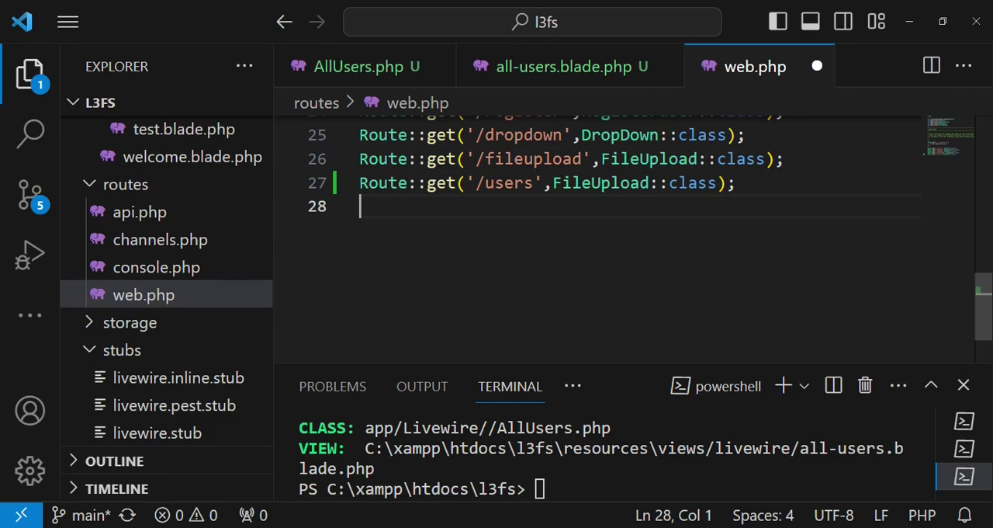
type("A")
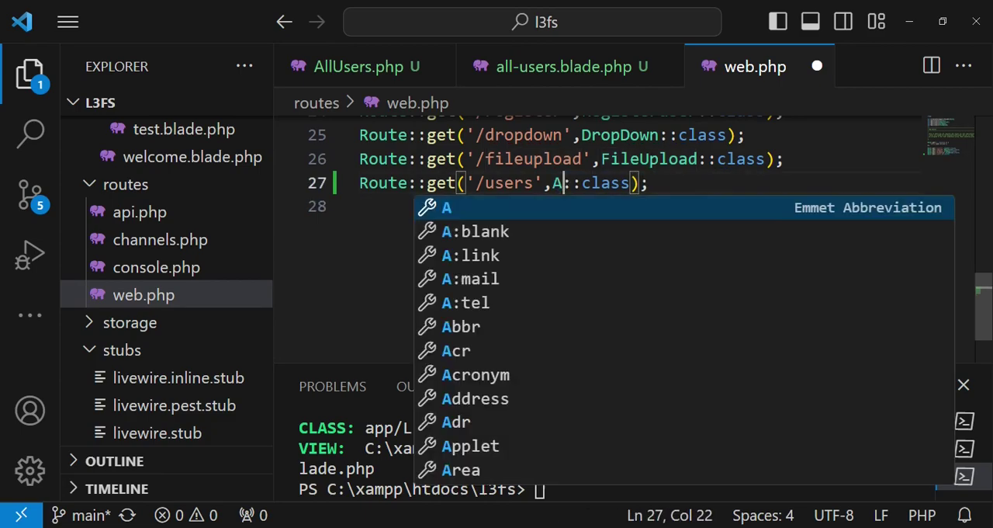
type("ll")
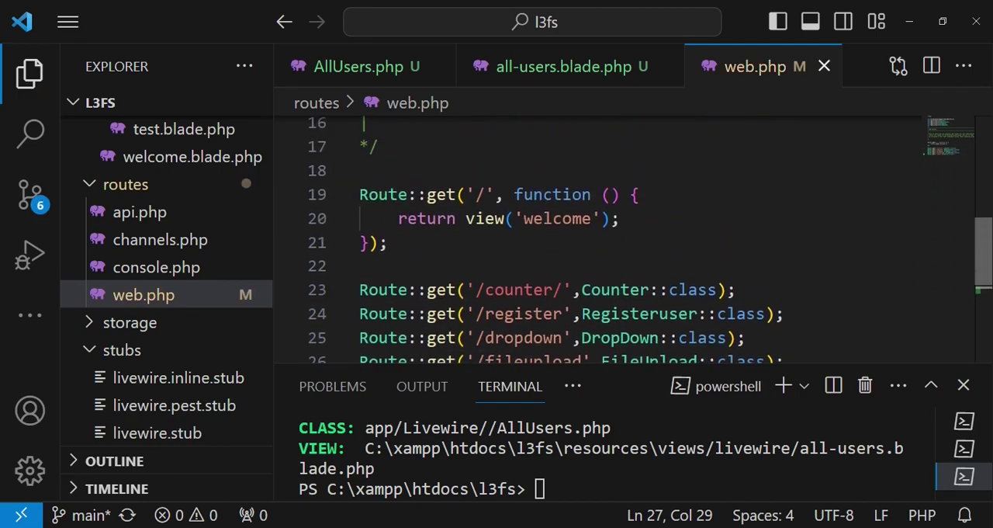
Rename the duplicated FileUpload import to App\Livewire\AllUsers via autocomplete.
scroll("up", 3)
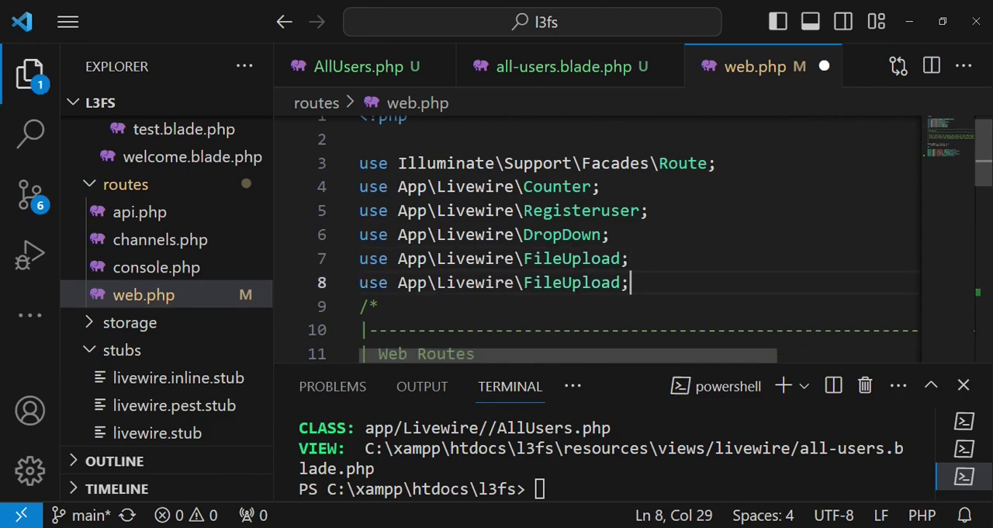
double_click(571, 282)
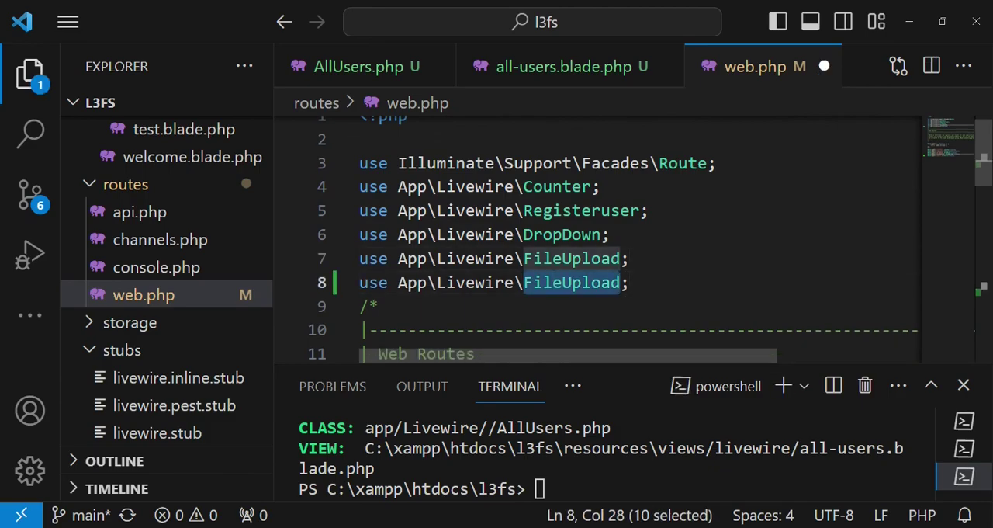
type("AllUsers")
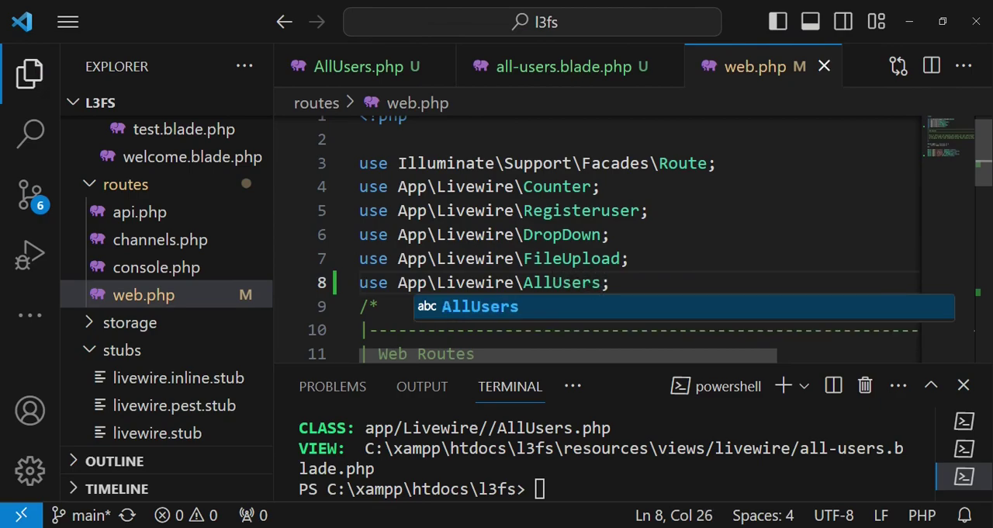
key("Escape")
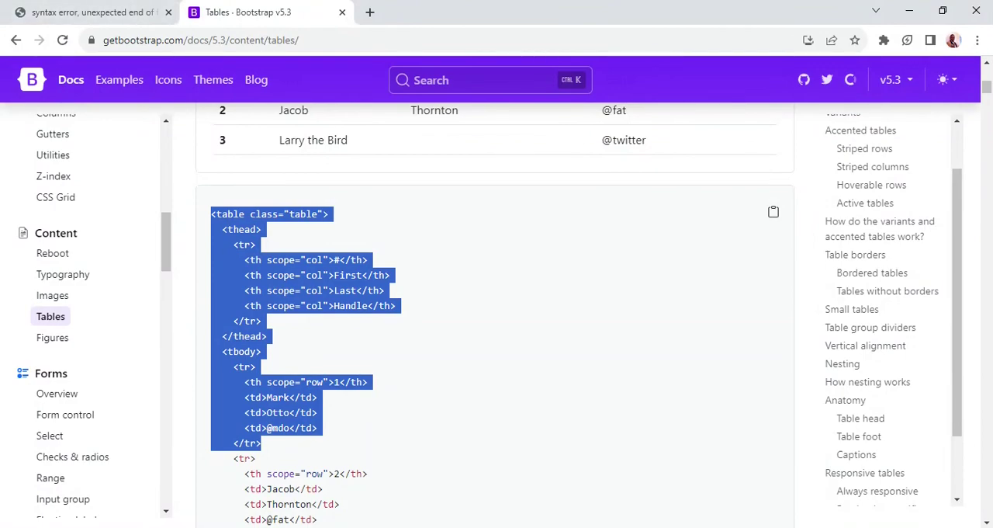
Load localhost:8000/users in a new Chrome tab to see the five-user table of 60 results.
left_click(370, 12)
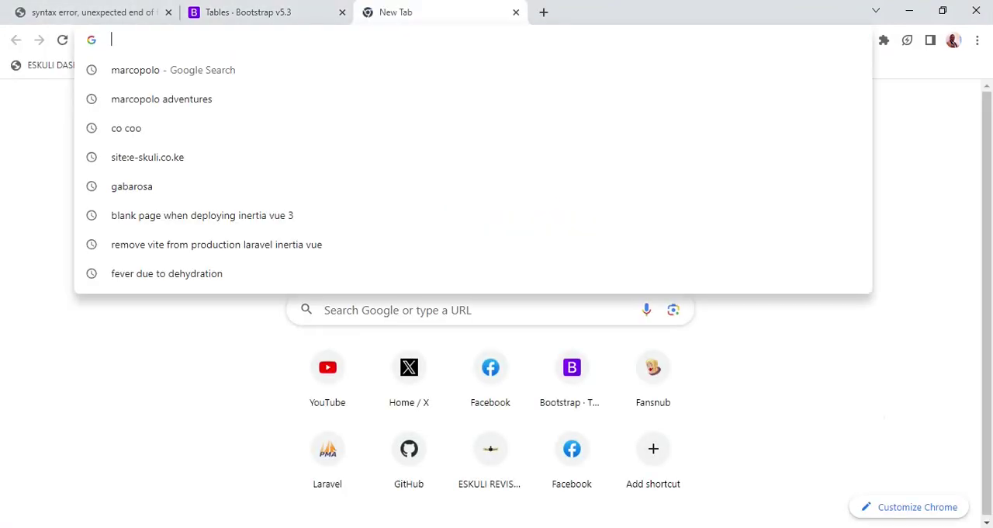
type("localhost:8000")
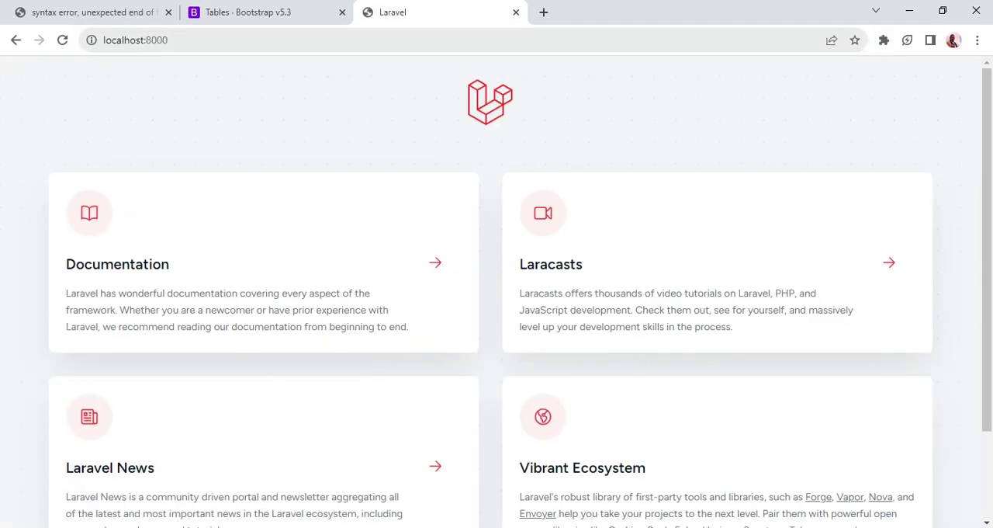
type("/us")
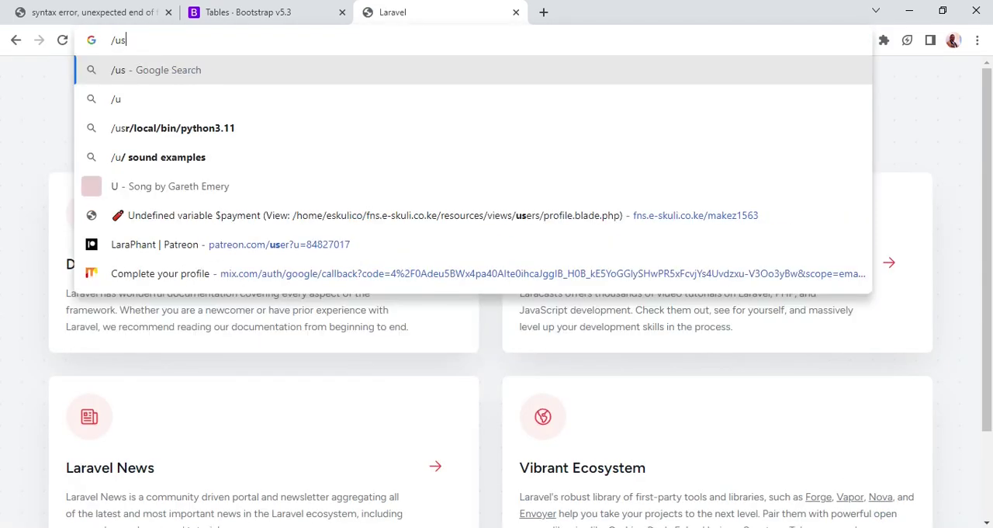
key("Escape")
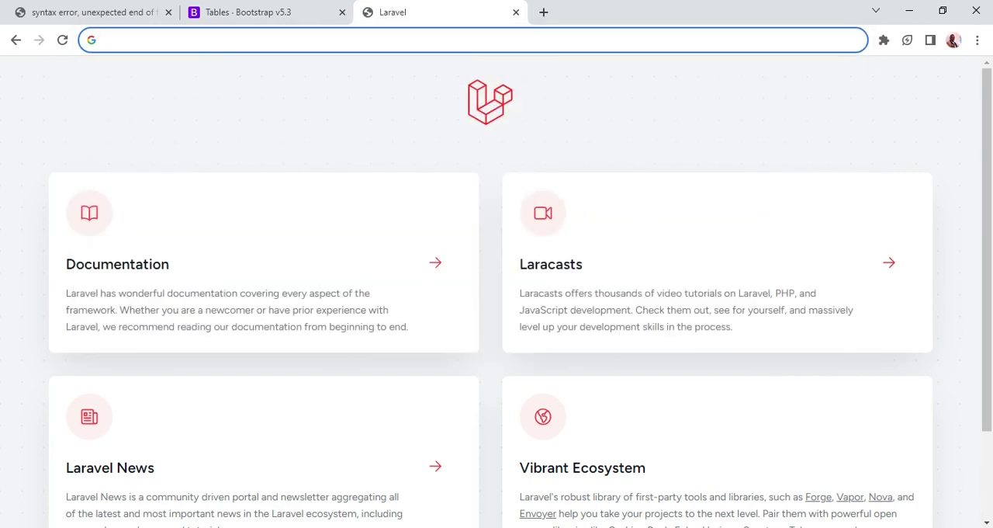
type("localhost:8000/users")
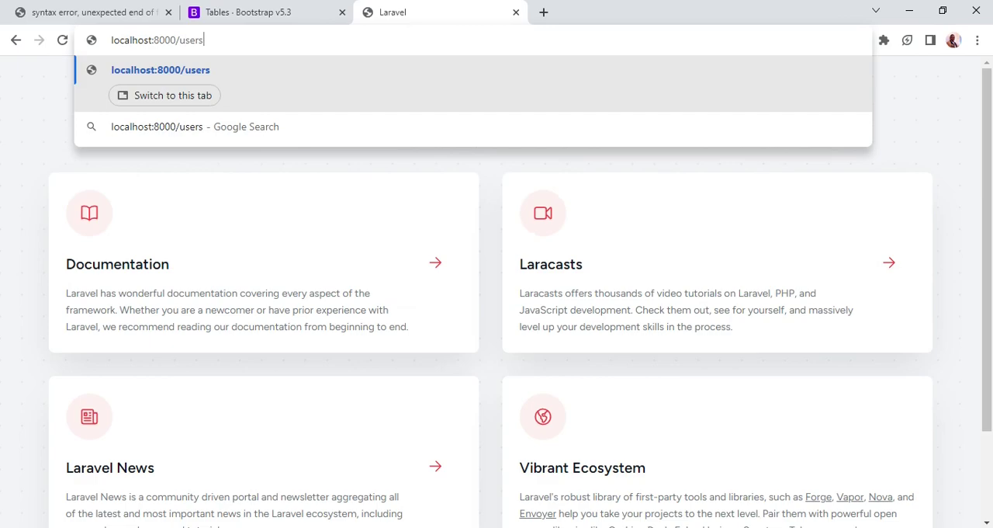
key("Return")
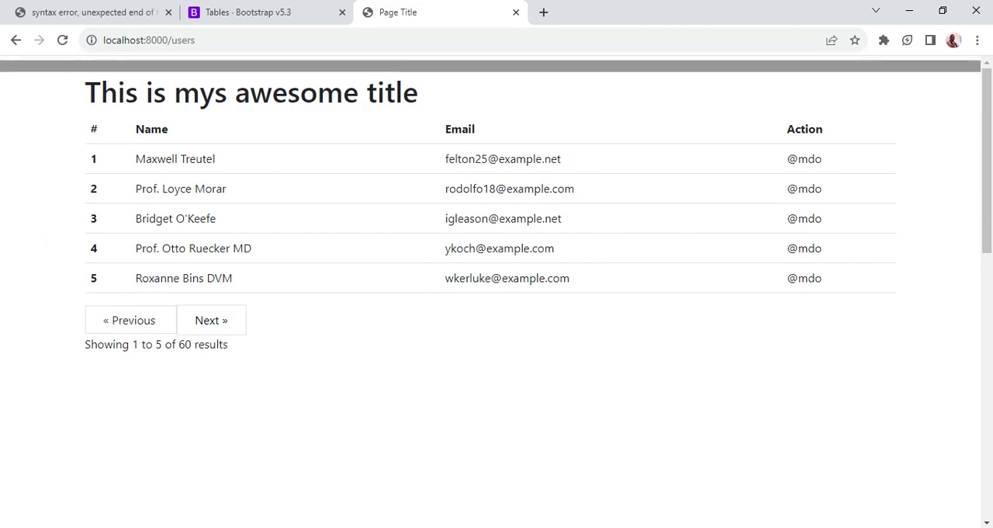
left_click(212, 319)
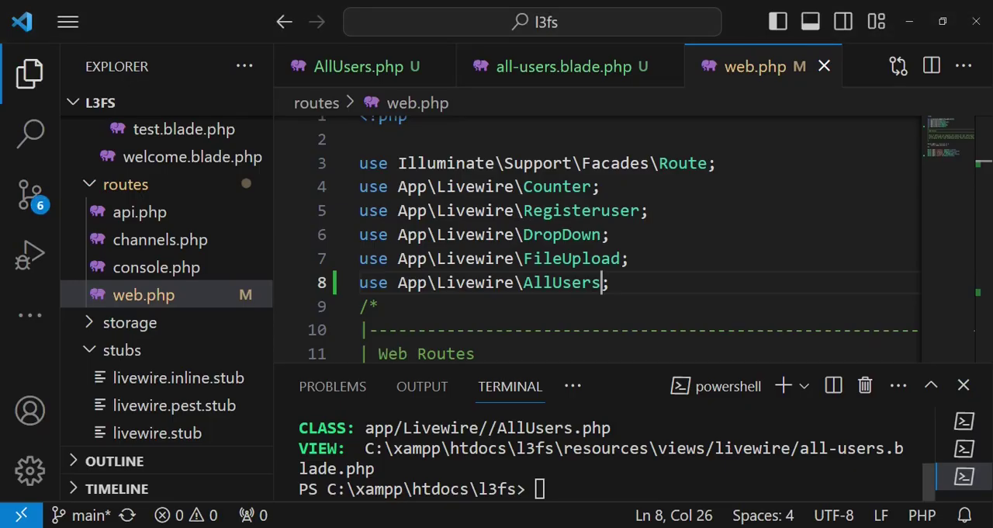
Run php artisan livewire:publish --config in the terminal to publish config/livewire.php.
type("php")
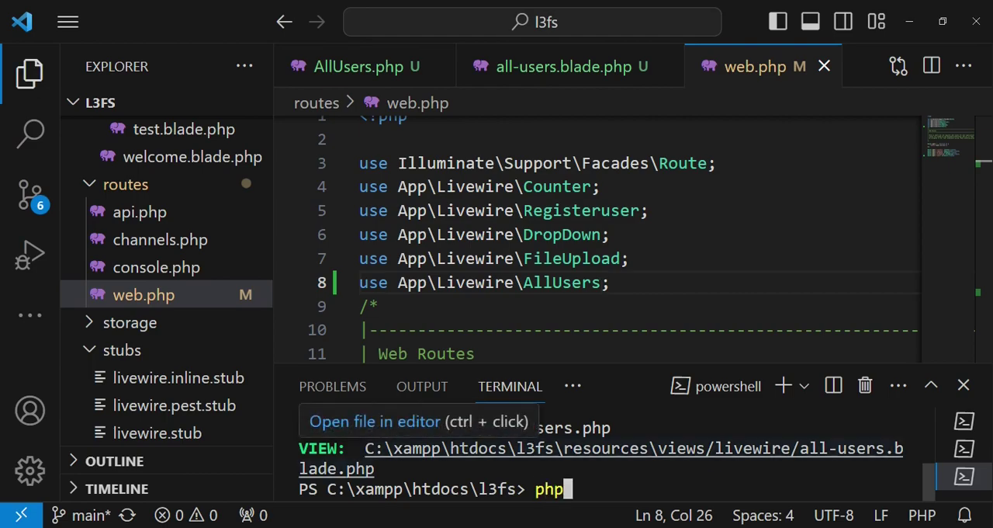
type("artis")
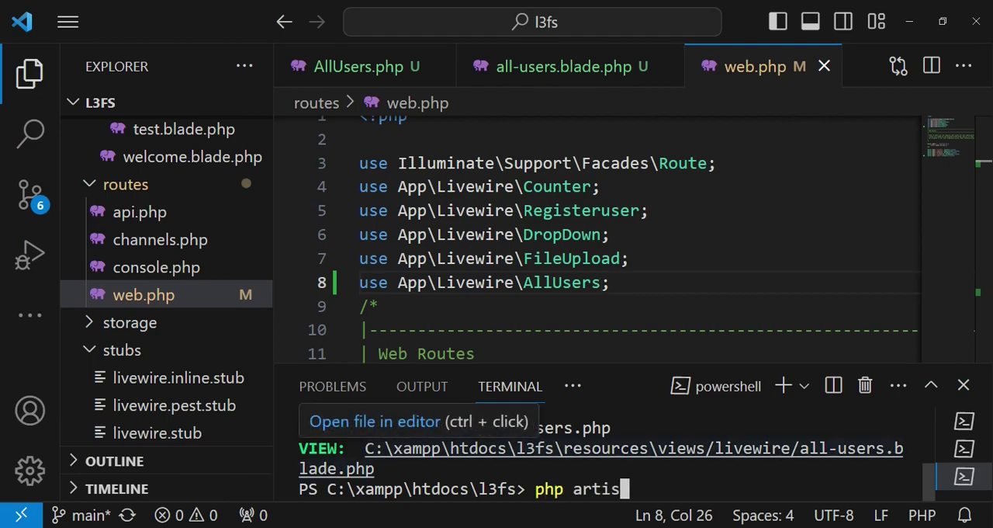
type("an")
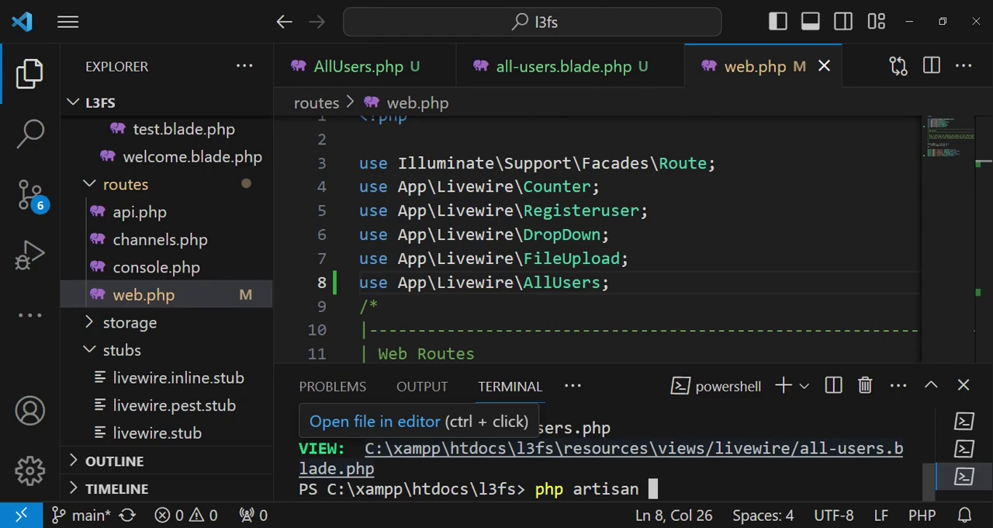
type("livewire:")
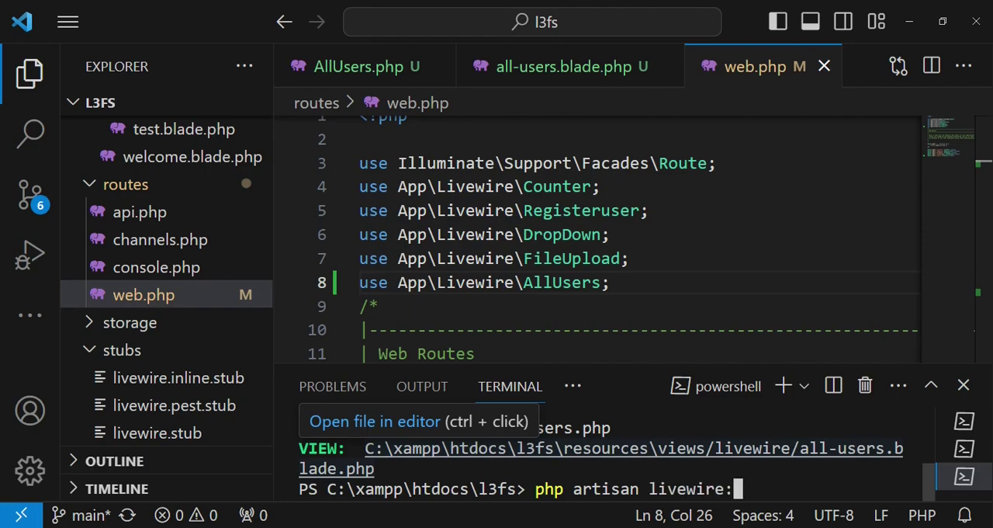
type("publi")
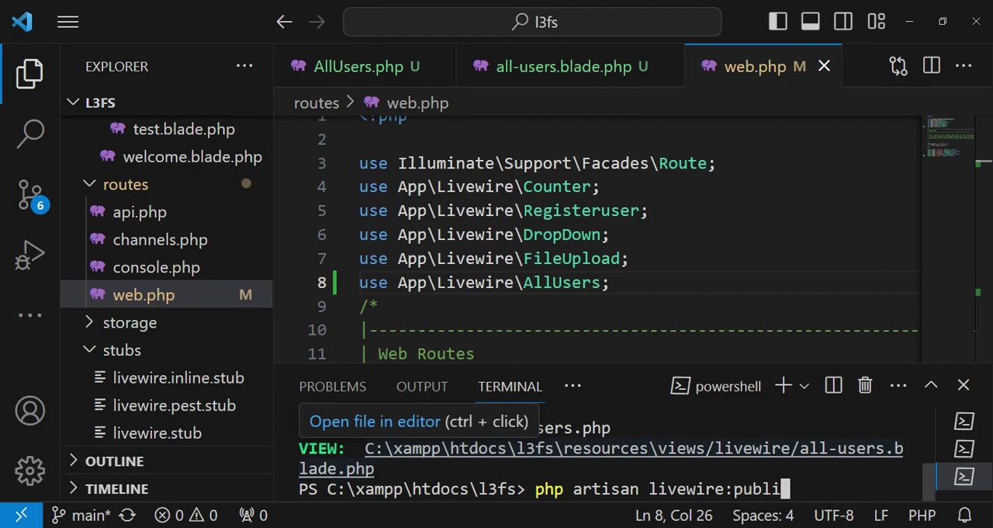
type("sh")
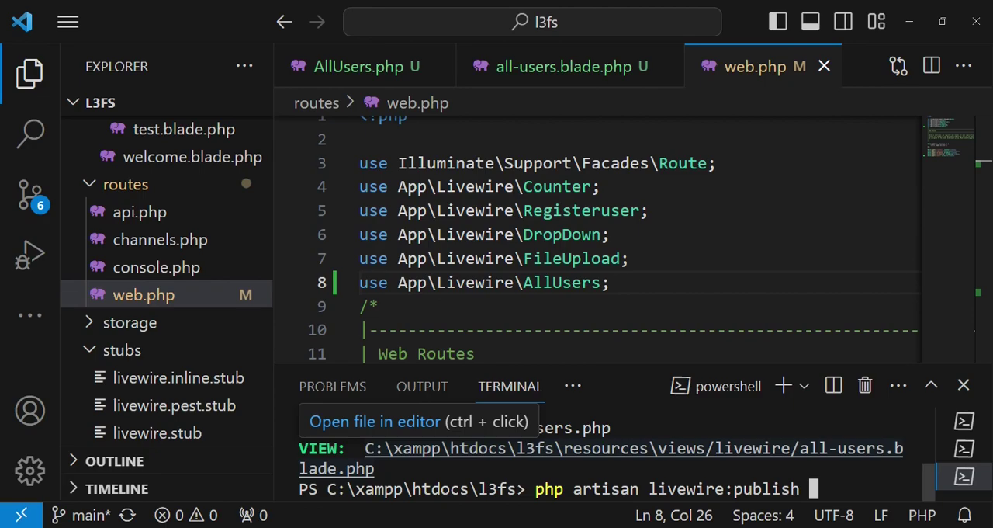
type("--config")
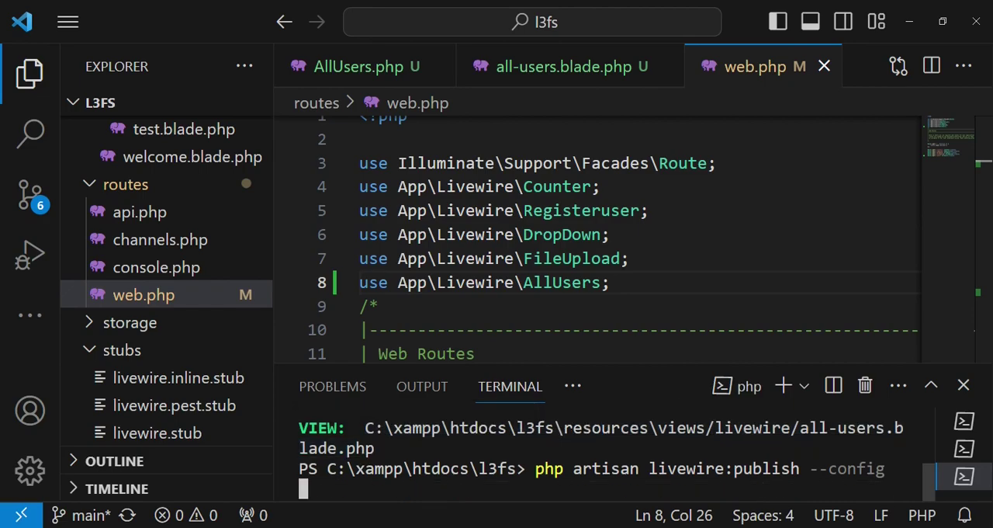
key("Return")
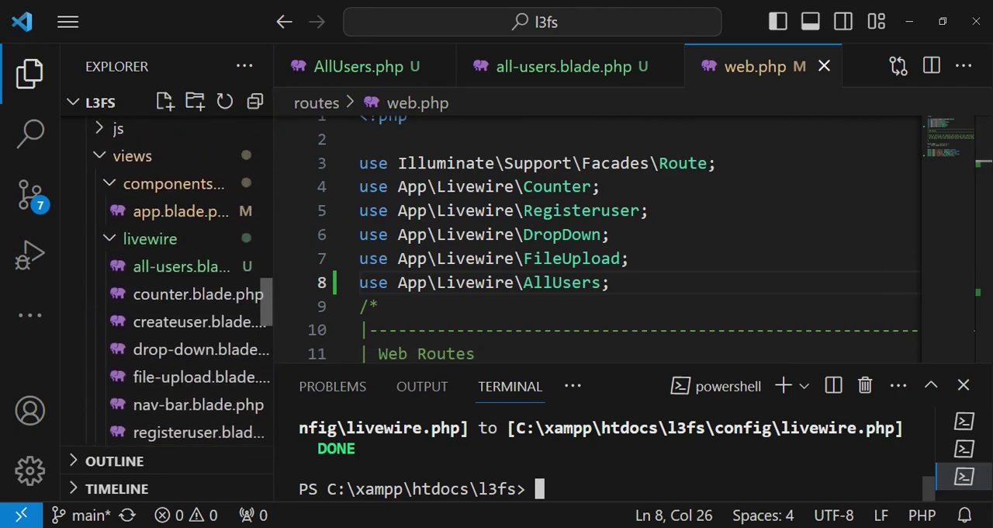
scroll("down", 3)
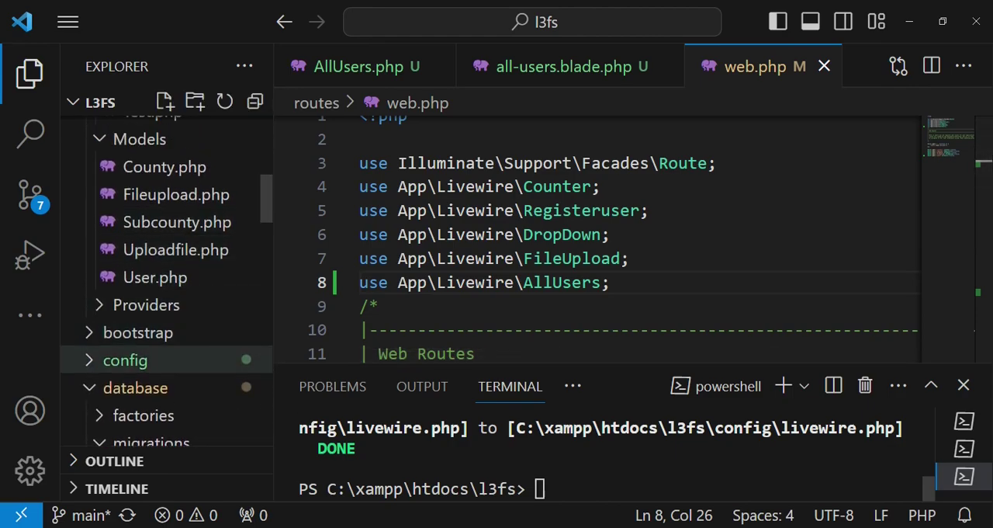
Locate config/livewire.php in the explorer and bring it up for reading.
left_click(124, 360)
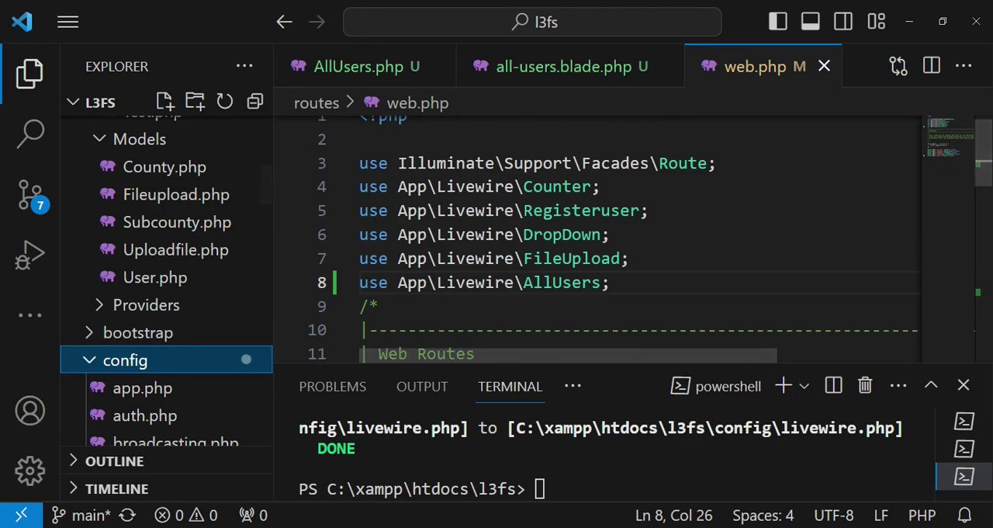
scroll("down", 3)
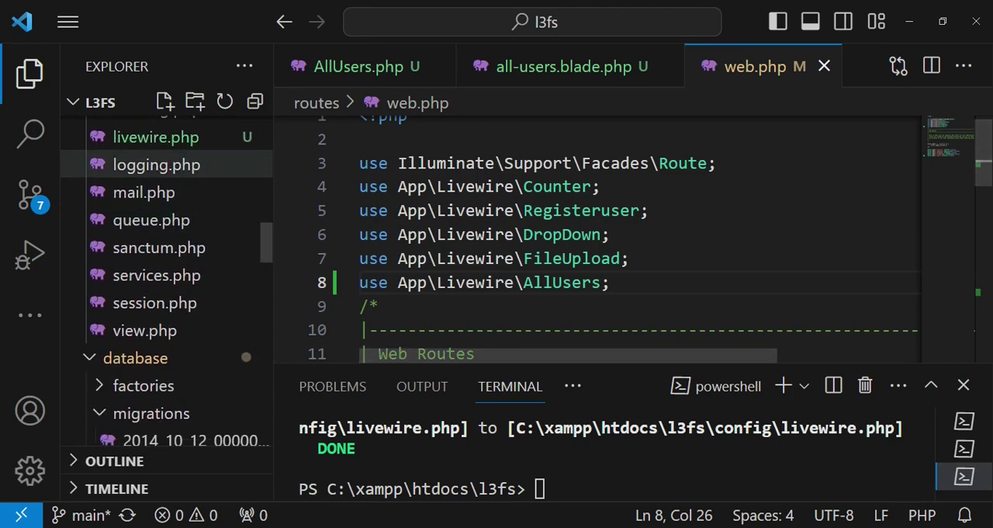
left_click(155, 137)
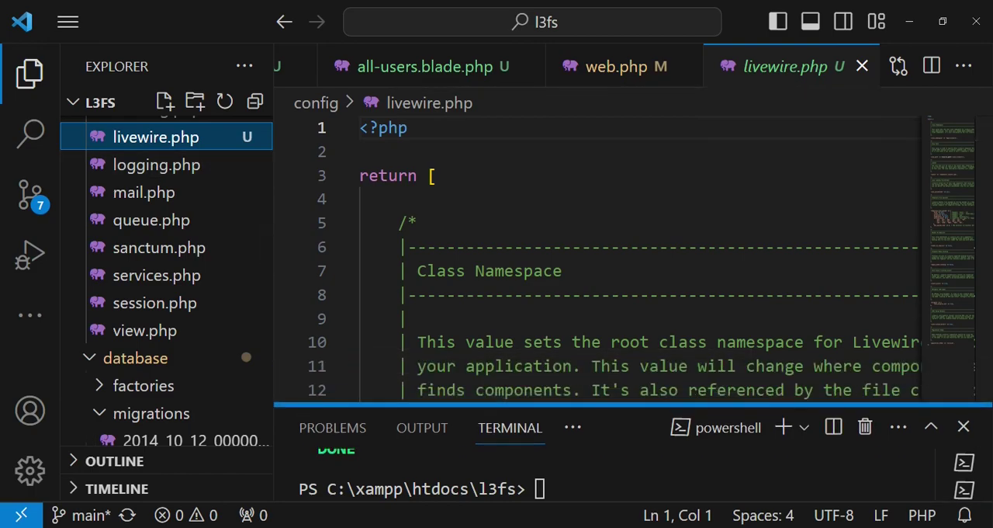
left_click(603, 247)
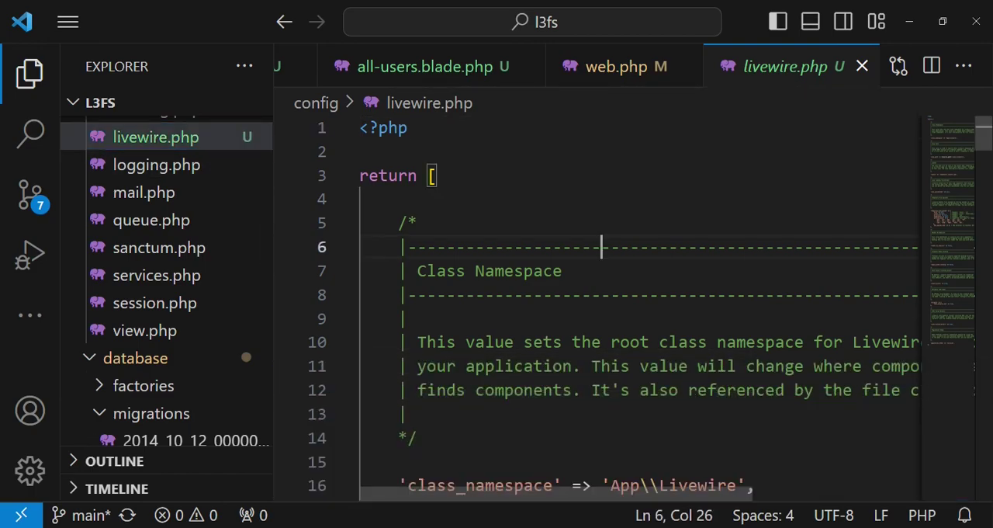
scroll("down", 3)
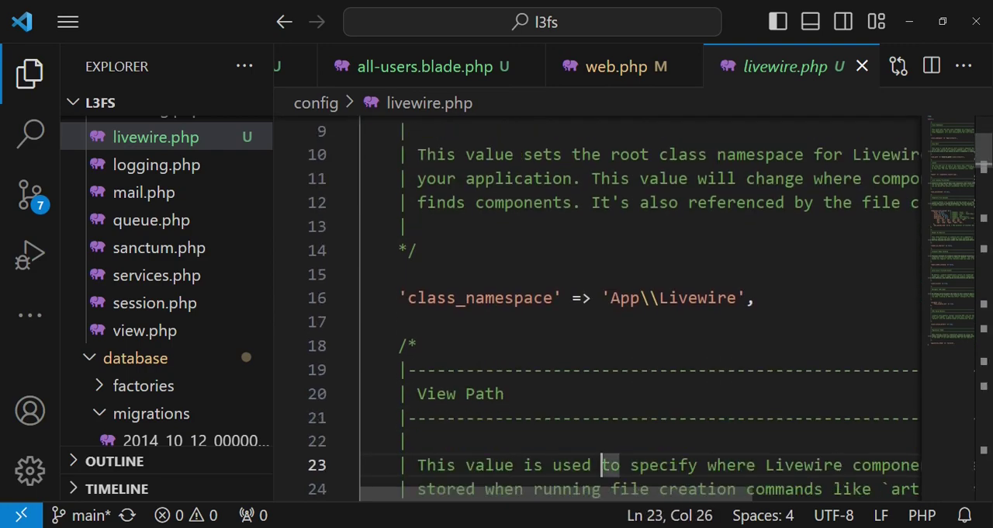
left_click(602, 298)
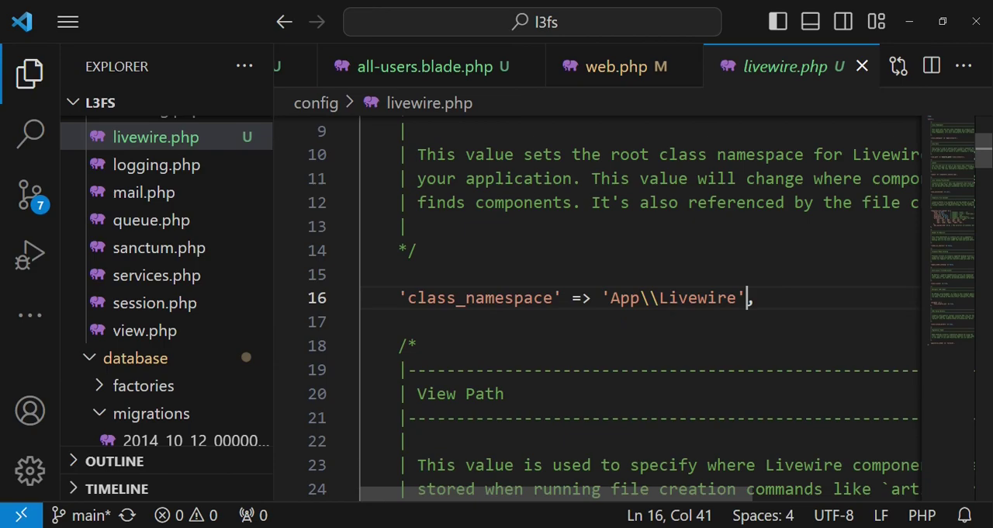
Scroll to the Pagination Theme section showing 'pagination_theme' => 'tailwind'.
scroll("down", 3)
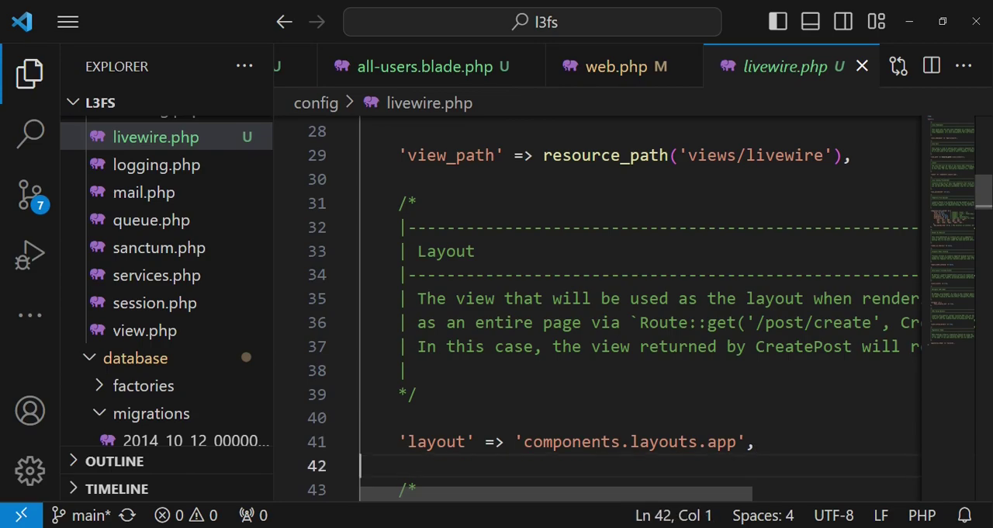
scroll("down", 3)
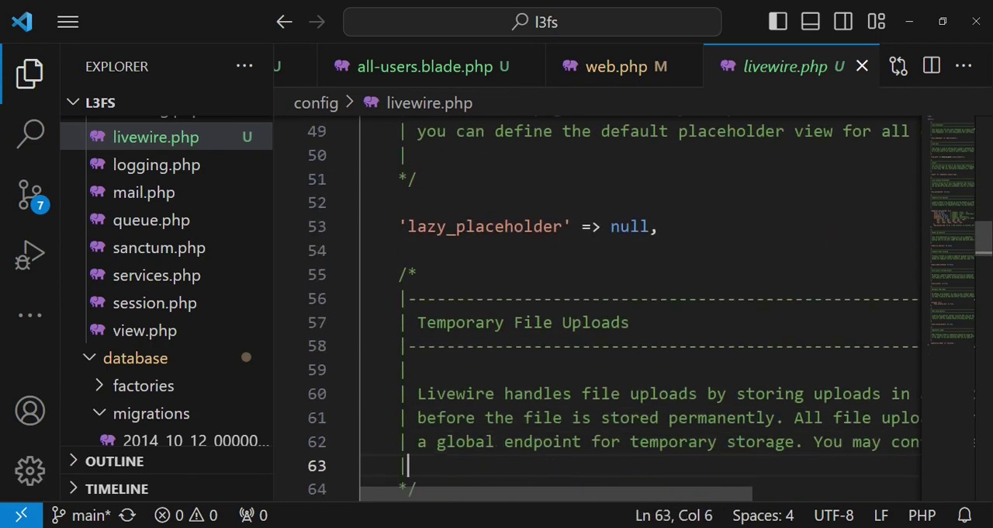
scroll("down", 3)
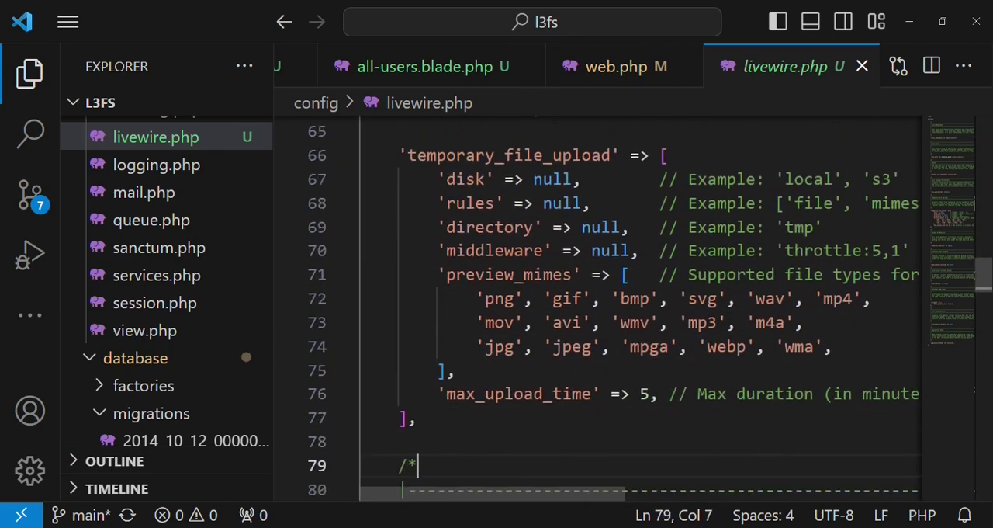
scroll("down", 3)
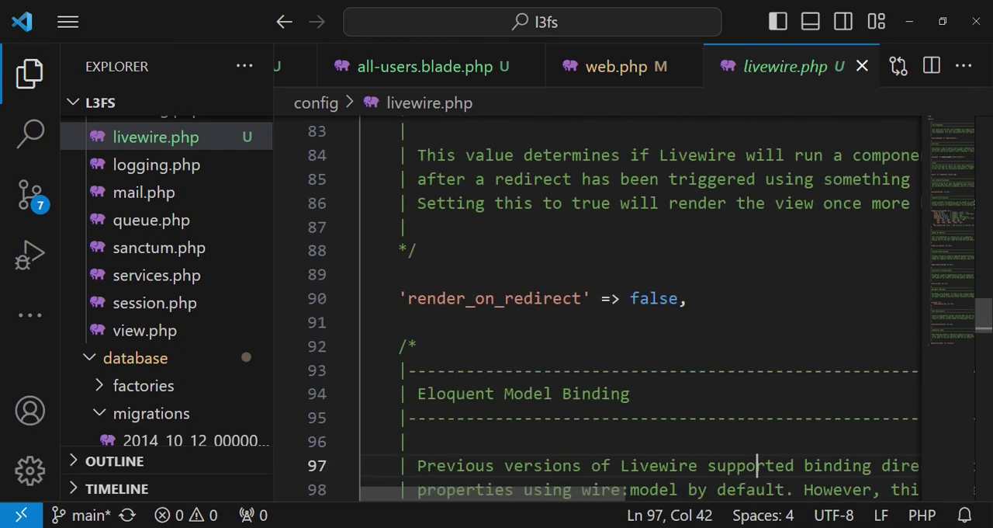
scroll("down", 3)
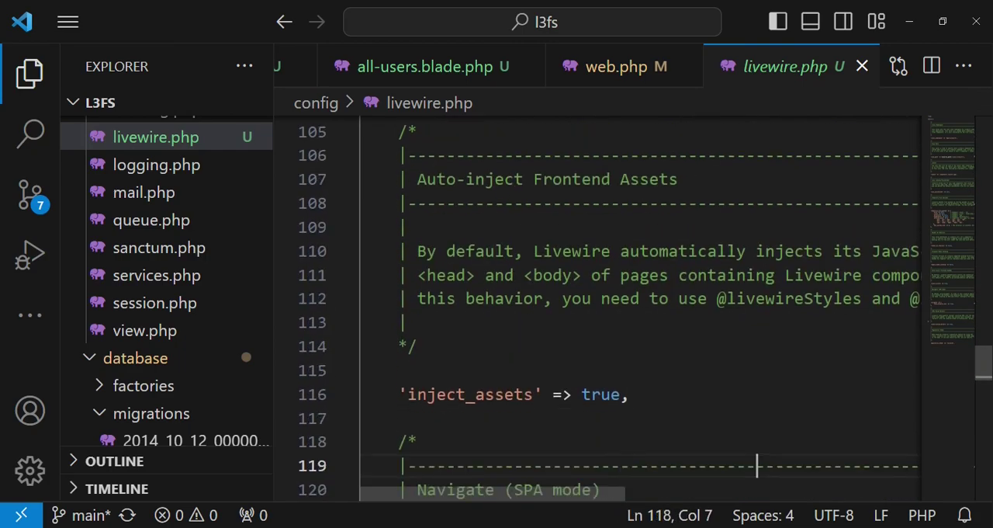
scroll("down", 3)
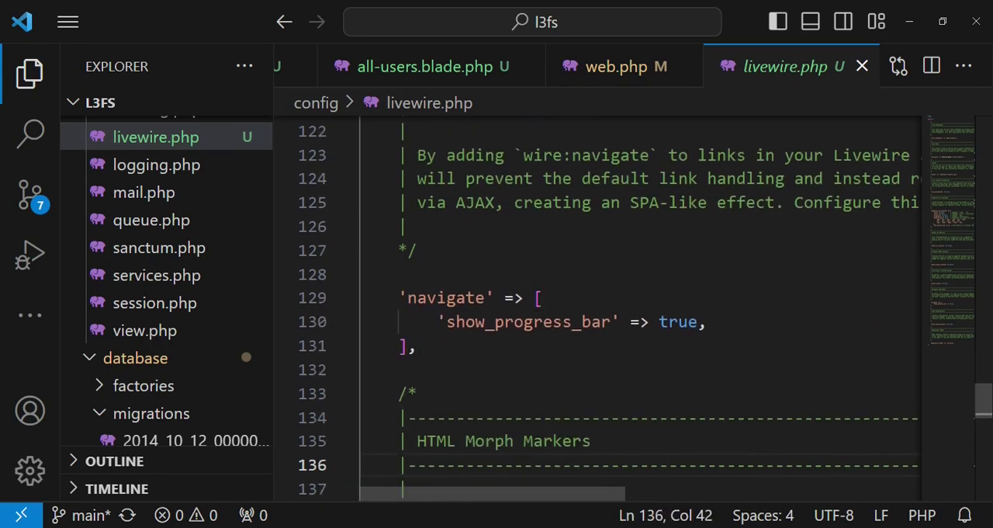
scroll("down", 3)
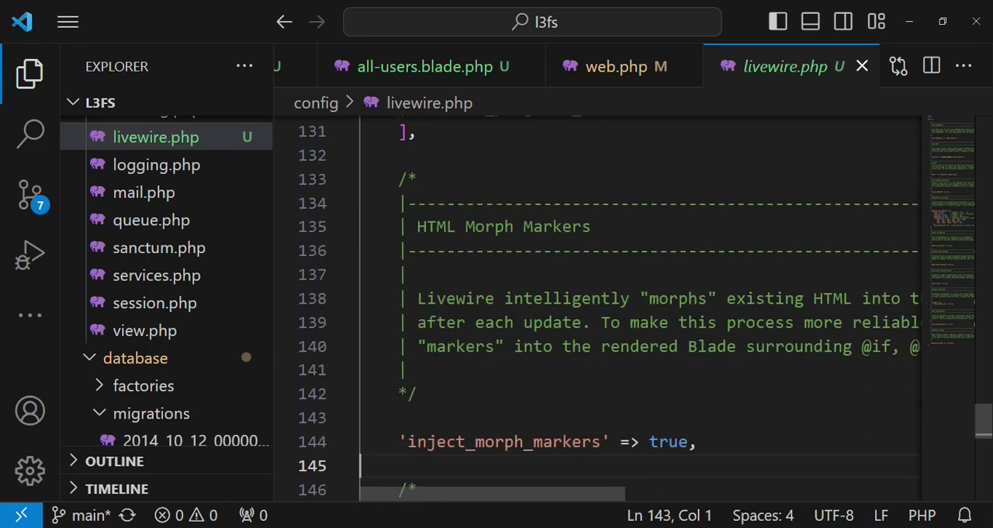
scroll("down", 3)
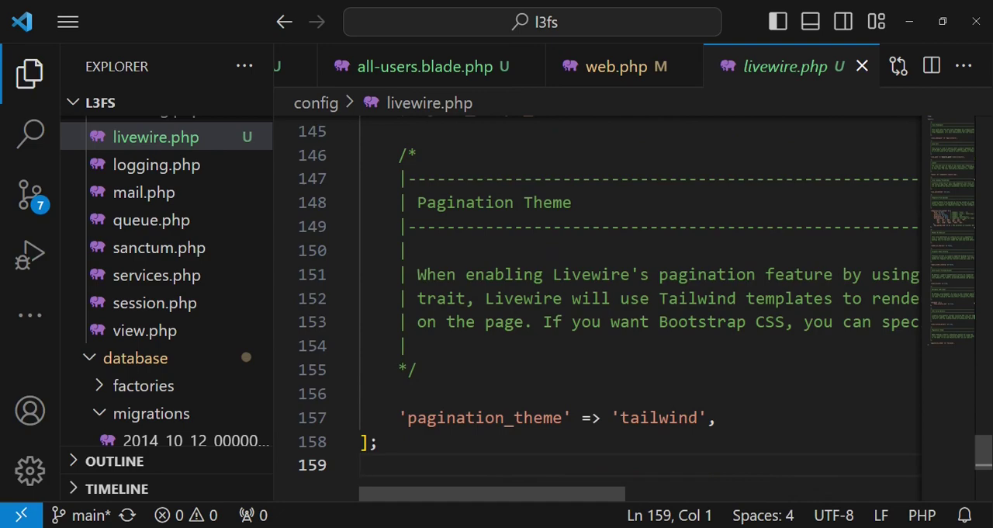
Change 'pagination_theme' from 'tailwind' to 'bootstrap' in livewire.php.
key("Backspace")
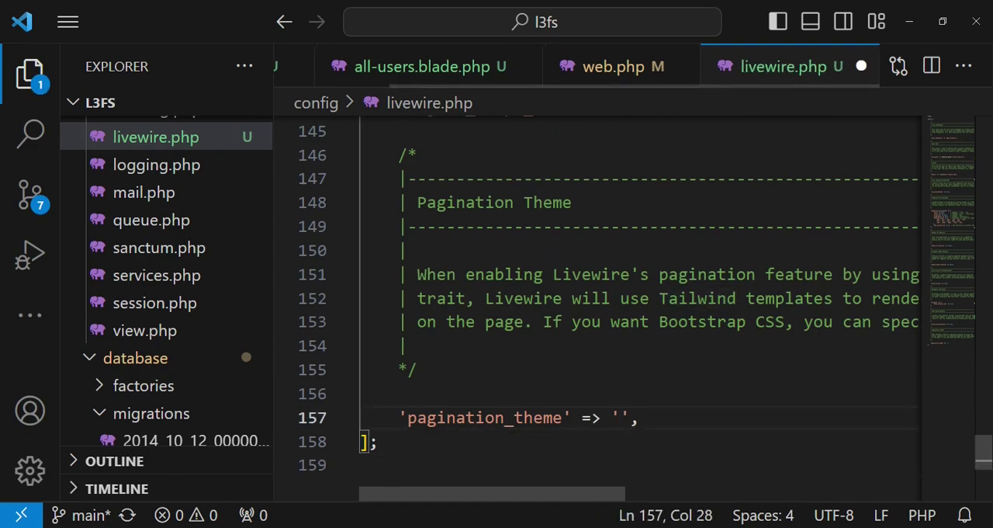
type("bootst")
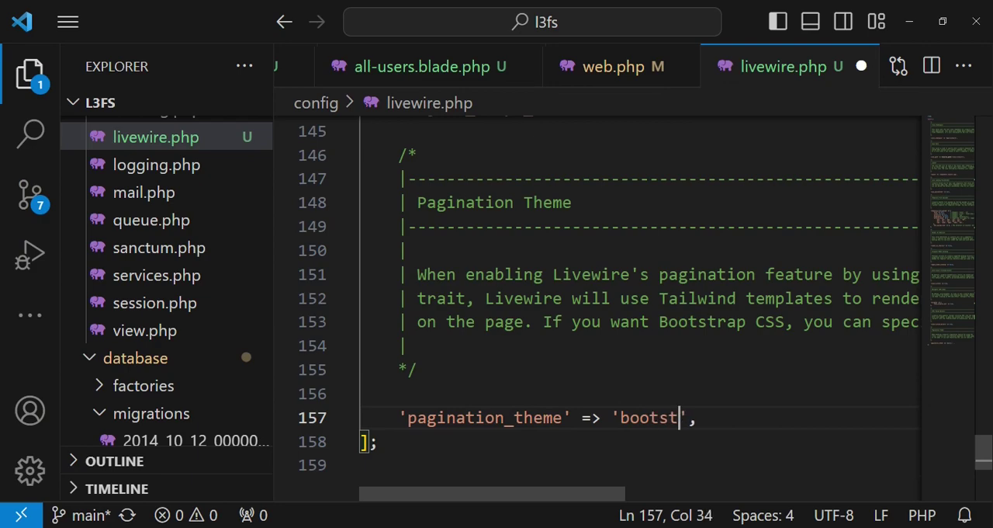
type("ap")
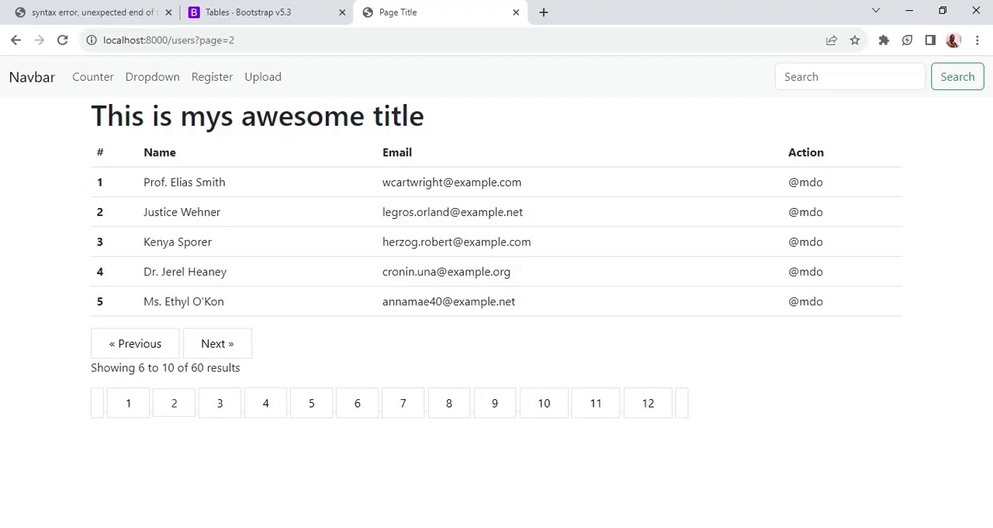
Reload /users to get Bootstrap numbered pagination and jump to pages 9 and 6.
left_click(62, 41)
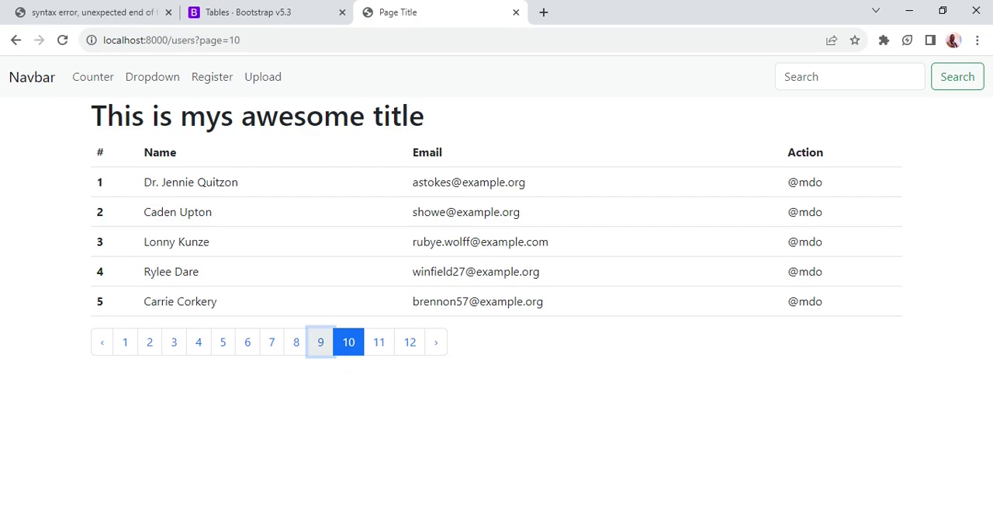
left_click(320, 341)
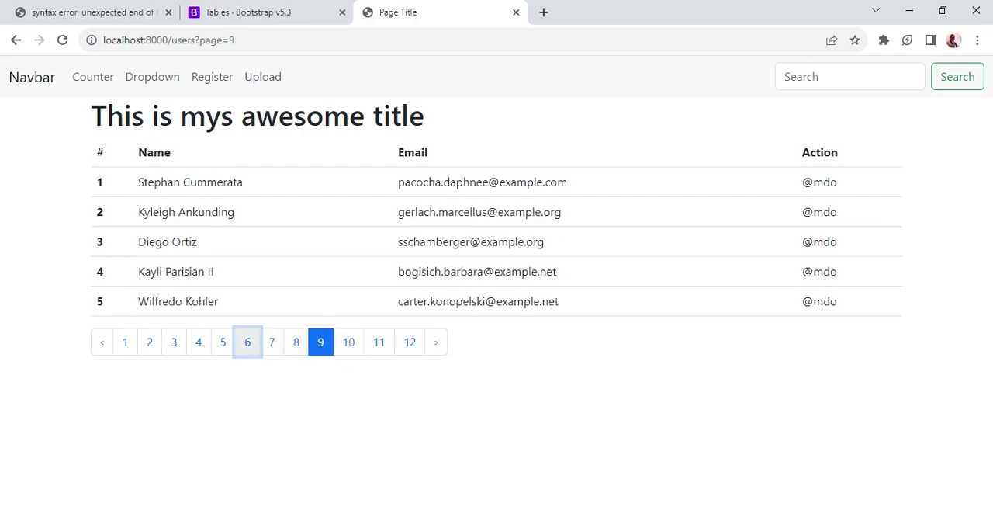
left_click(247, 341)
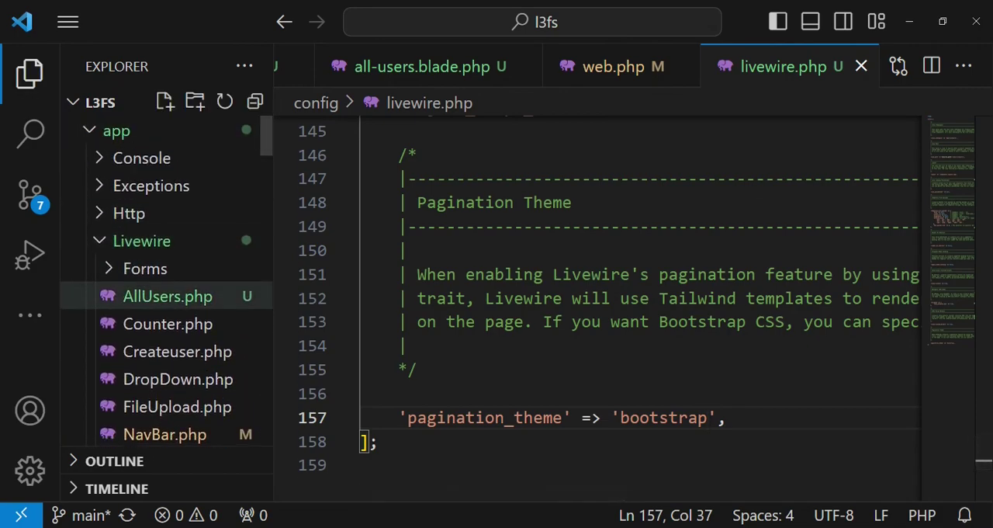
In AllUsers.php replace User::paginate(5) with User::cursorPaginate(5).
left_click(168, 295)
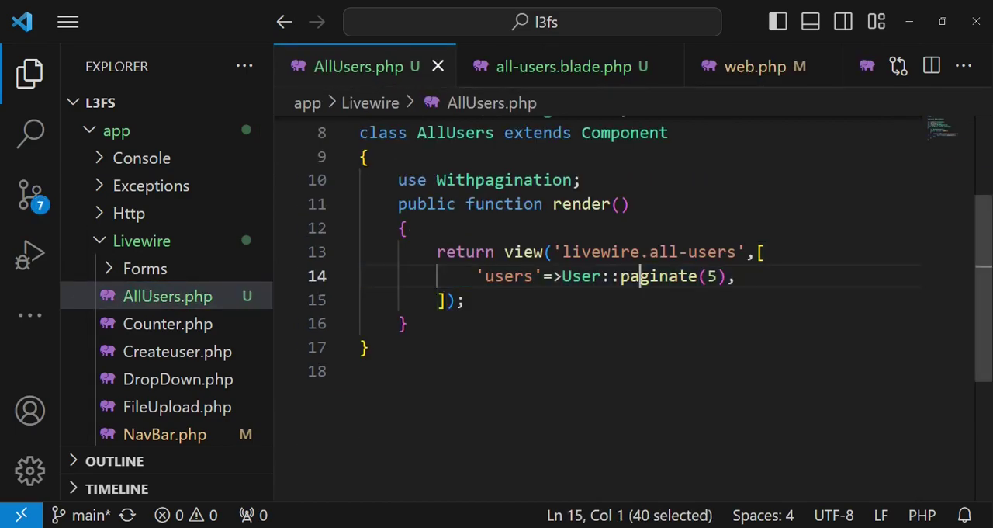
double_click(658, 277)
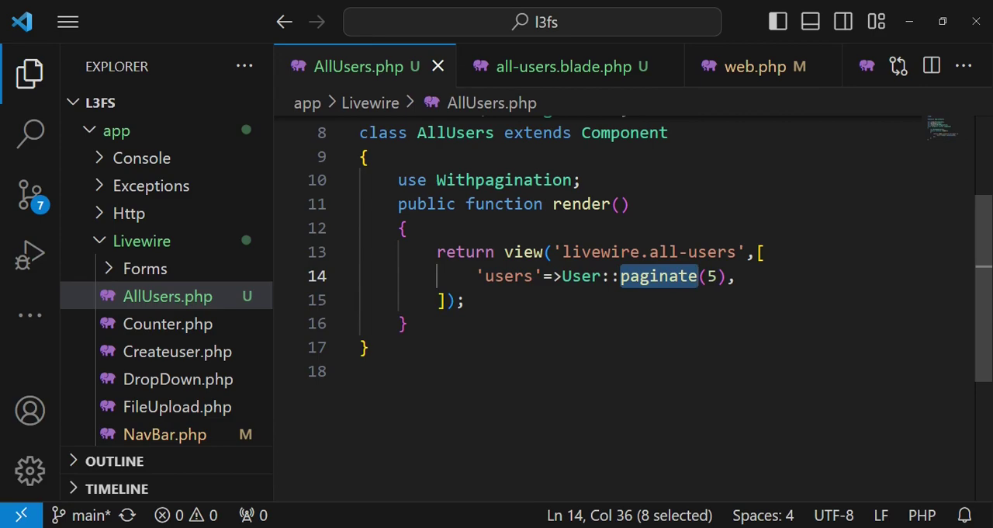
type("cur")
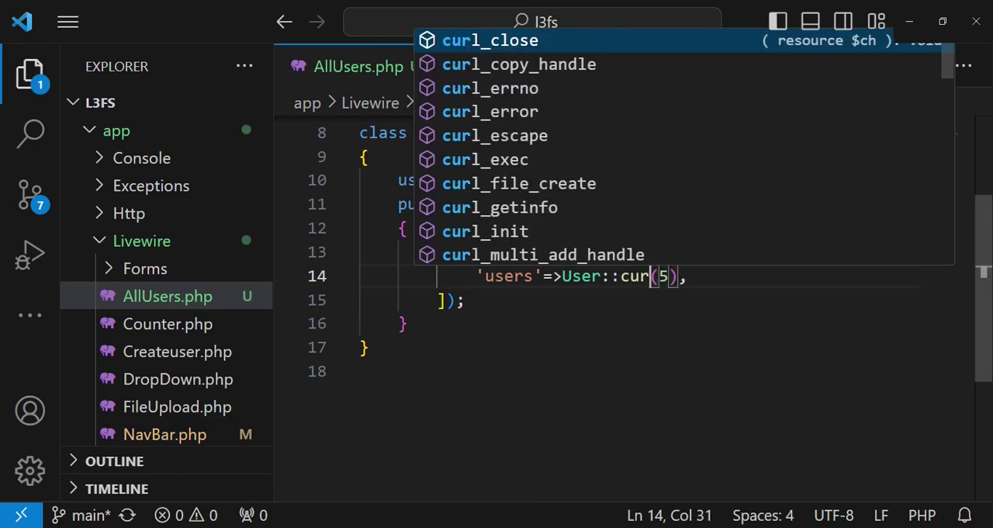
type("sorPagi")
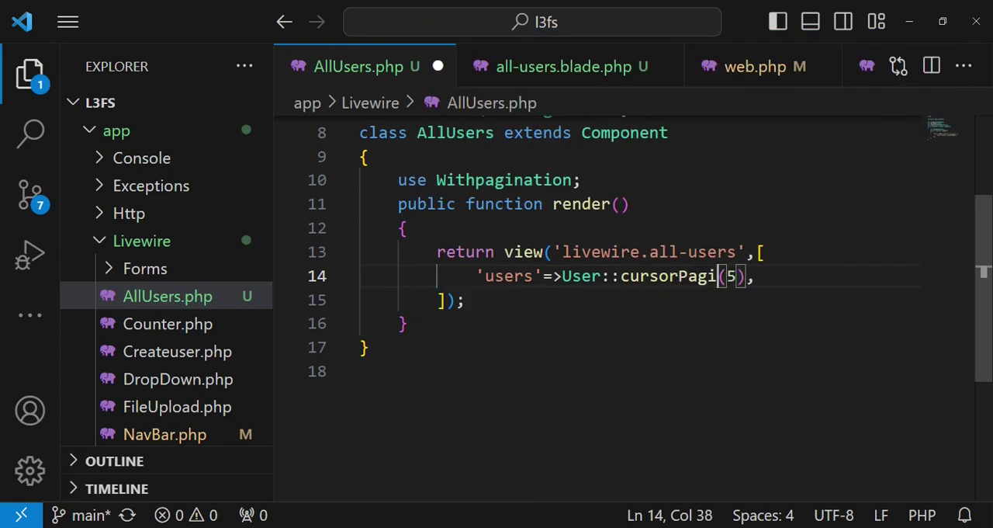
type("nag")
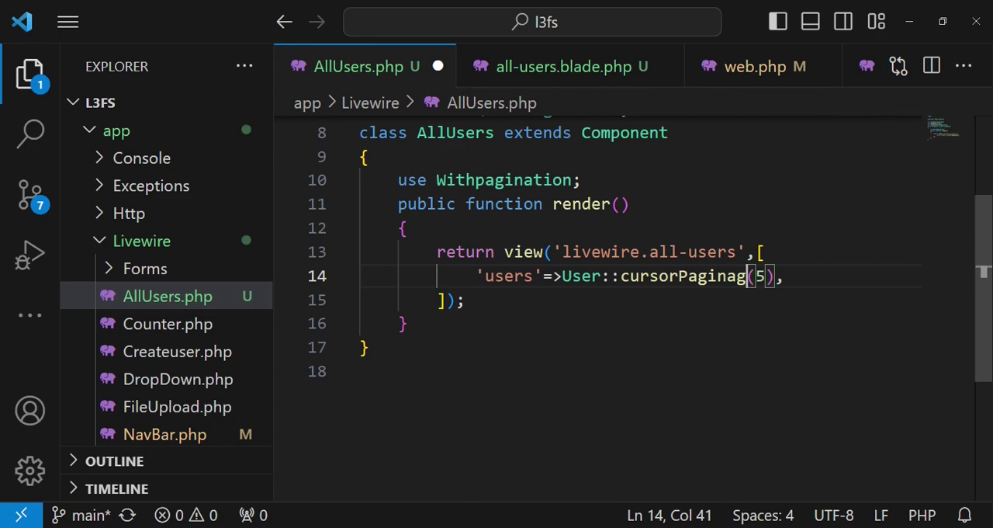
type("e")
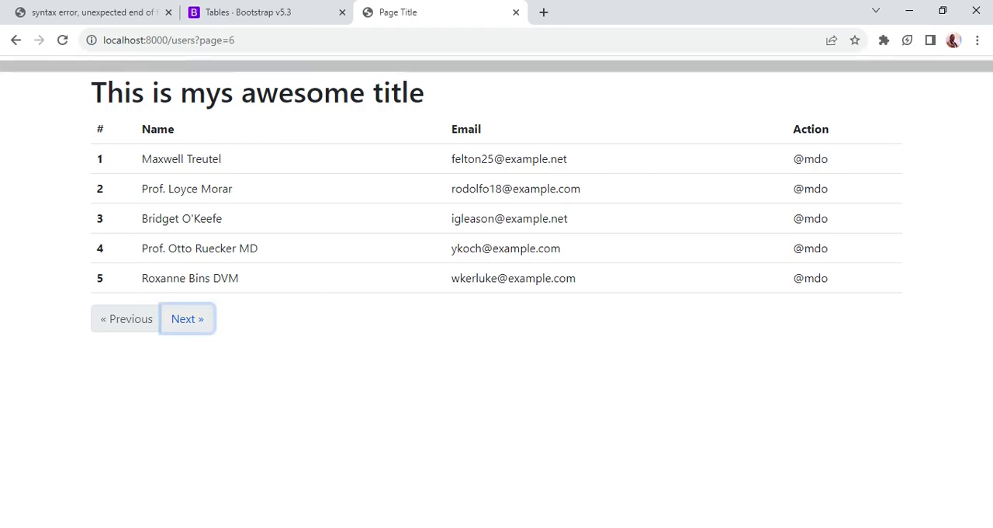
Page forward with Next four times, cursor tokens appearing in the address.
left_click(186, 318)
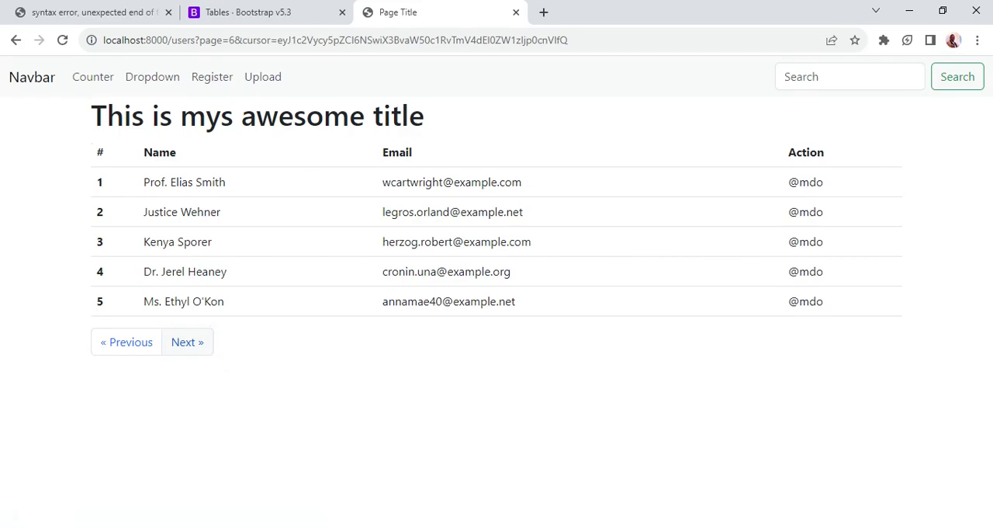
left_click(188, 341)
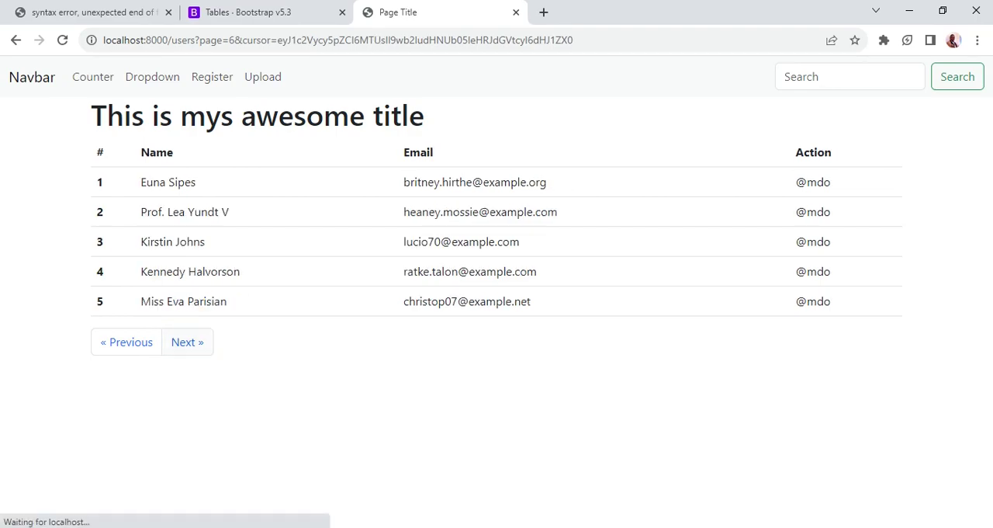
left_click(186, 342)
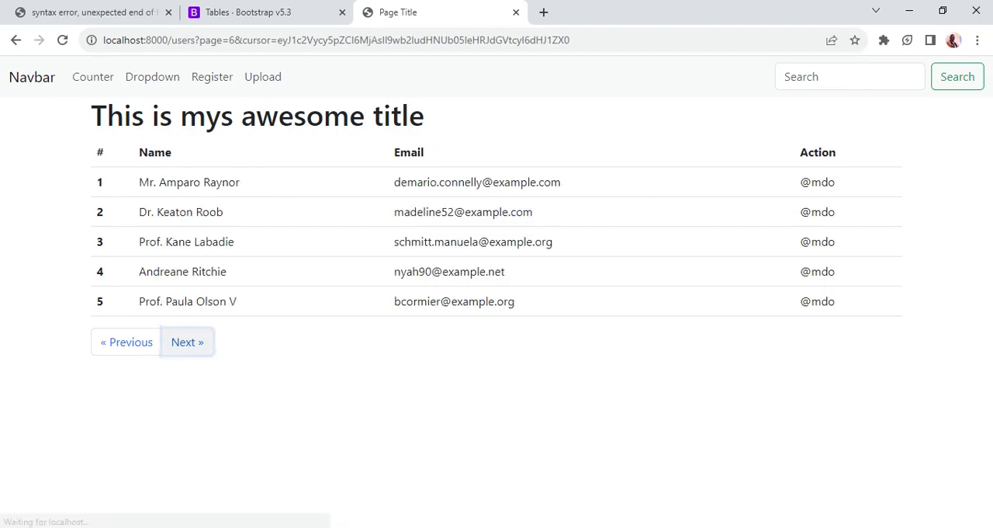
left_click(186, 341)
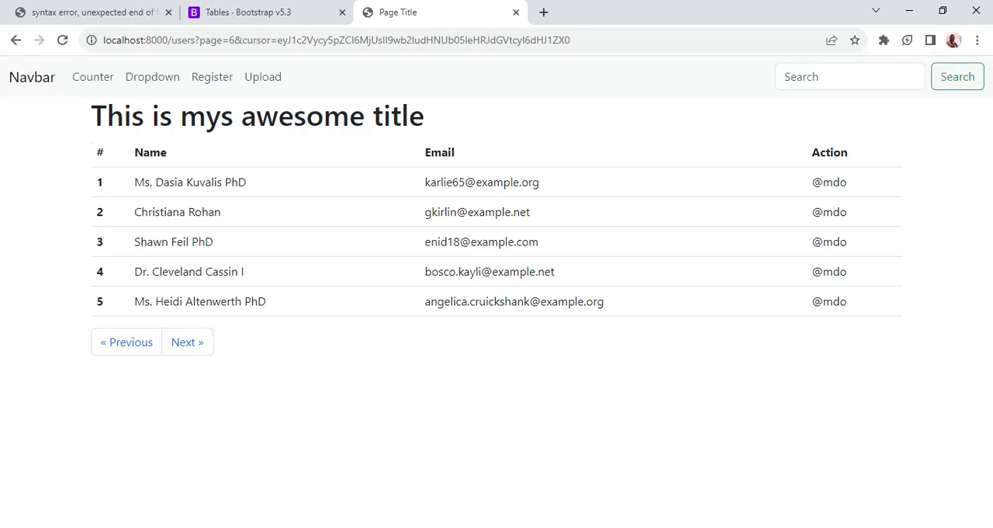
Reload the users list and advance with Next until the address reaches ?page=5.
left_click(187, 342)
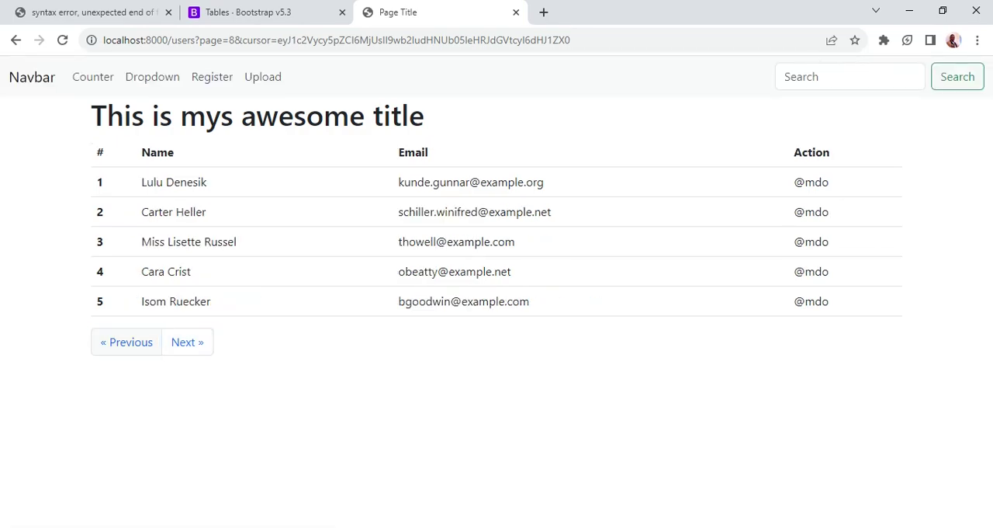
left_click(126, 341)
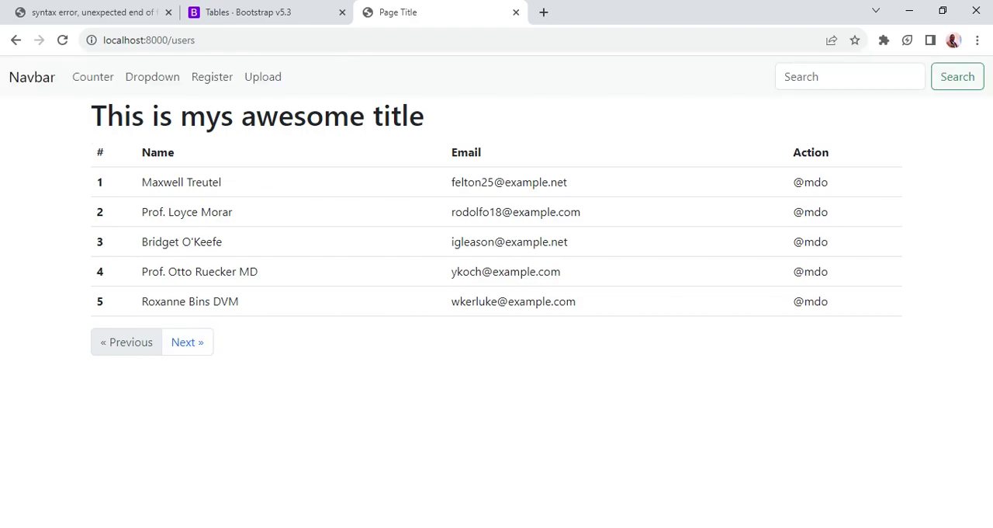
left_click(186, 341)
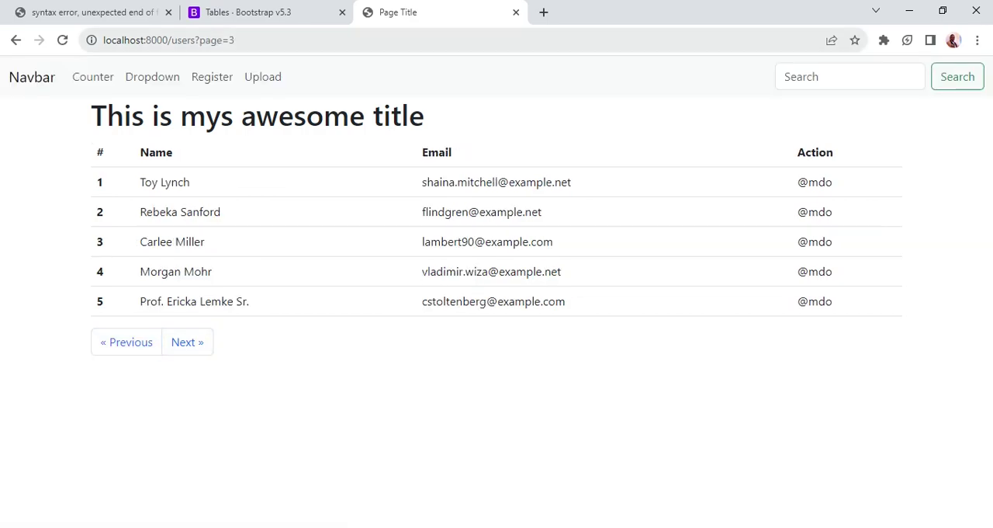
left_click(187, 342)
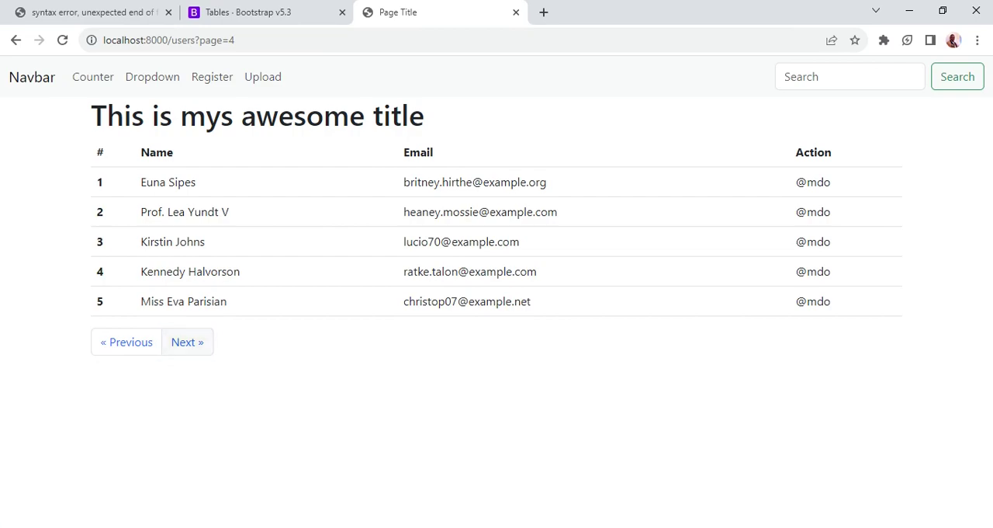
left_click(187, 342)
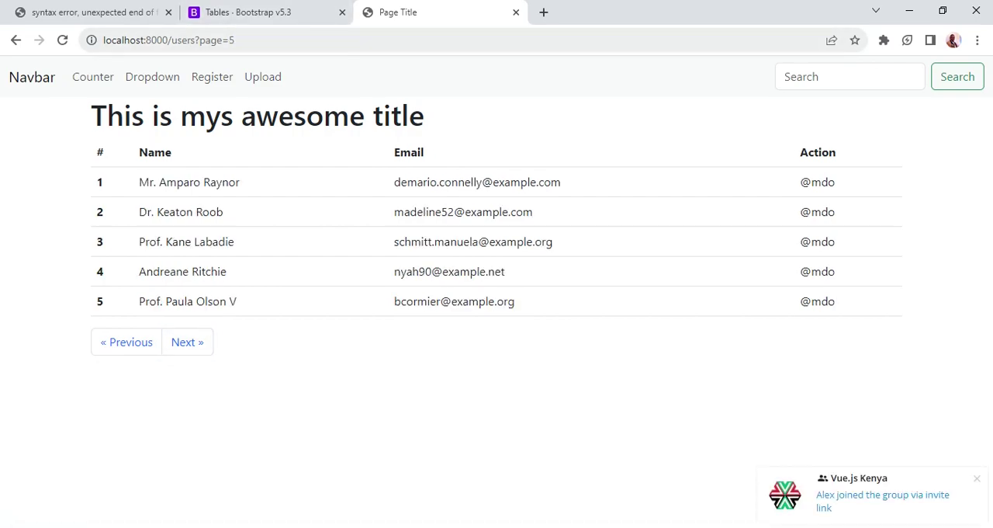